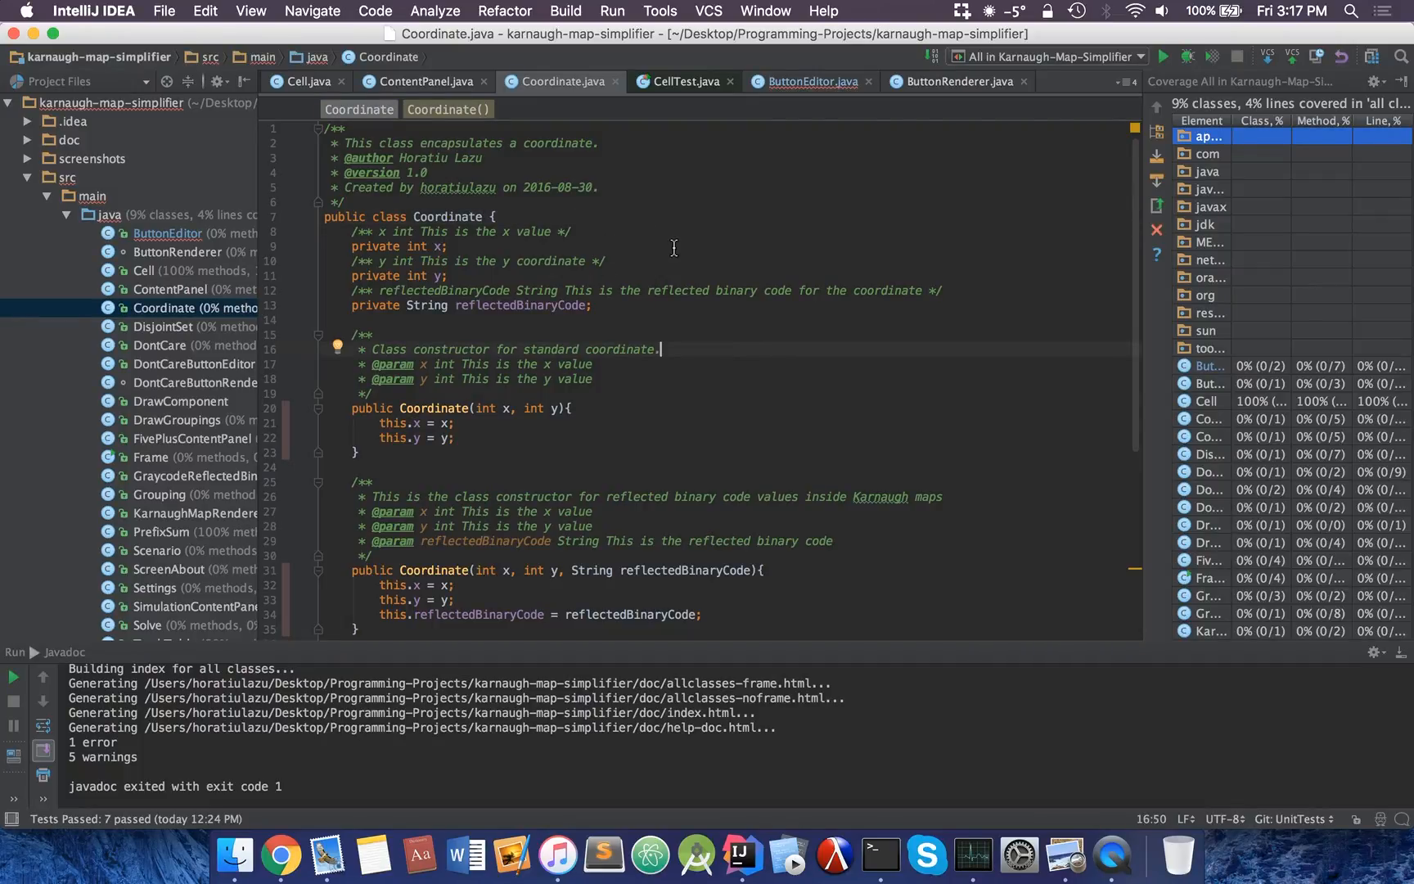
mouse_move(650, 256)
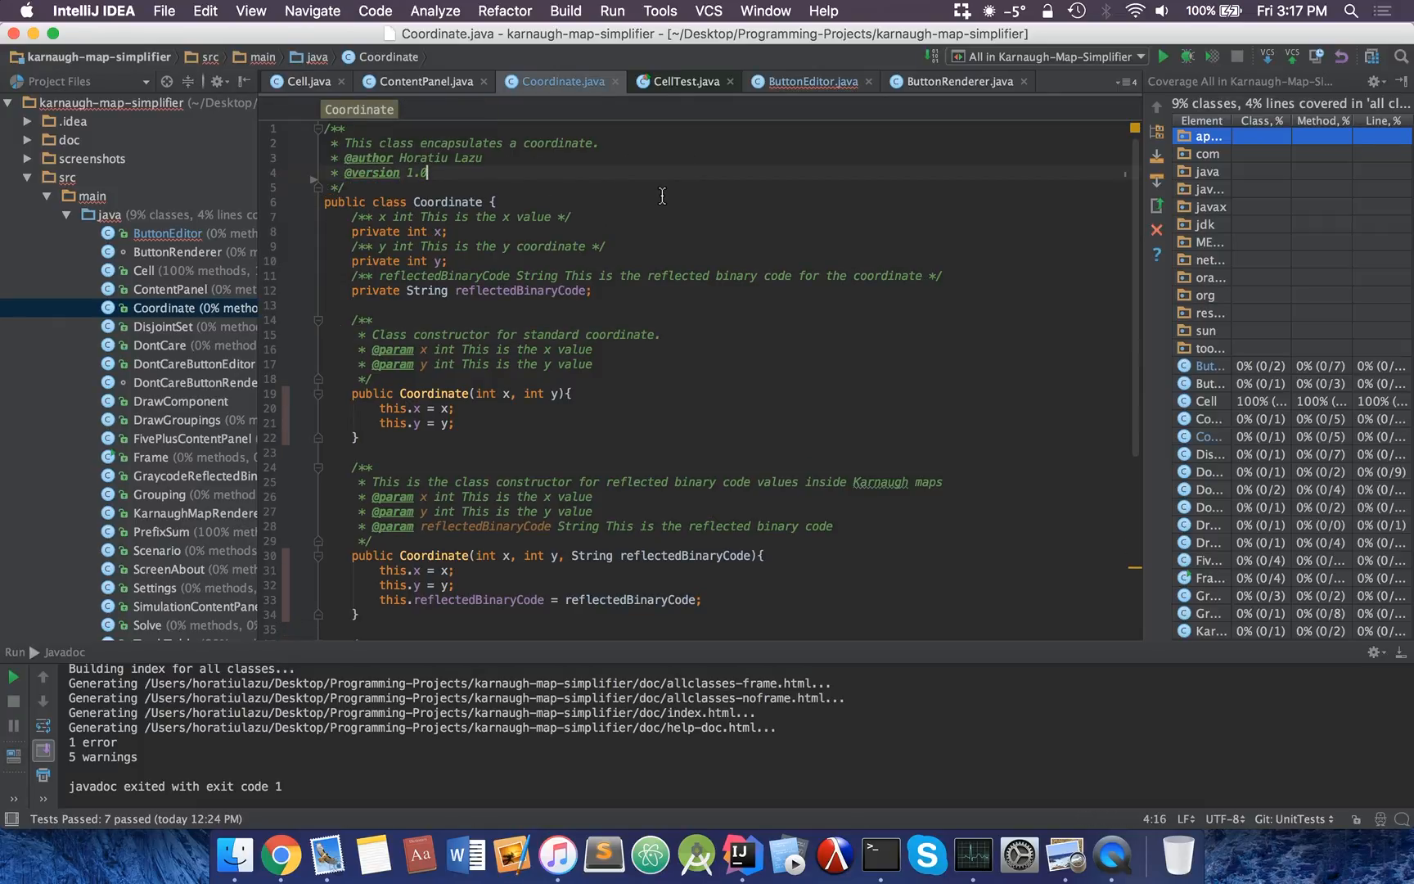
mouse_move(655, 238)
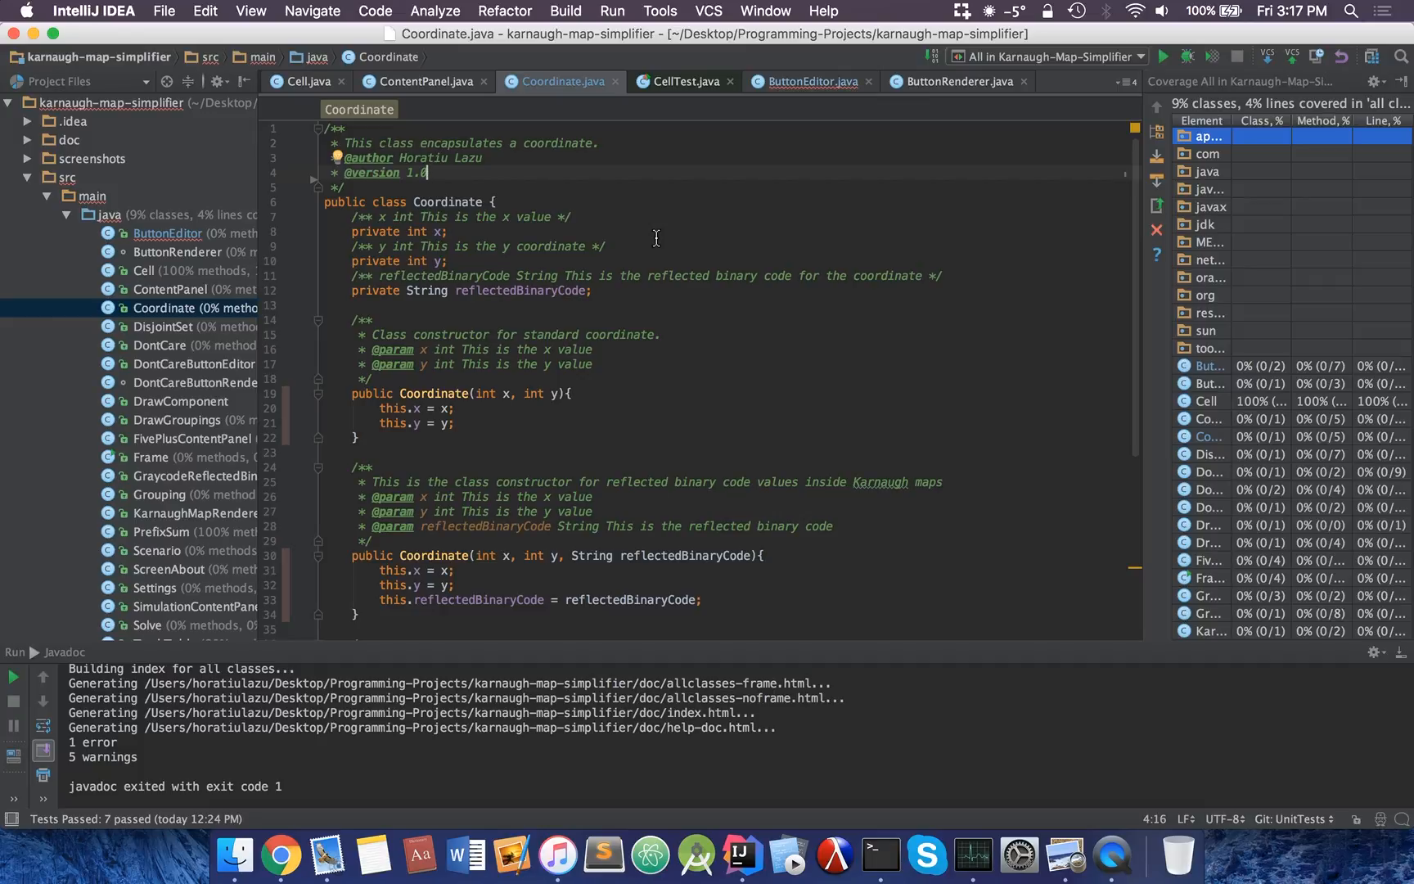
mouse_move(604, 332)
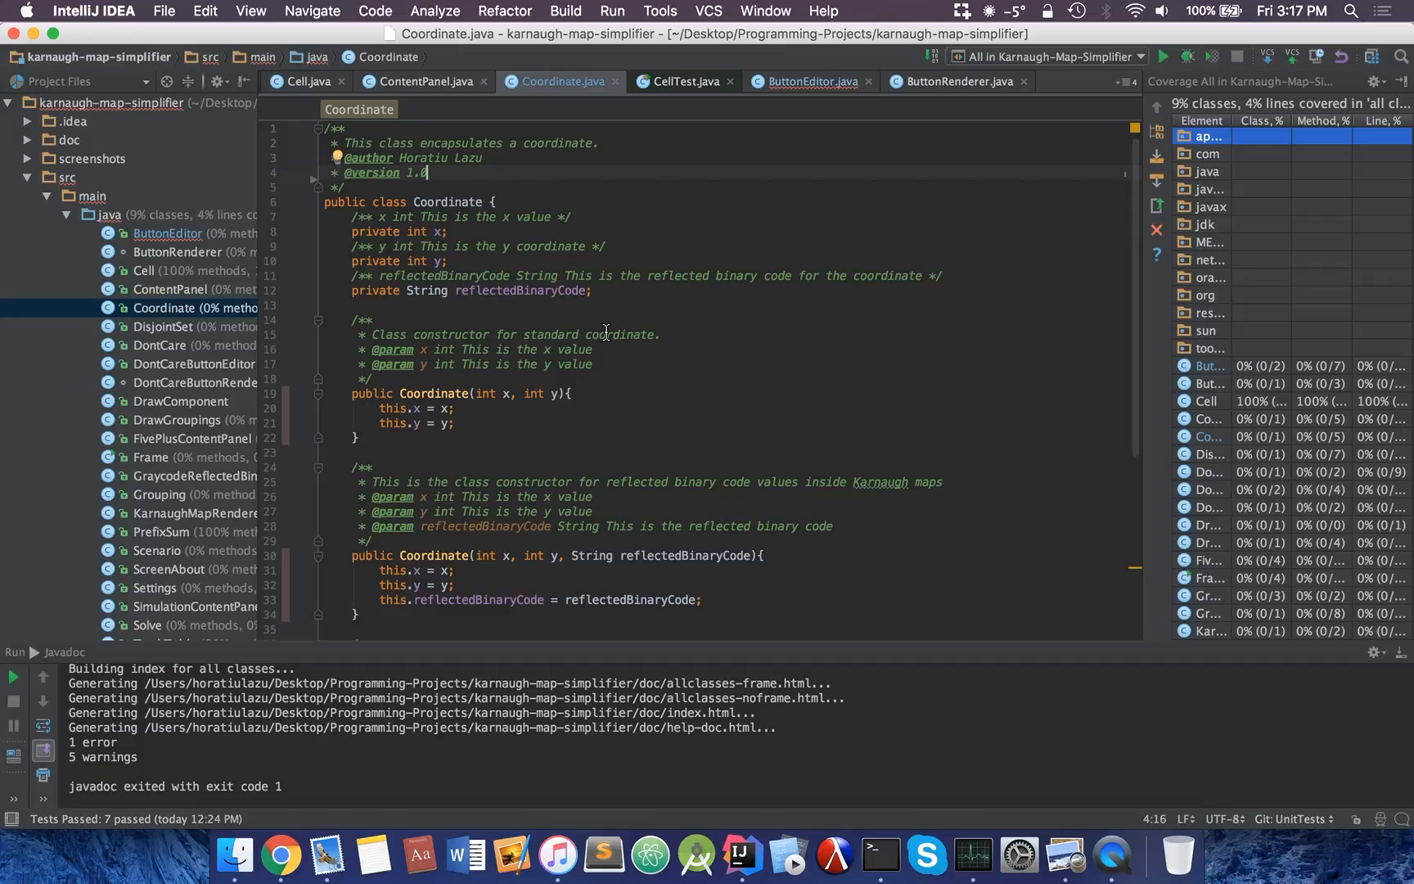
Create a JUnit3 CoordinateTest with stubs for getX, getY and getReflectedBinaryCode
left_click(443, 202)
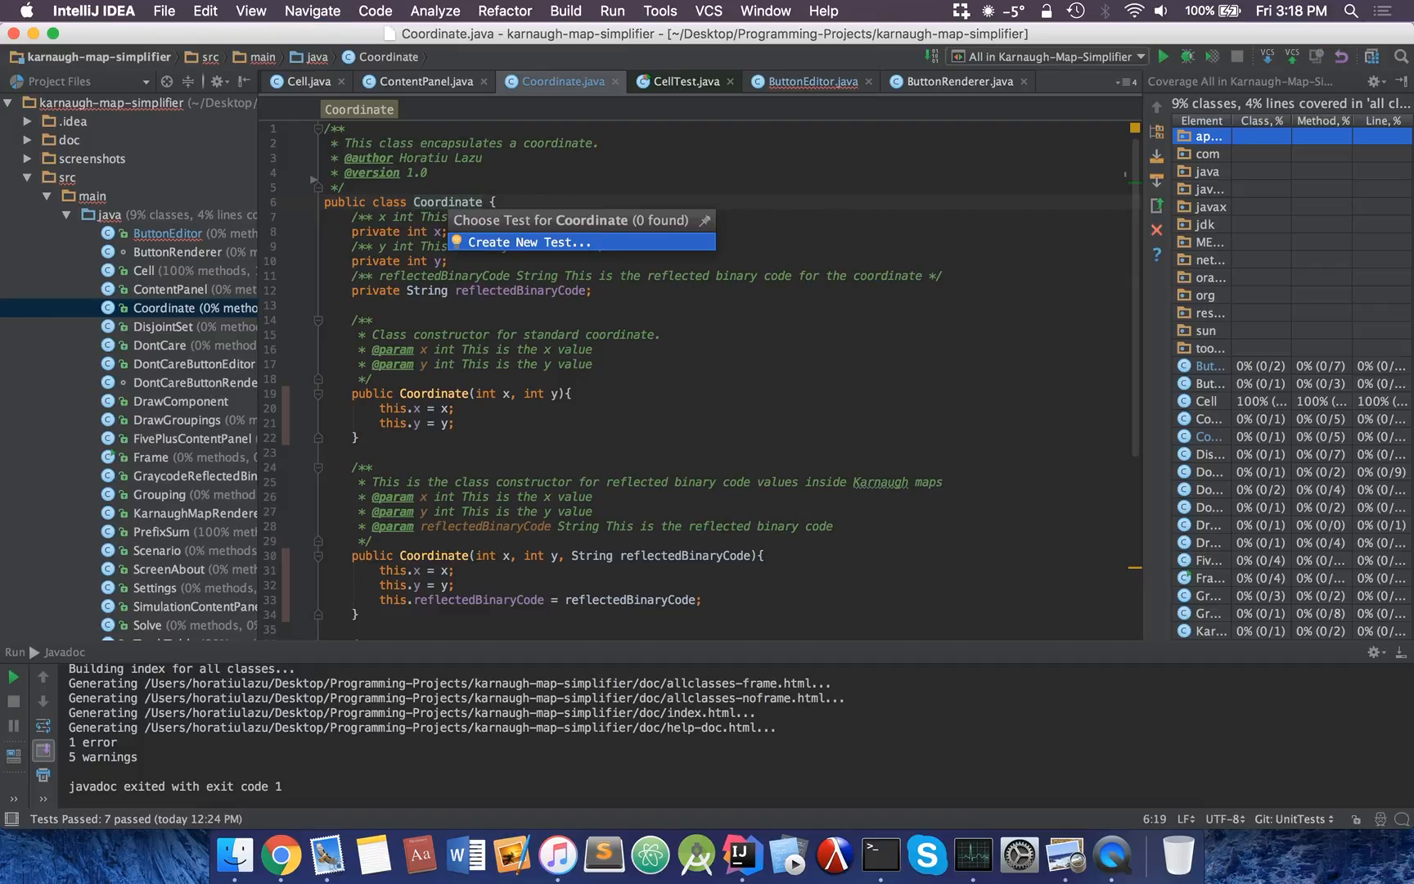
mouse_move(447, 201)
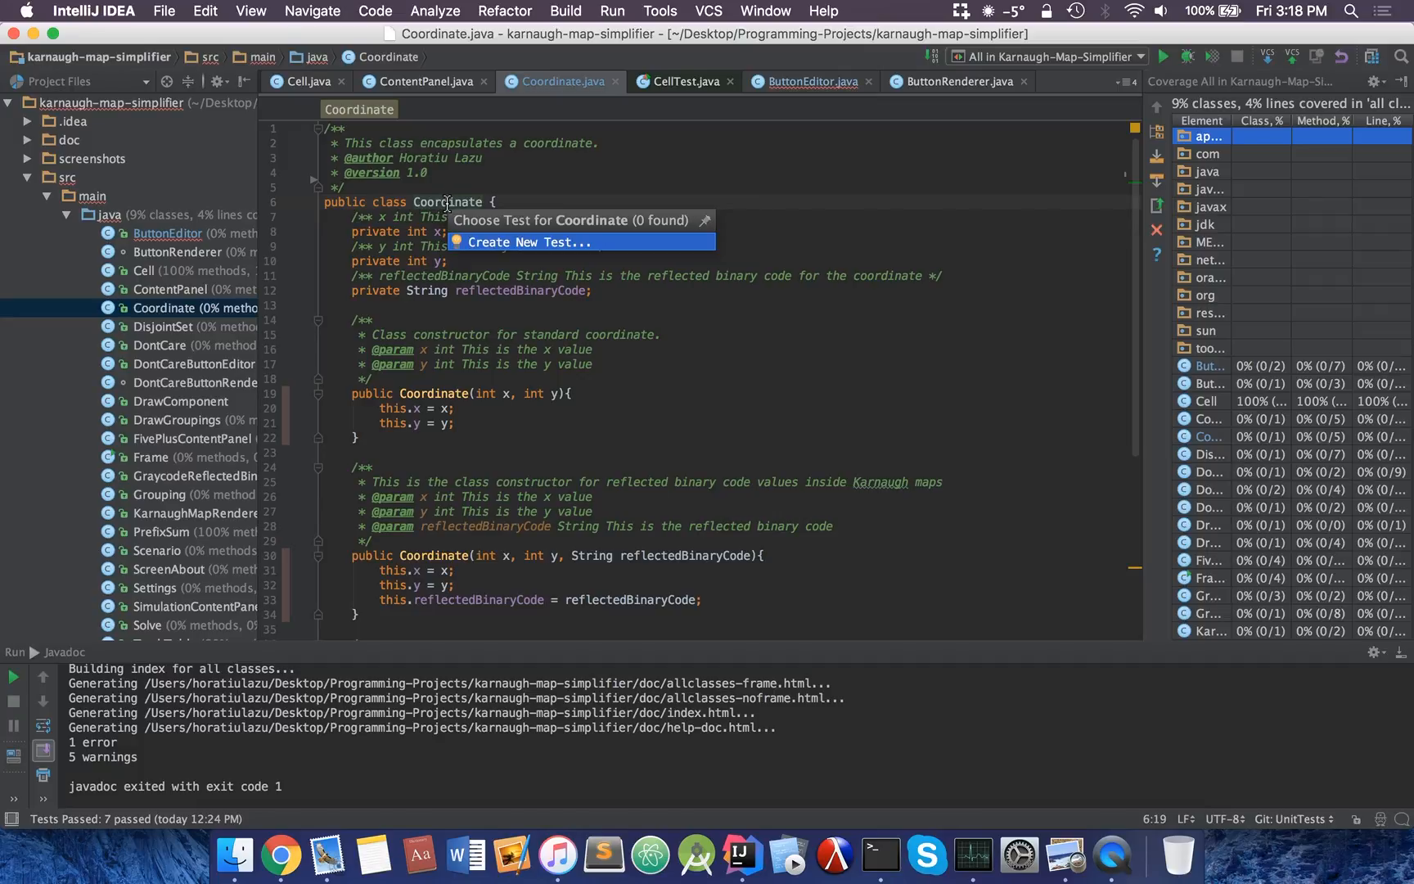
mouse_move(645, 228)
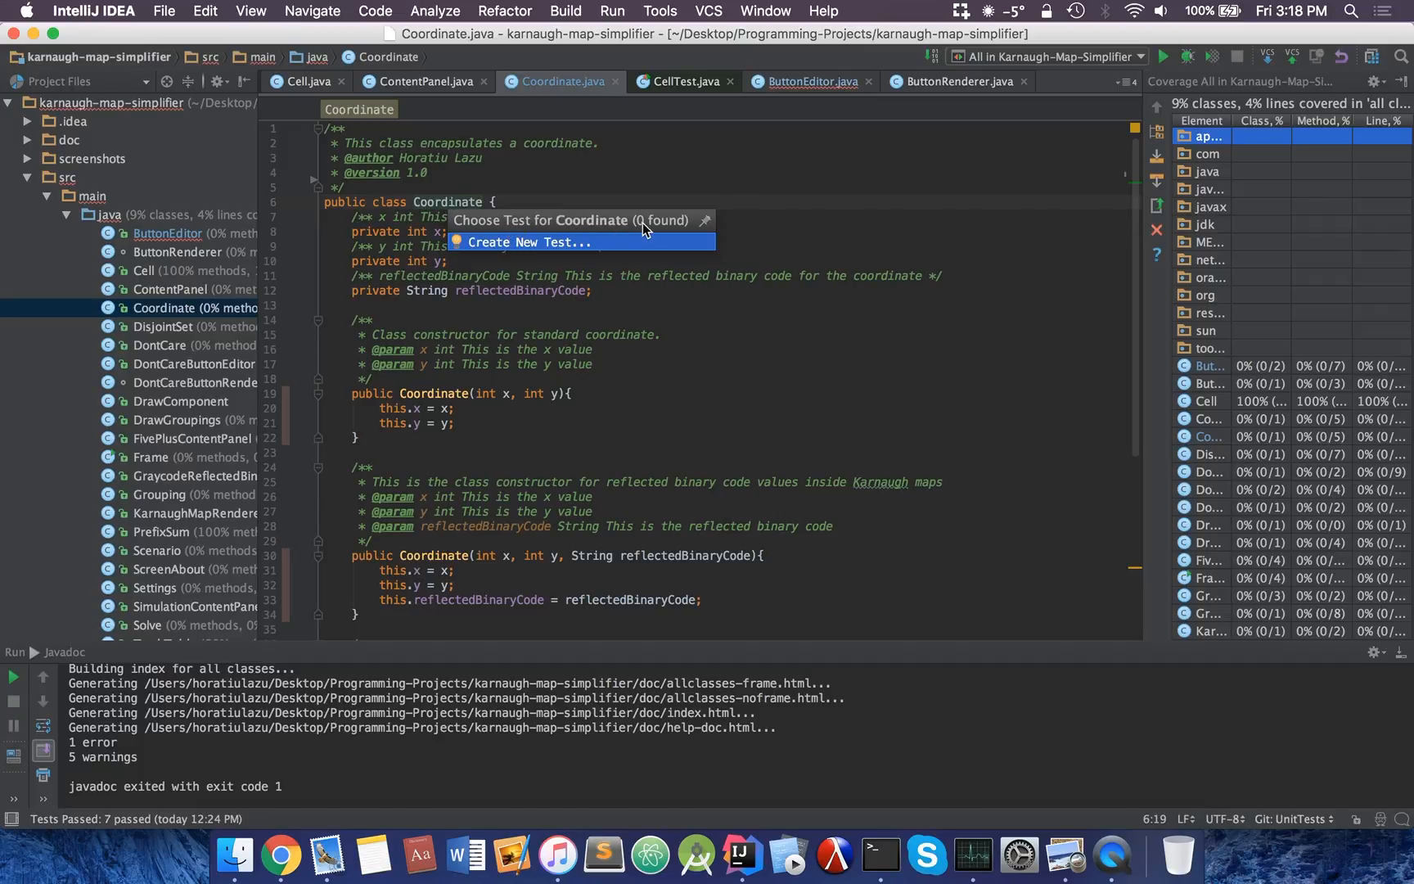
mouse_move(499, 250)
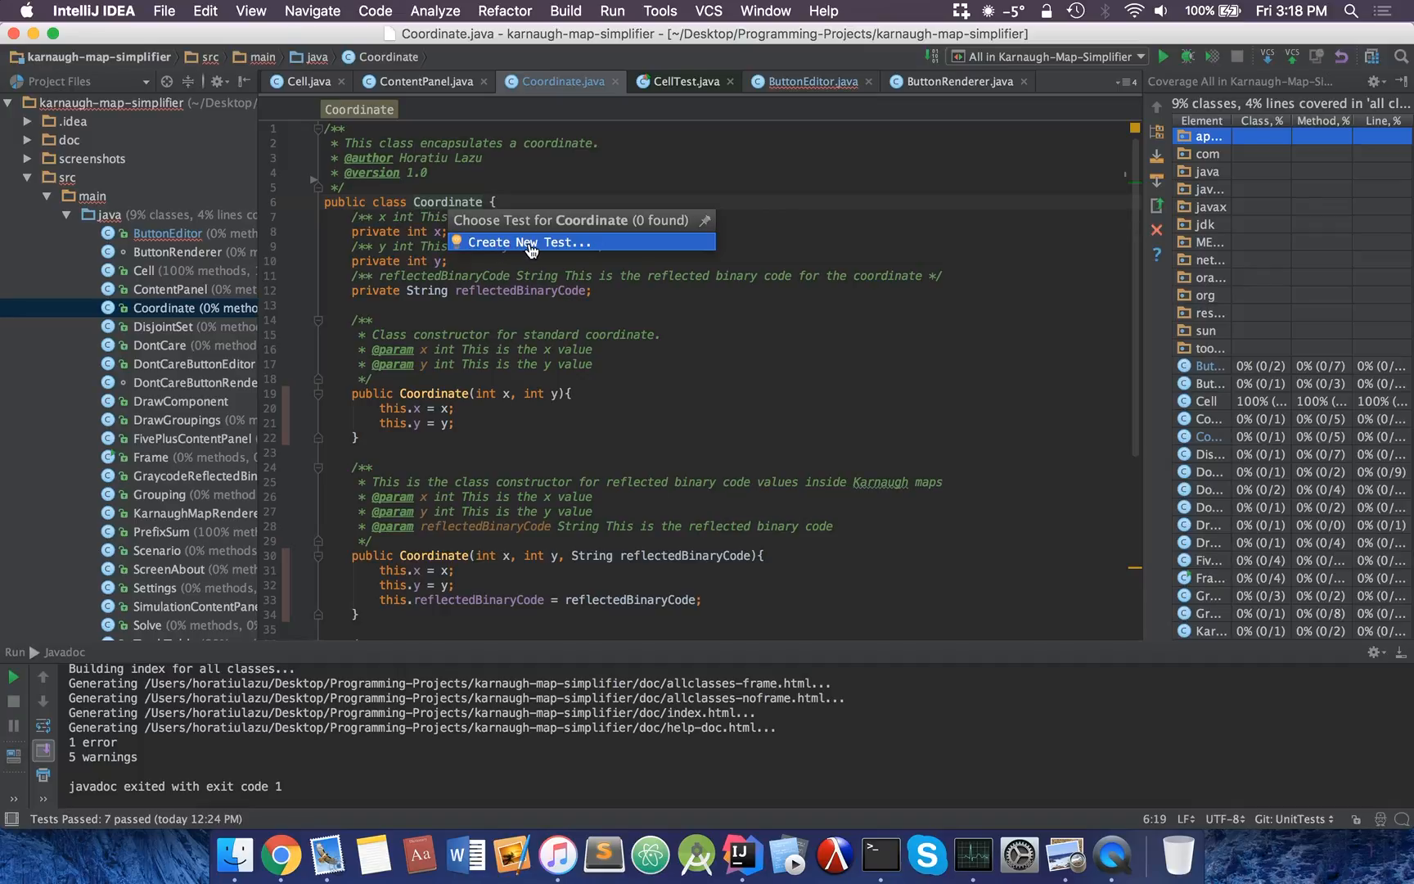
left_click(526, 242)
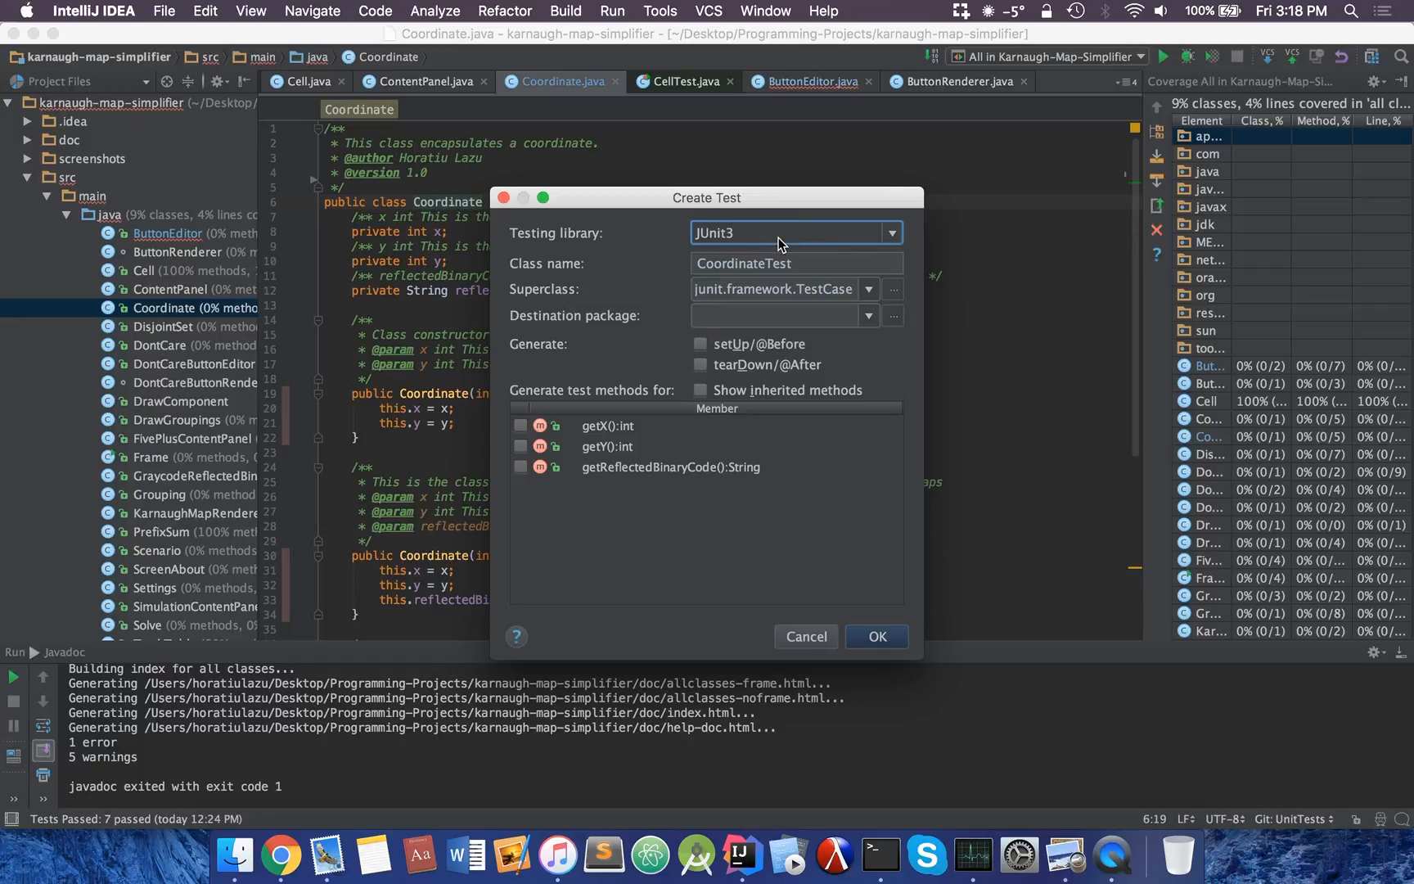
mouse_move(742, 310)
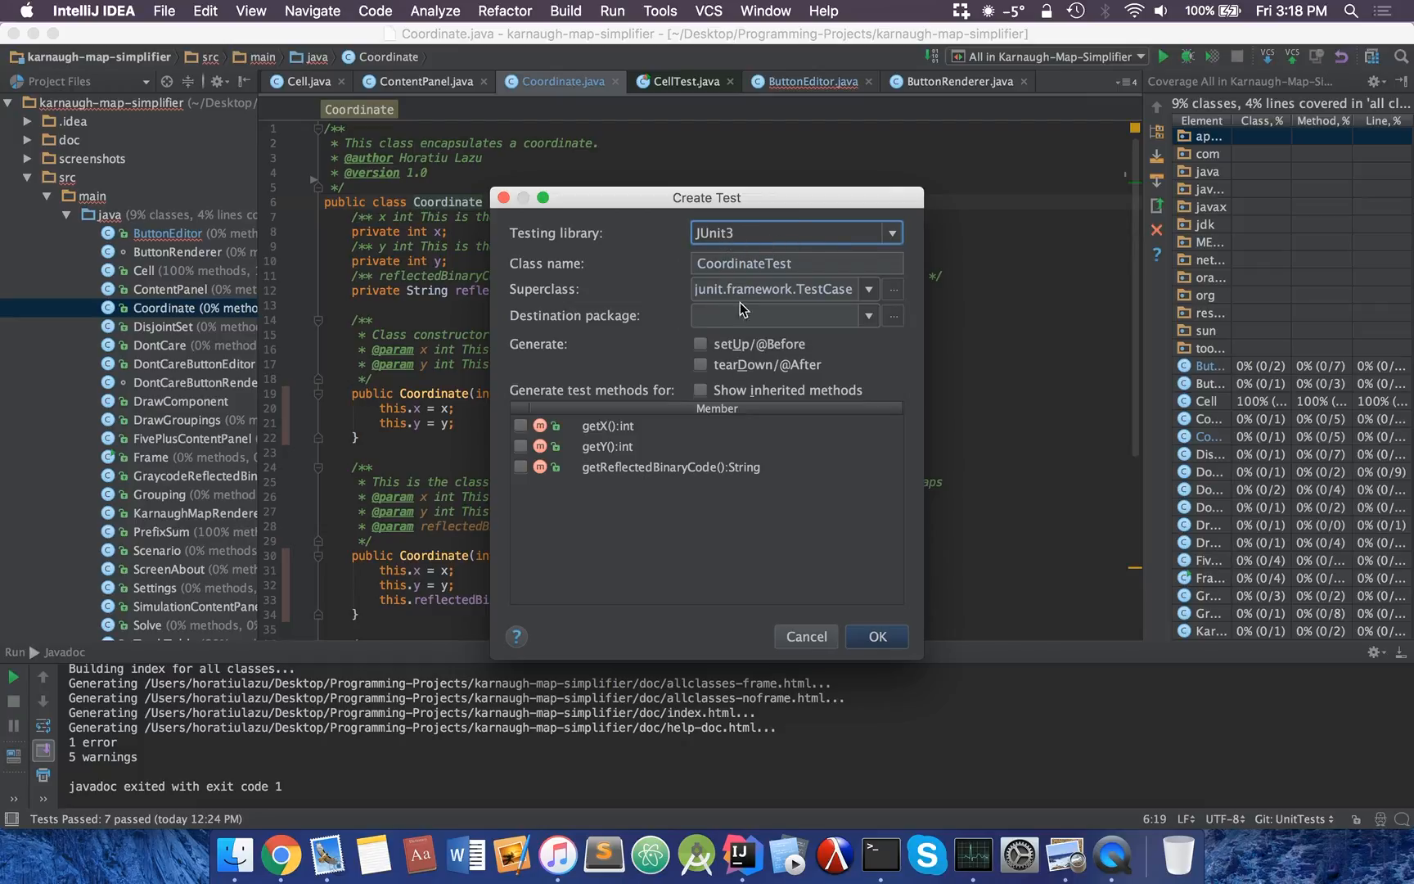
left_click(521, 425)
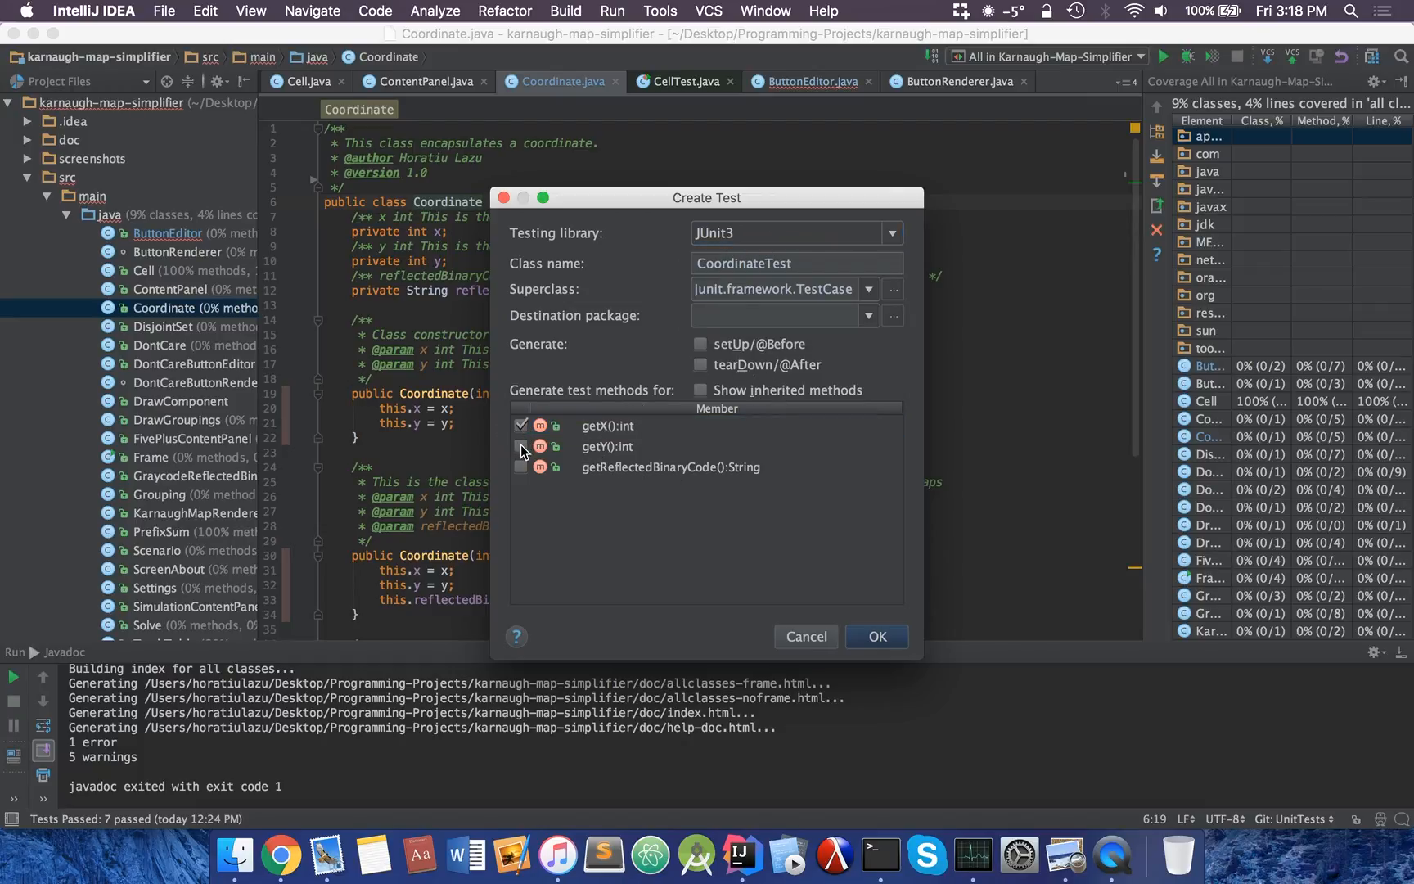
left_click(521, 445)
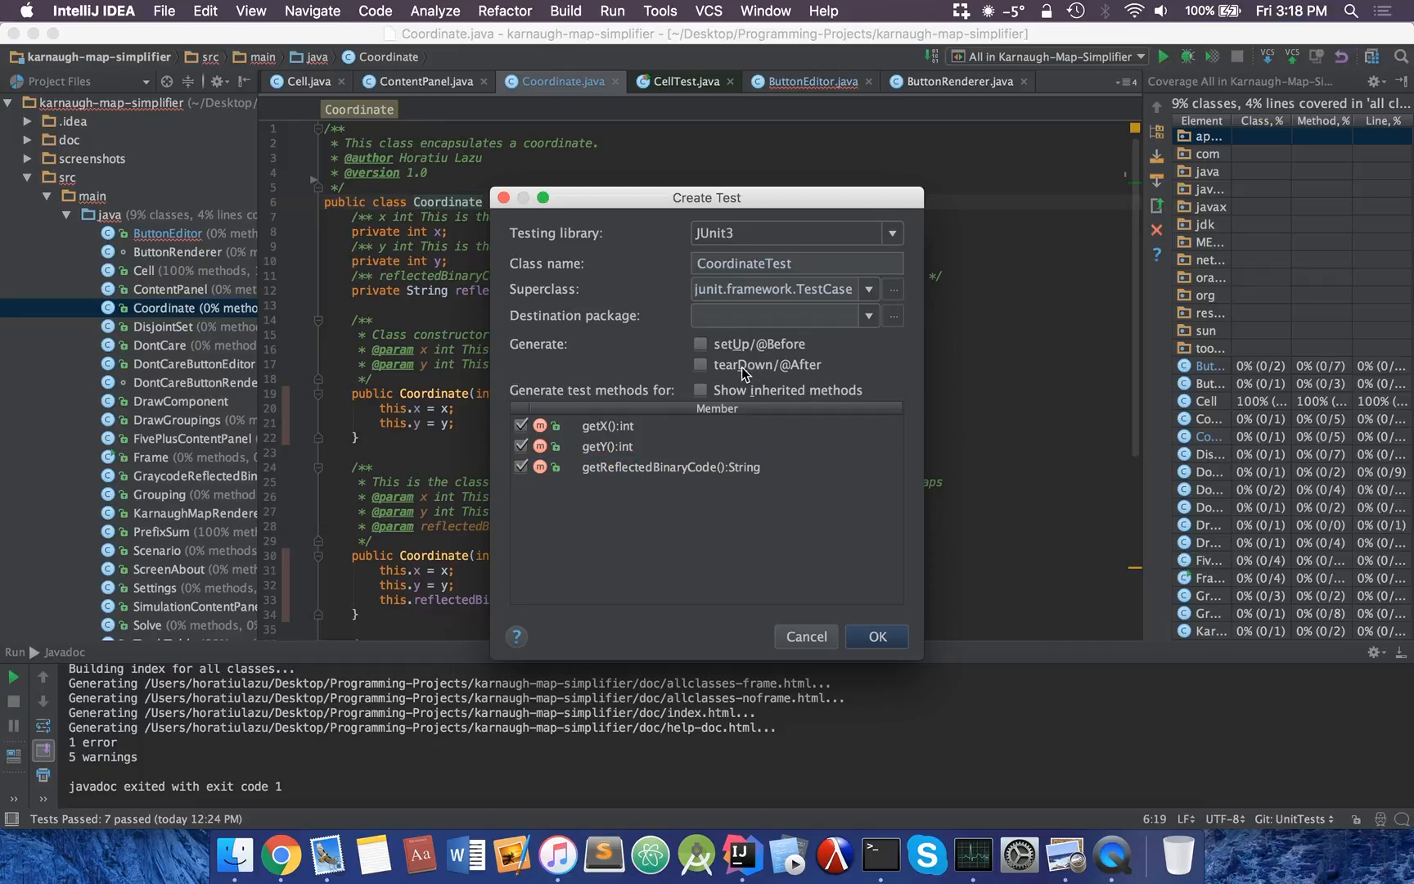
mouse_move(704, 223)
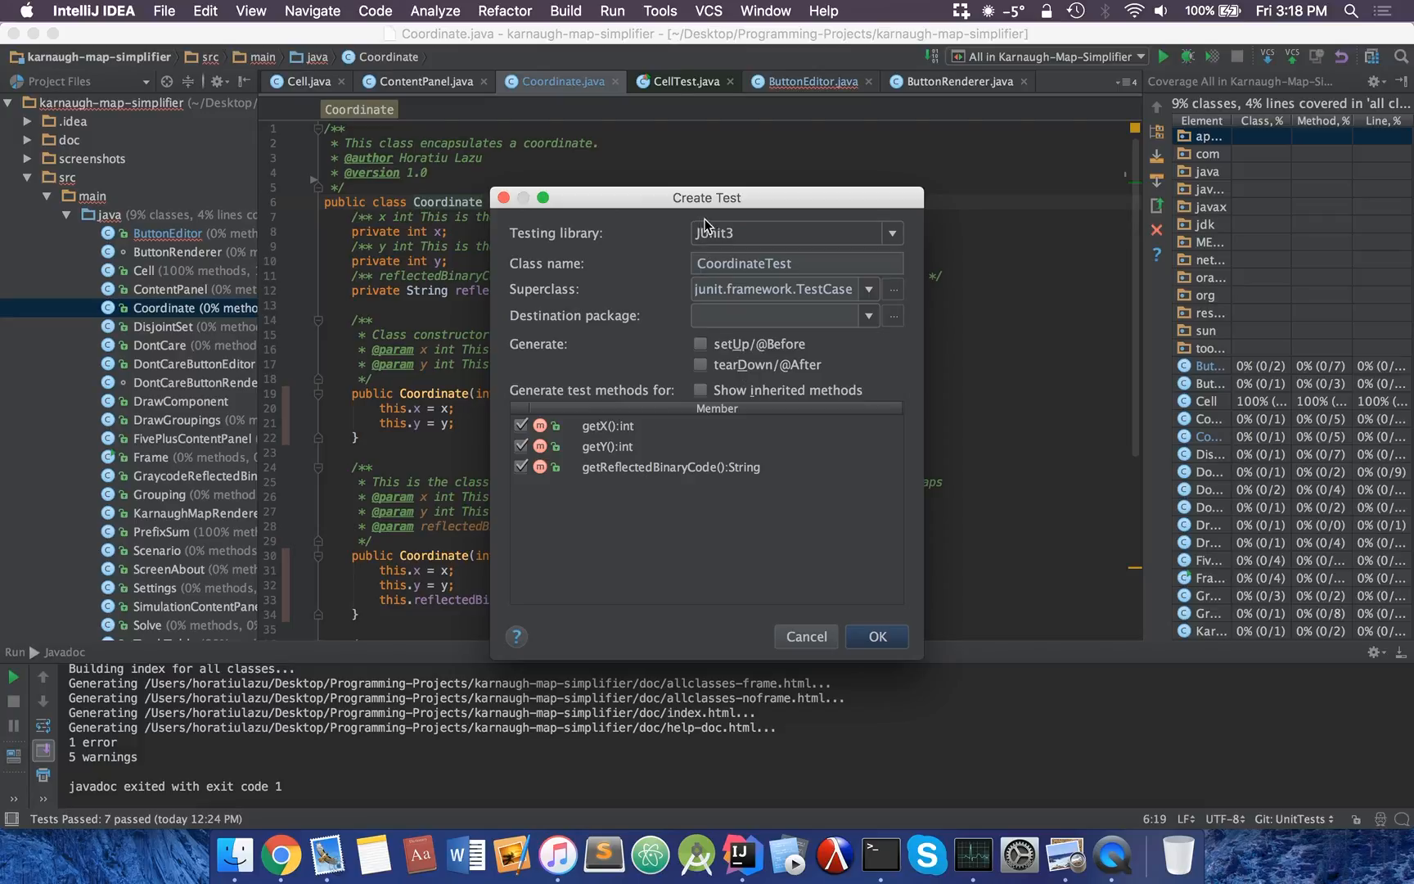
mouse_move(819, 266)
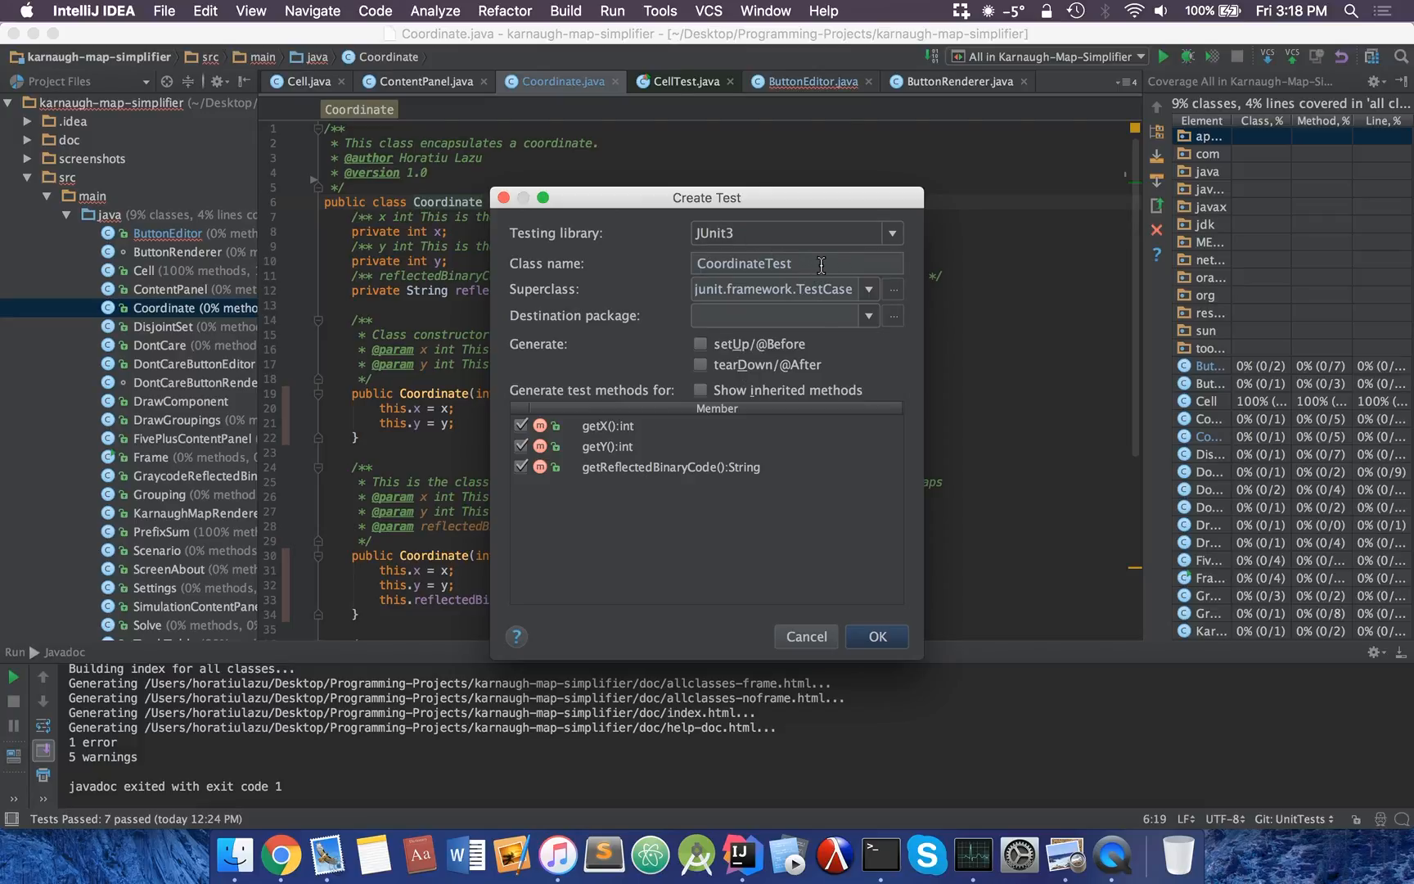
left_click(794, 262)
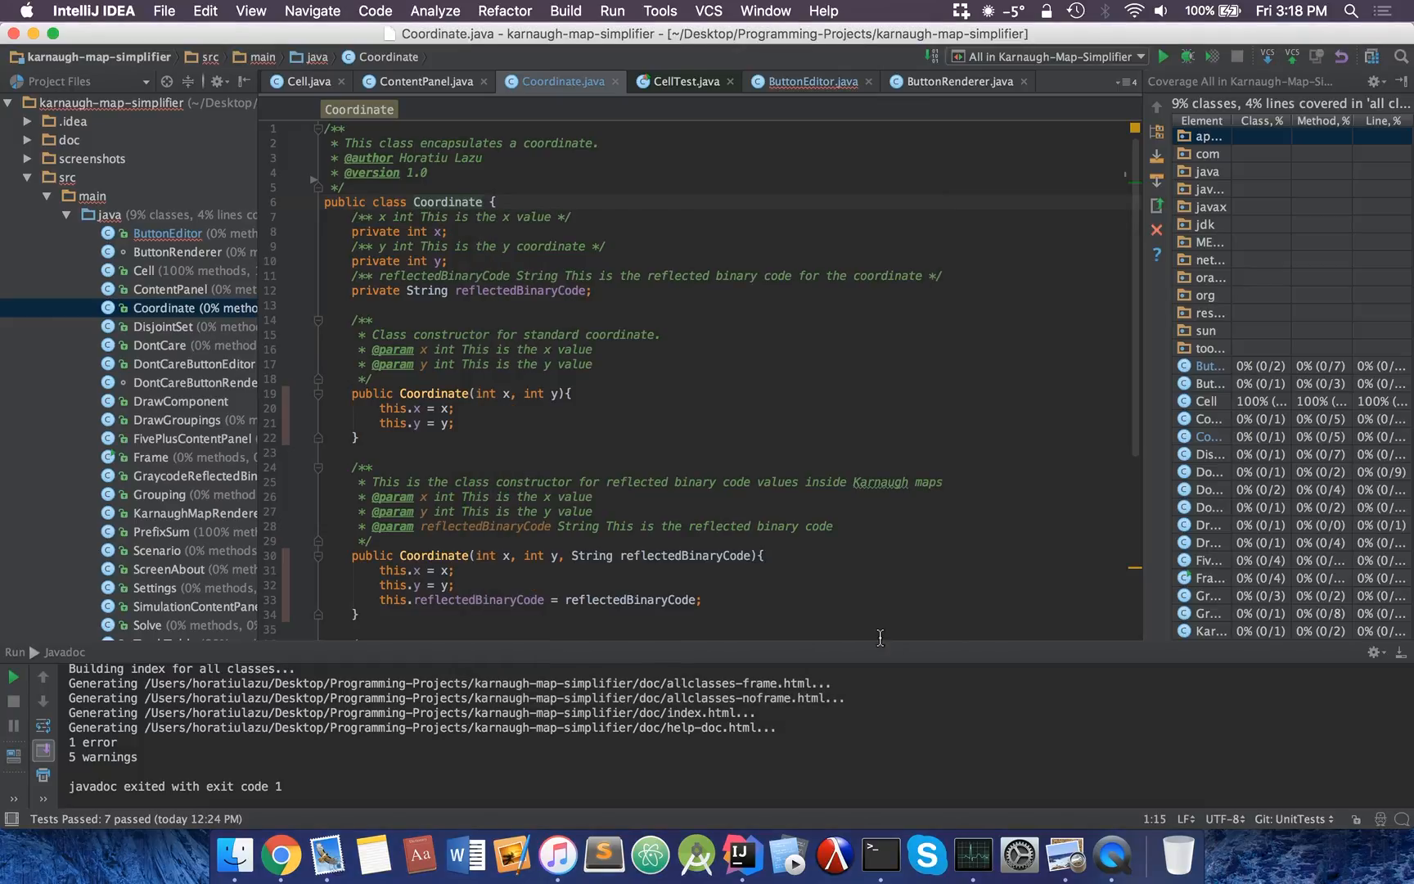
Declare 'private final Coordinate C_TEST = new Coordinate(3, 3);' at the top of CoordinateTest
left_click(580, 81)
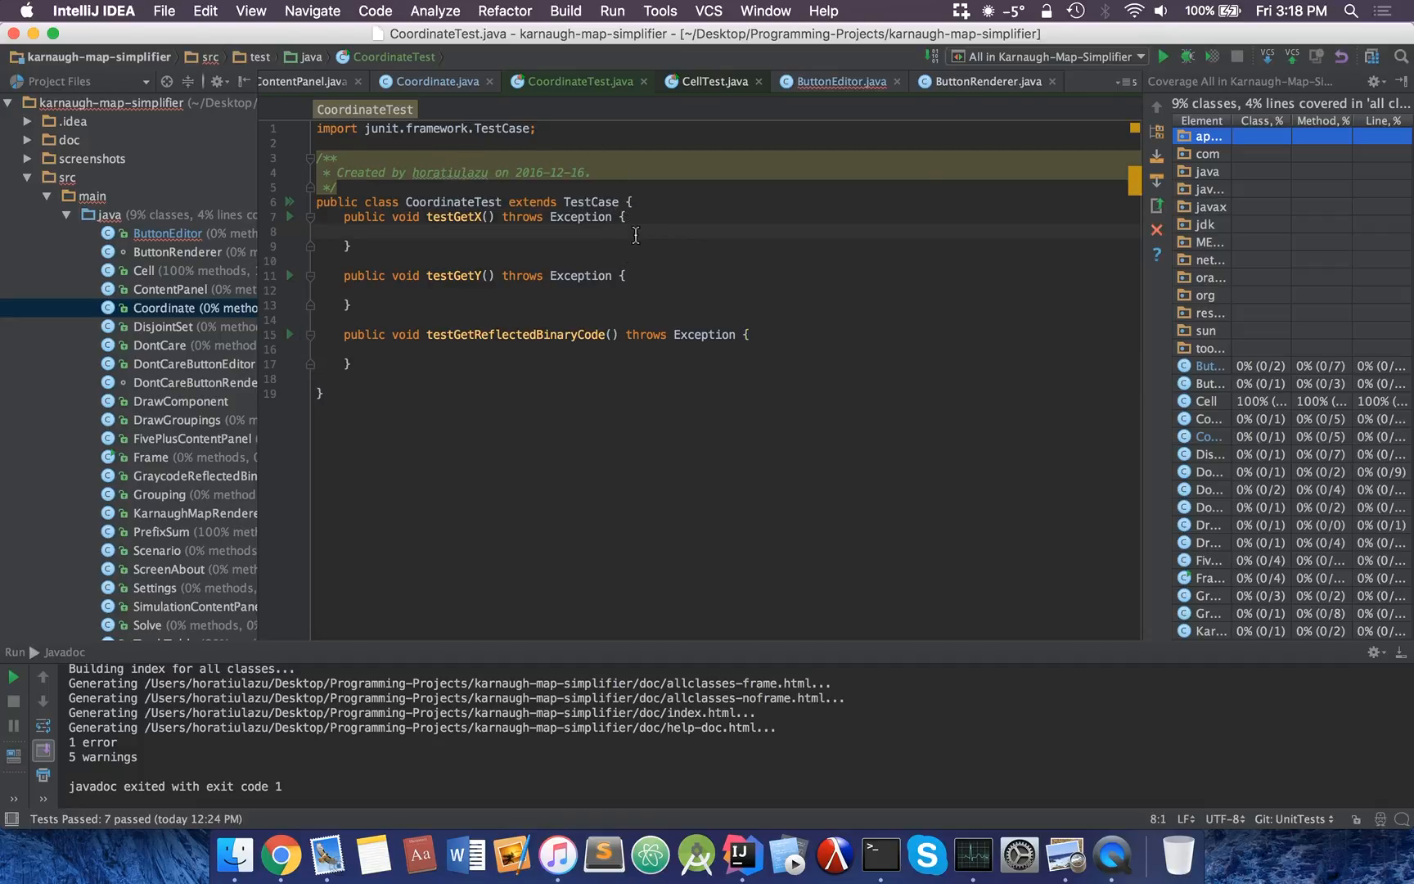
left_click(370, 231)
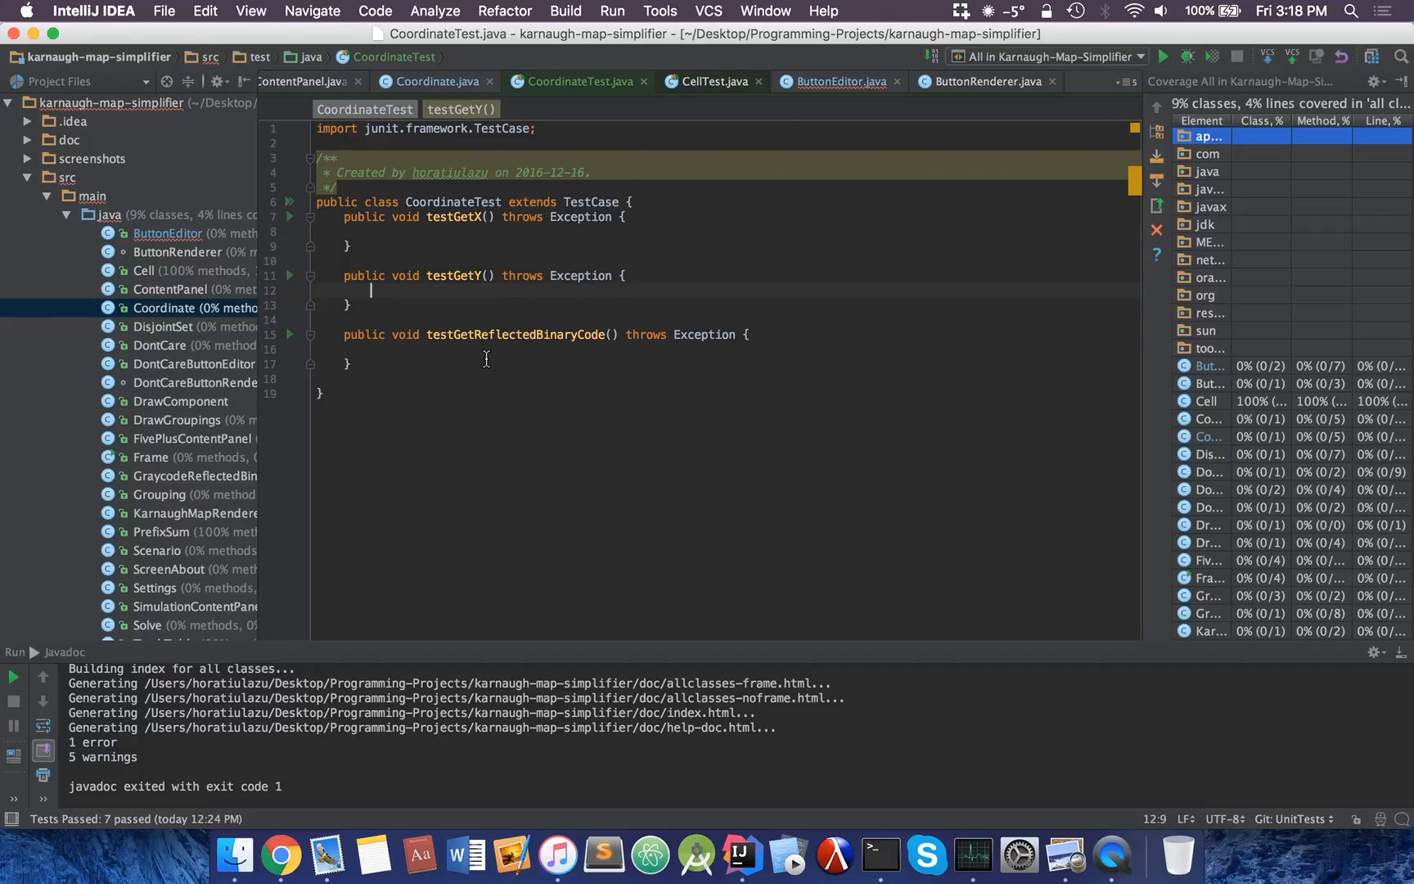
left_click(460, 231)
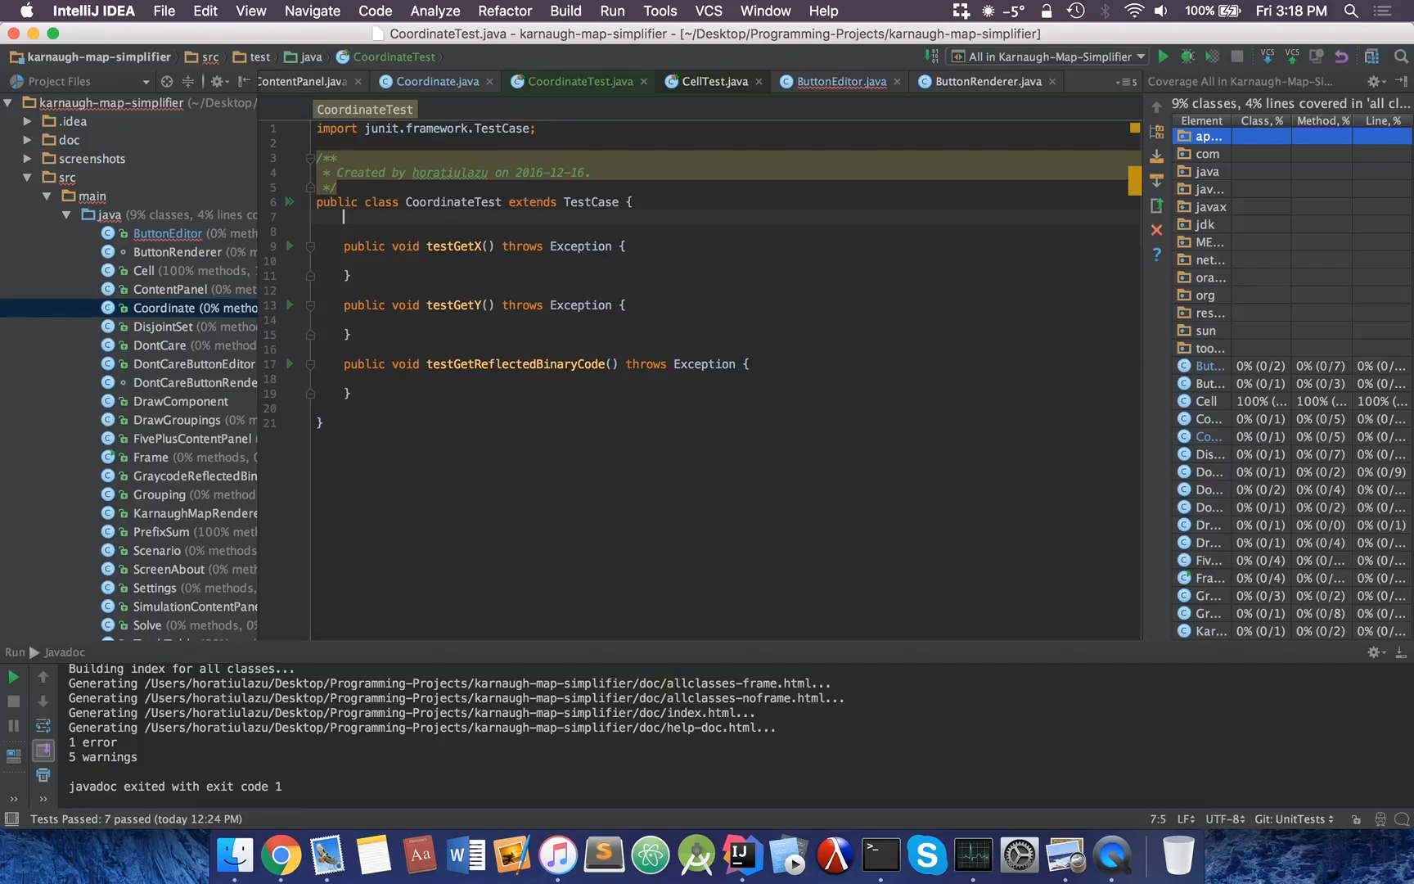
type("private")
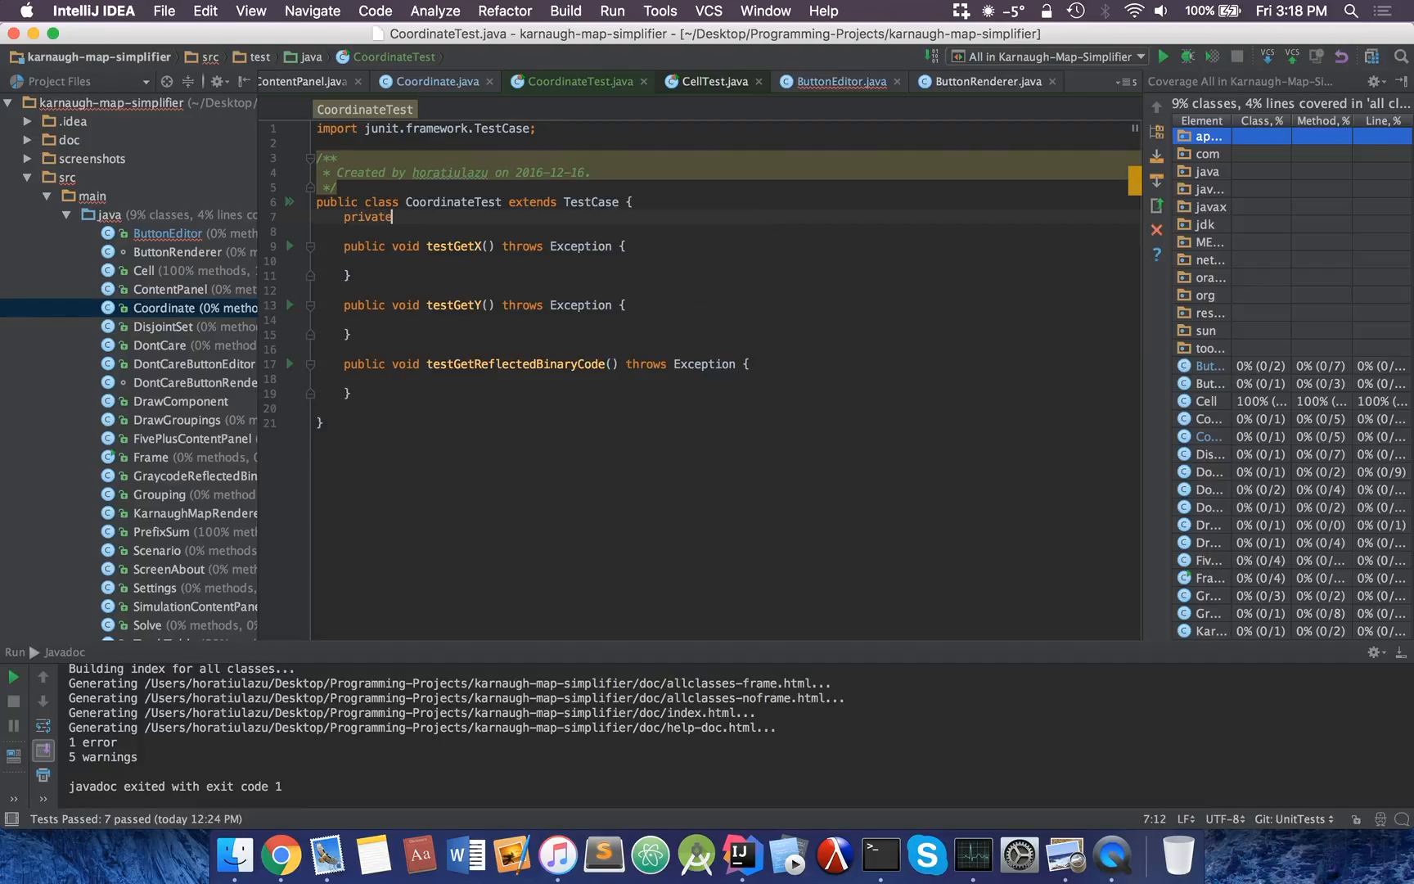
type("final")
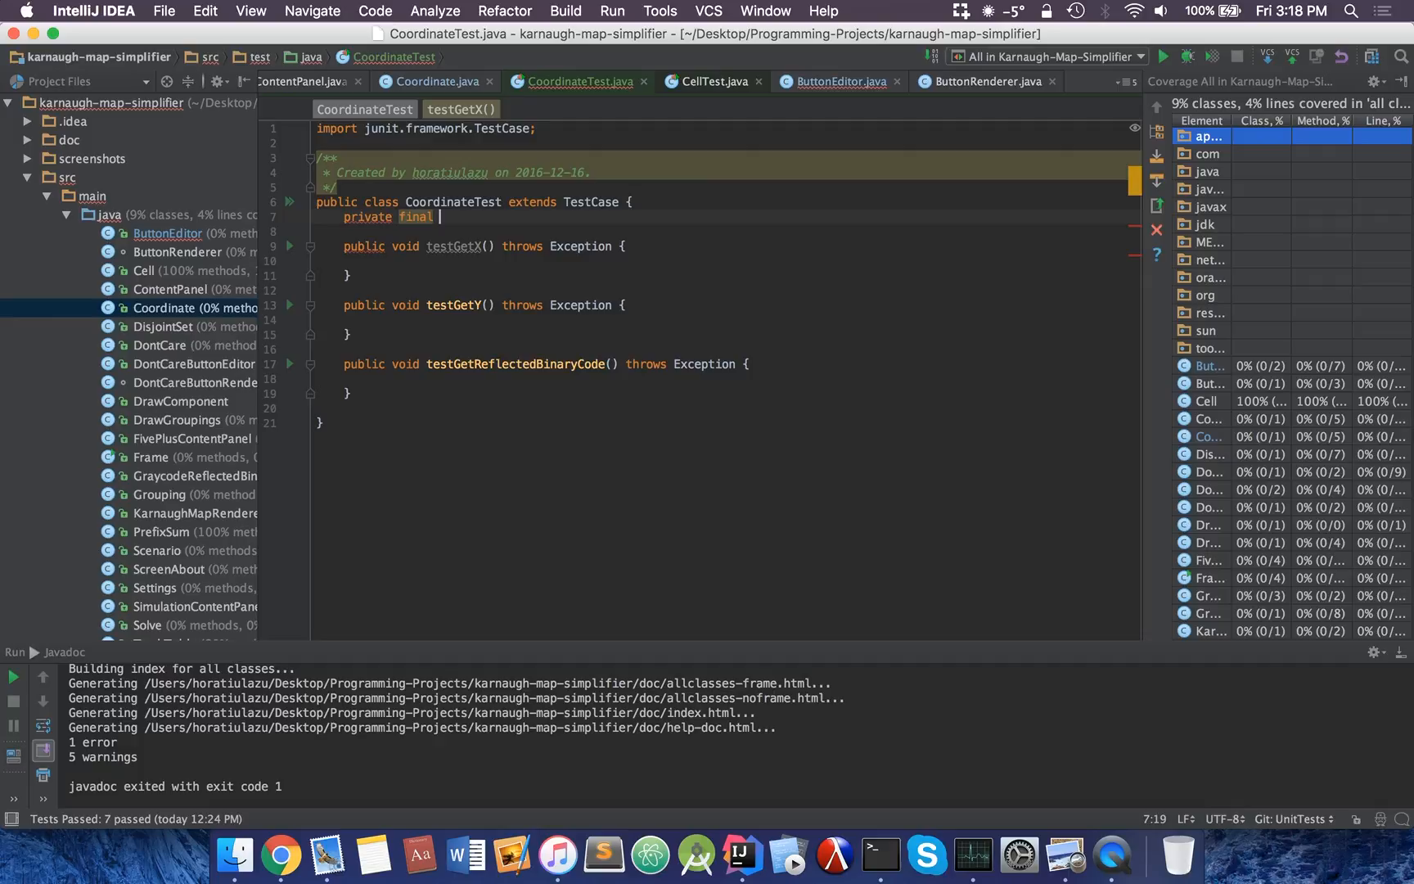
type("Coordinate")
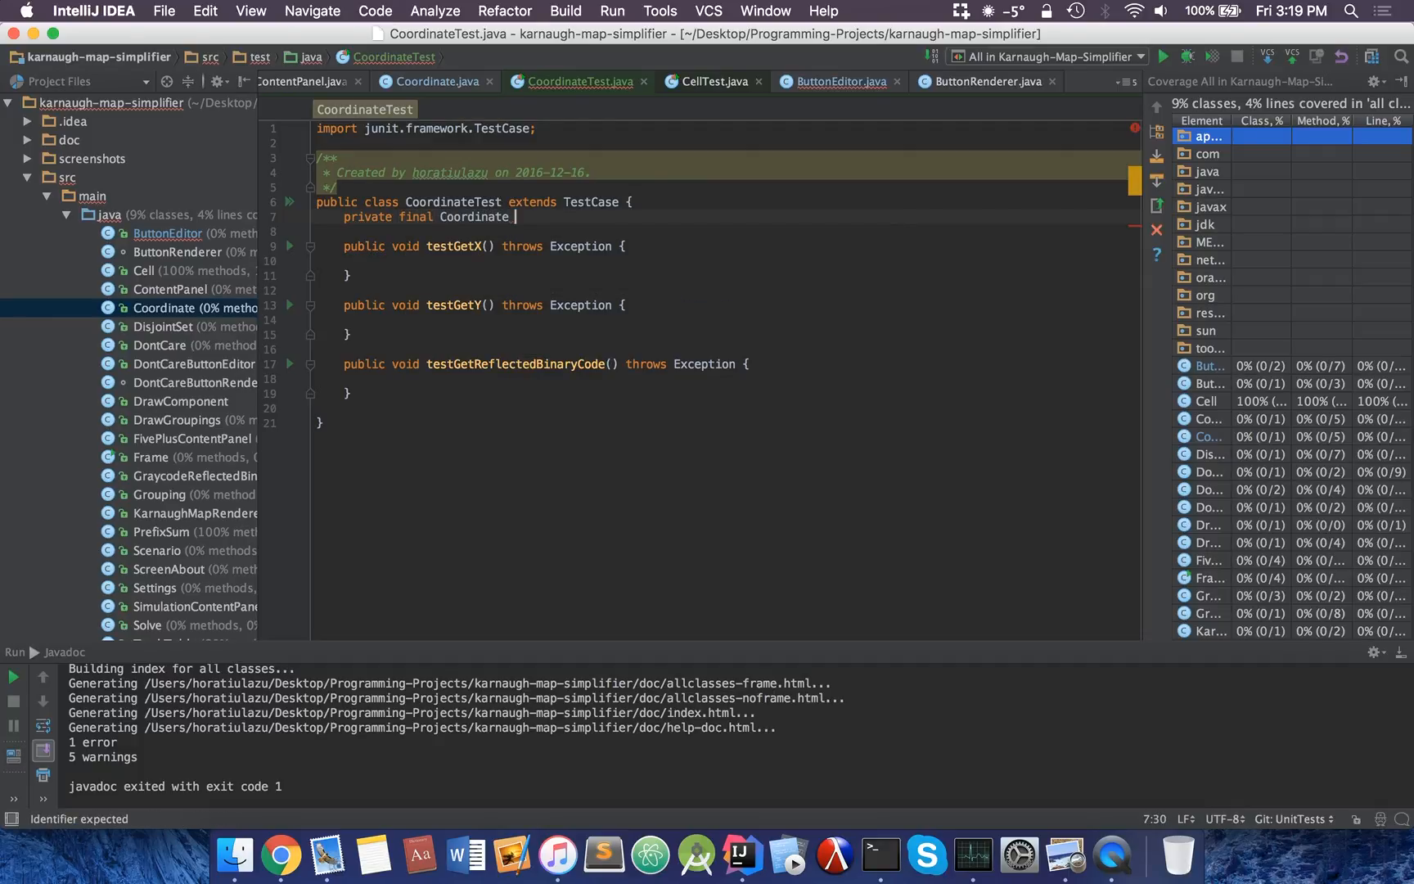
type("c")
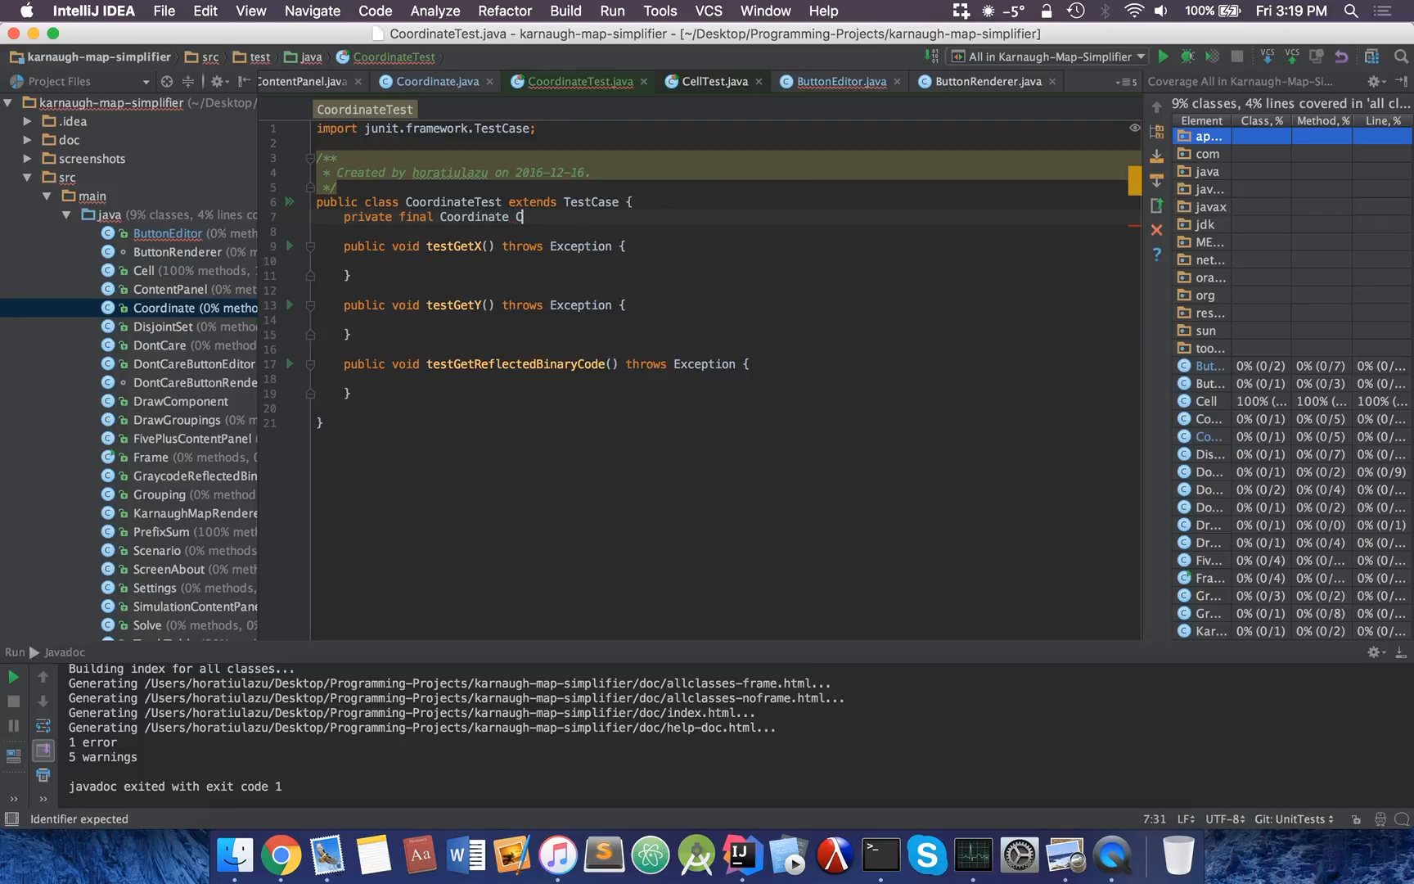
type("_TEST =")
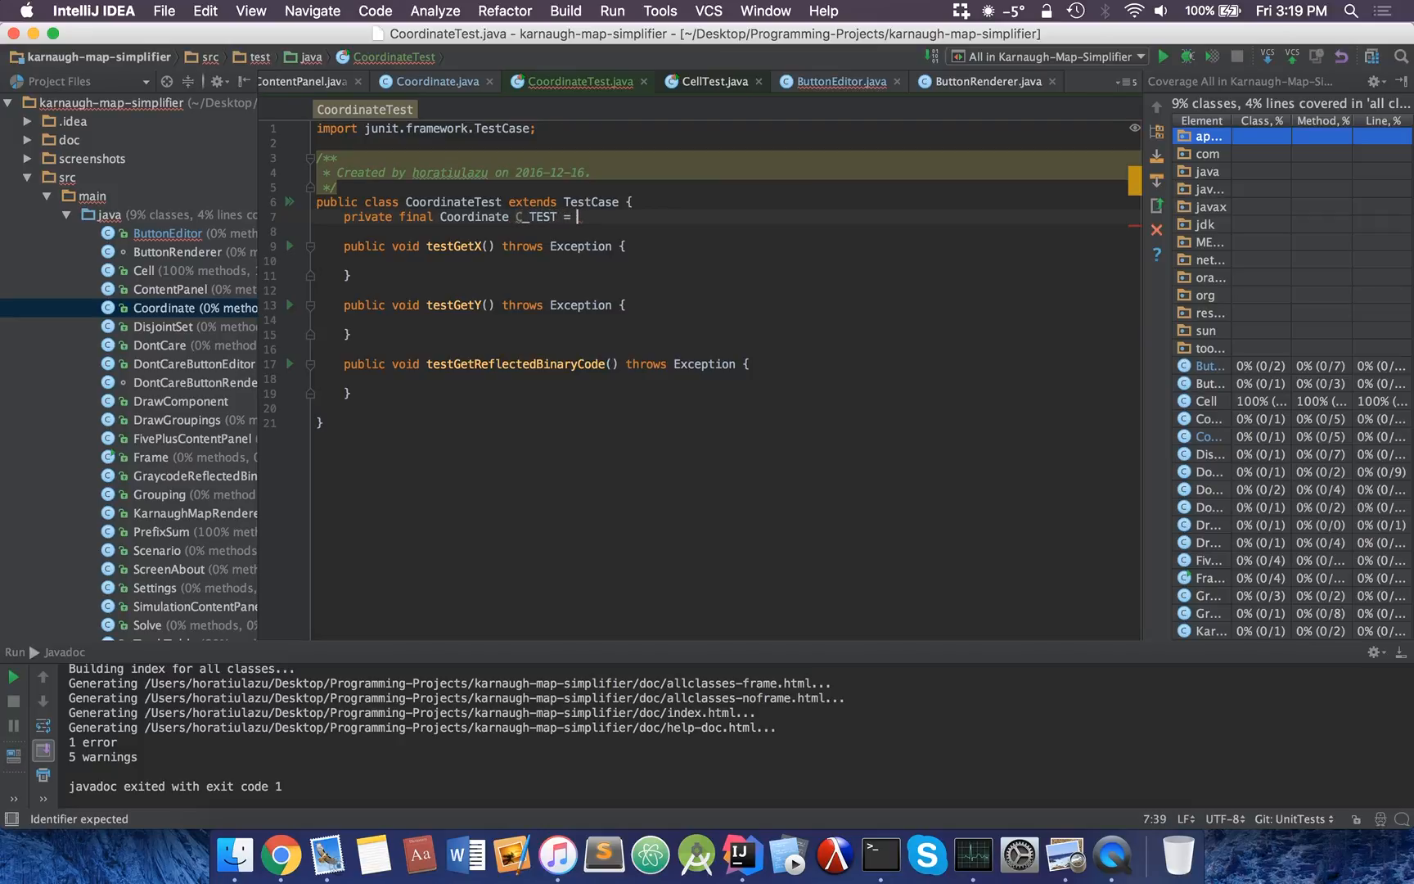
type("new Coordinate(30")
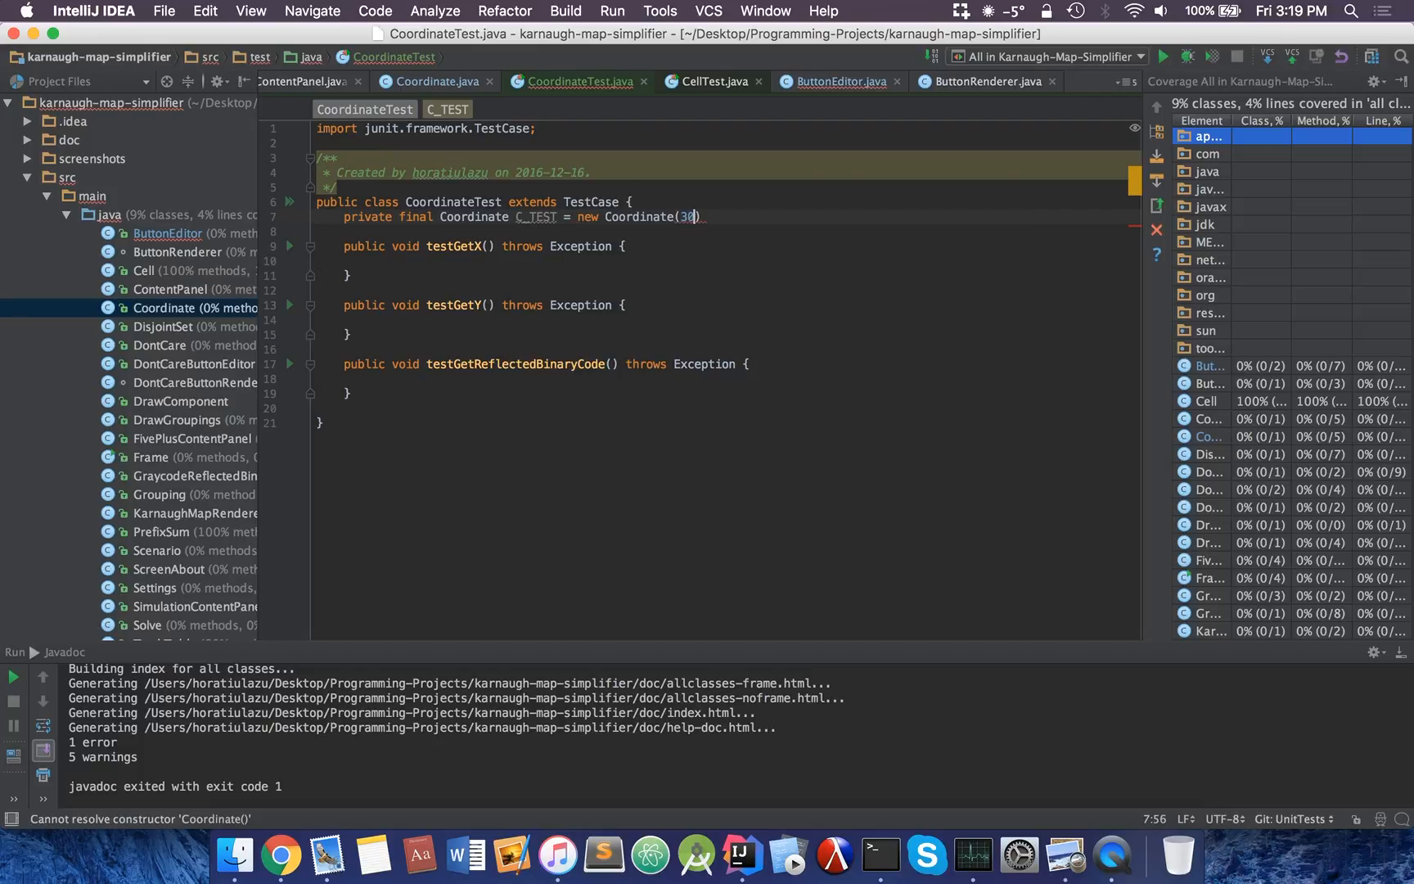
type("3, 3);")
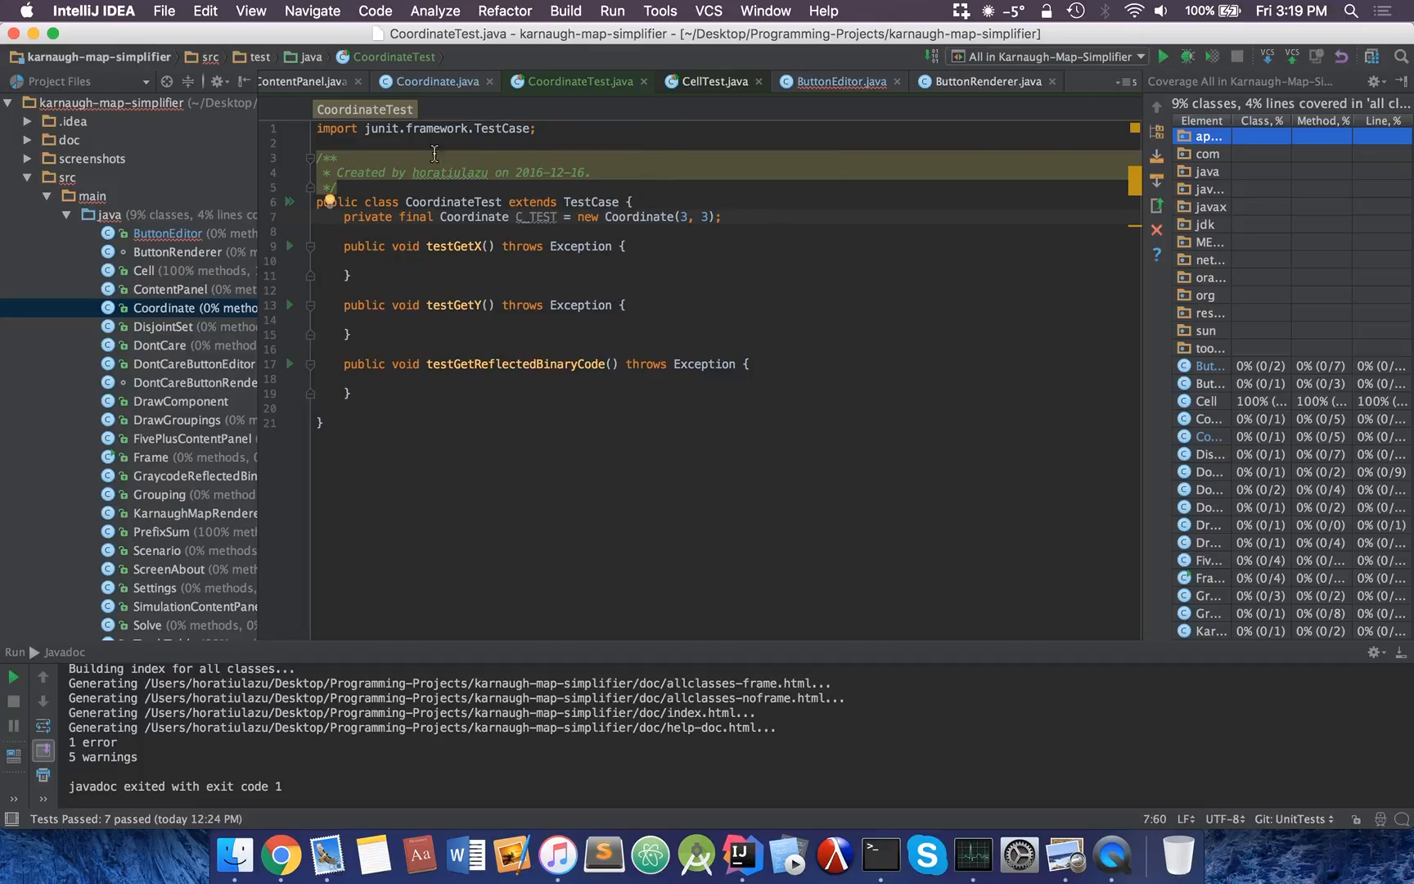
Expand src and test/java, collapsing main, to reveal CoordinateTest among the test classes
left_click(165, 288)
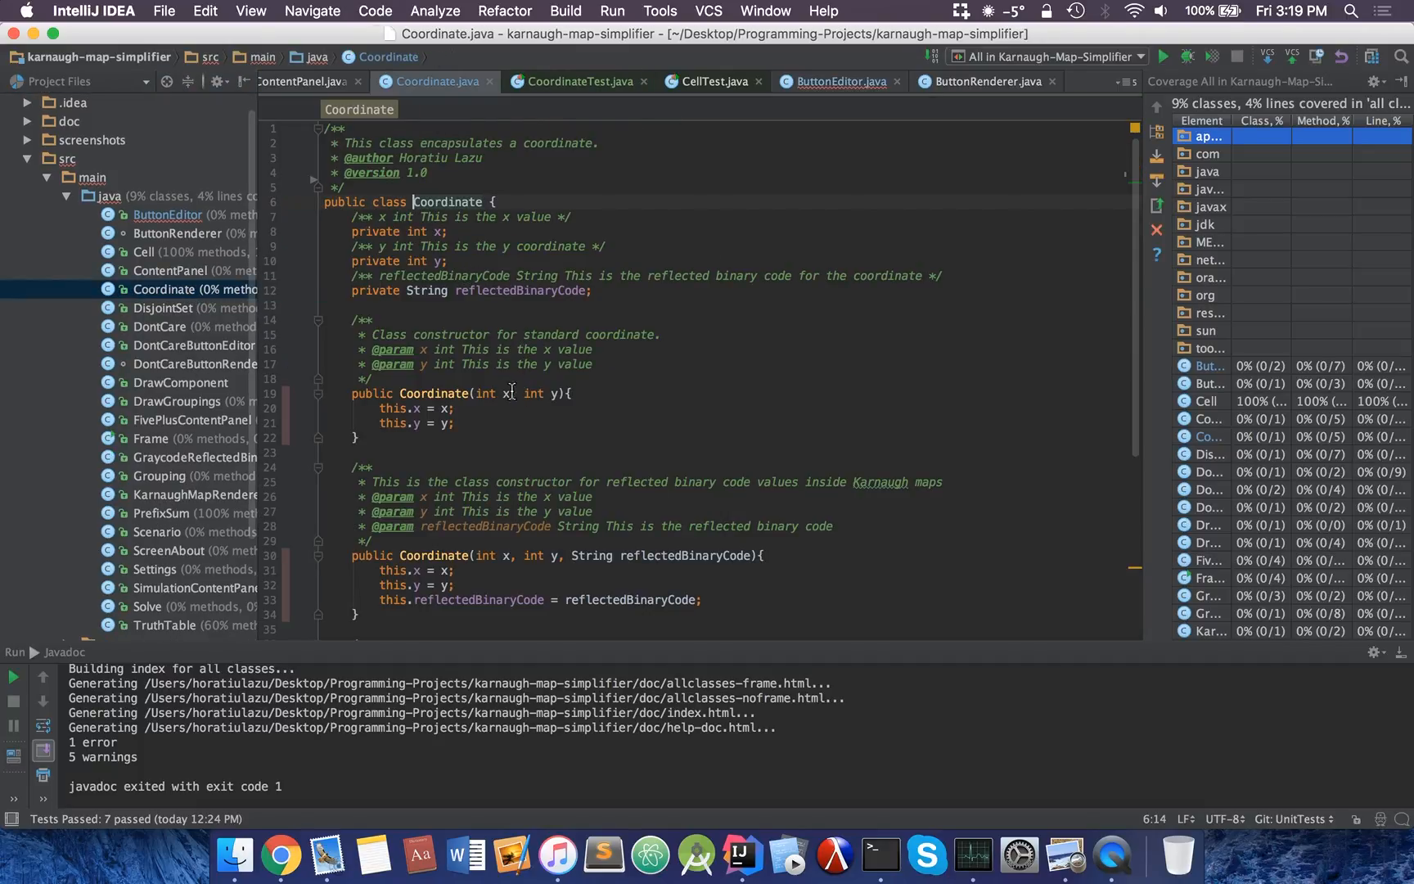
scroll("down", 3)
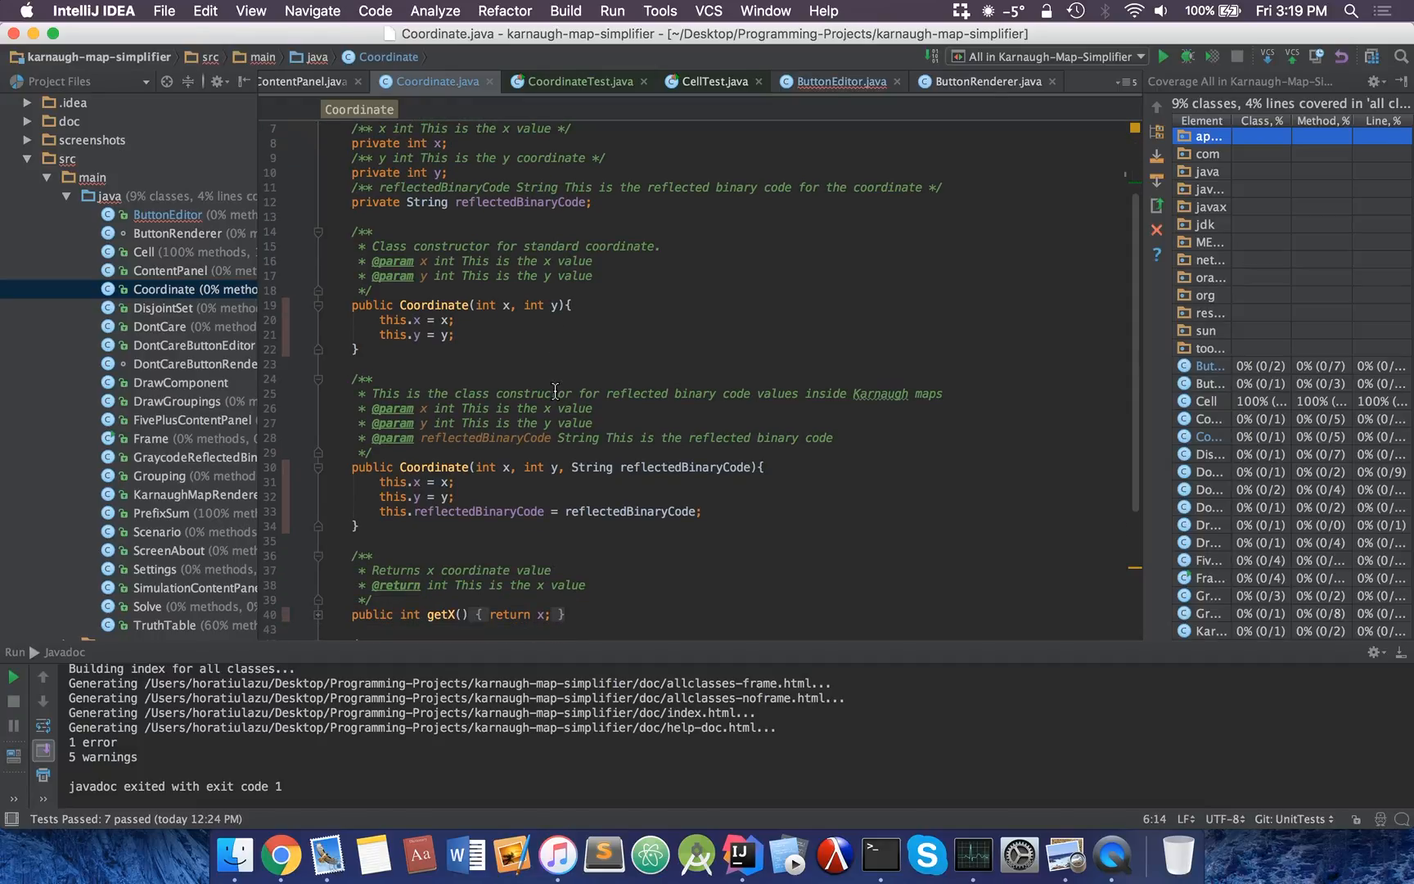
scroll("down", 3)
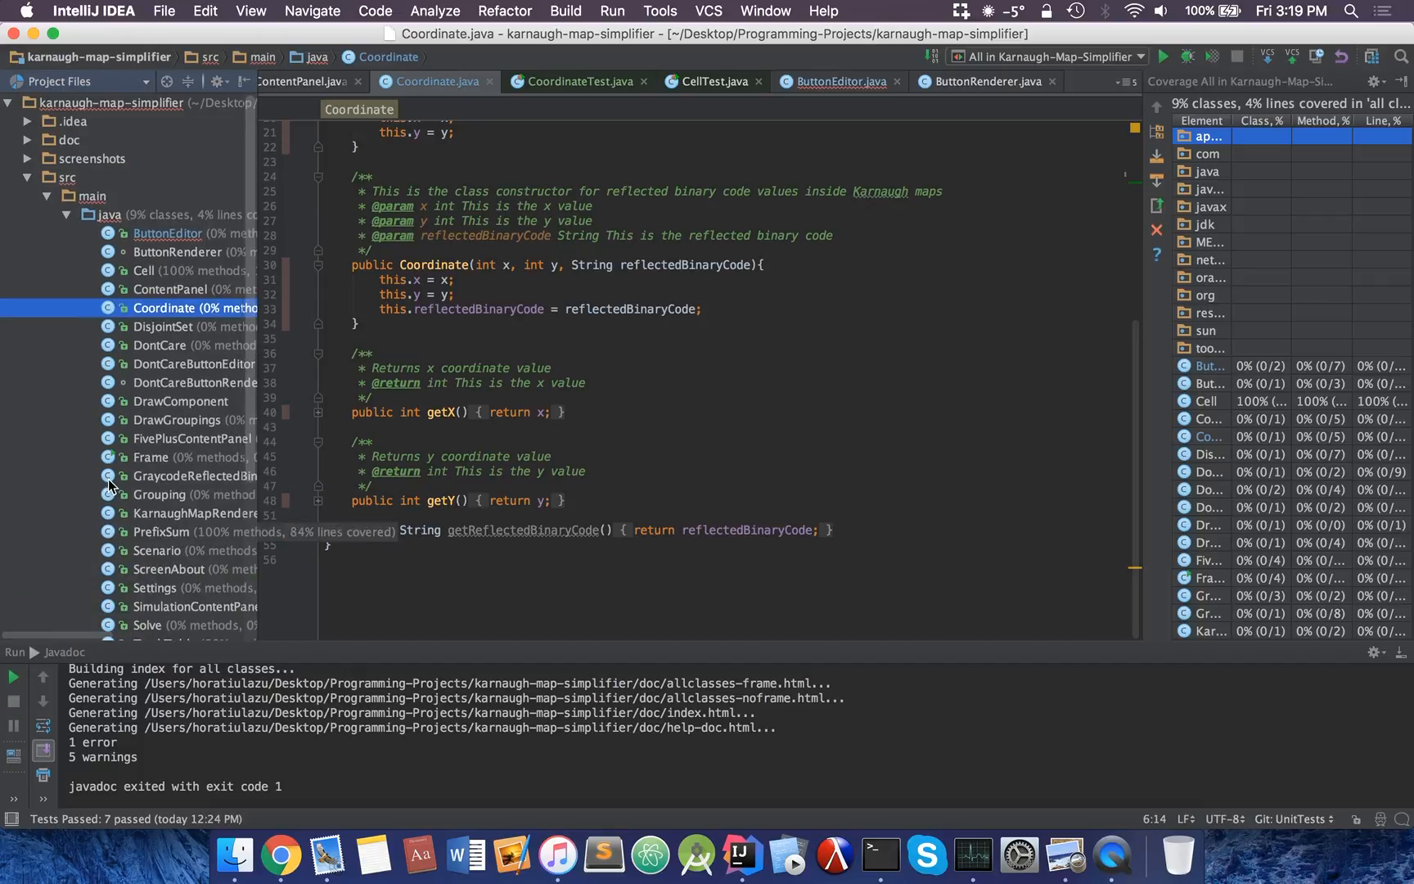
scroll("down", 3)
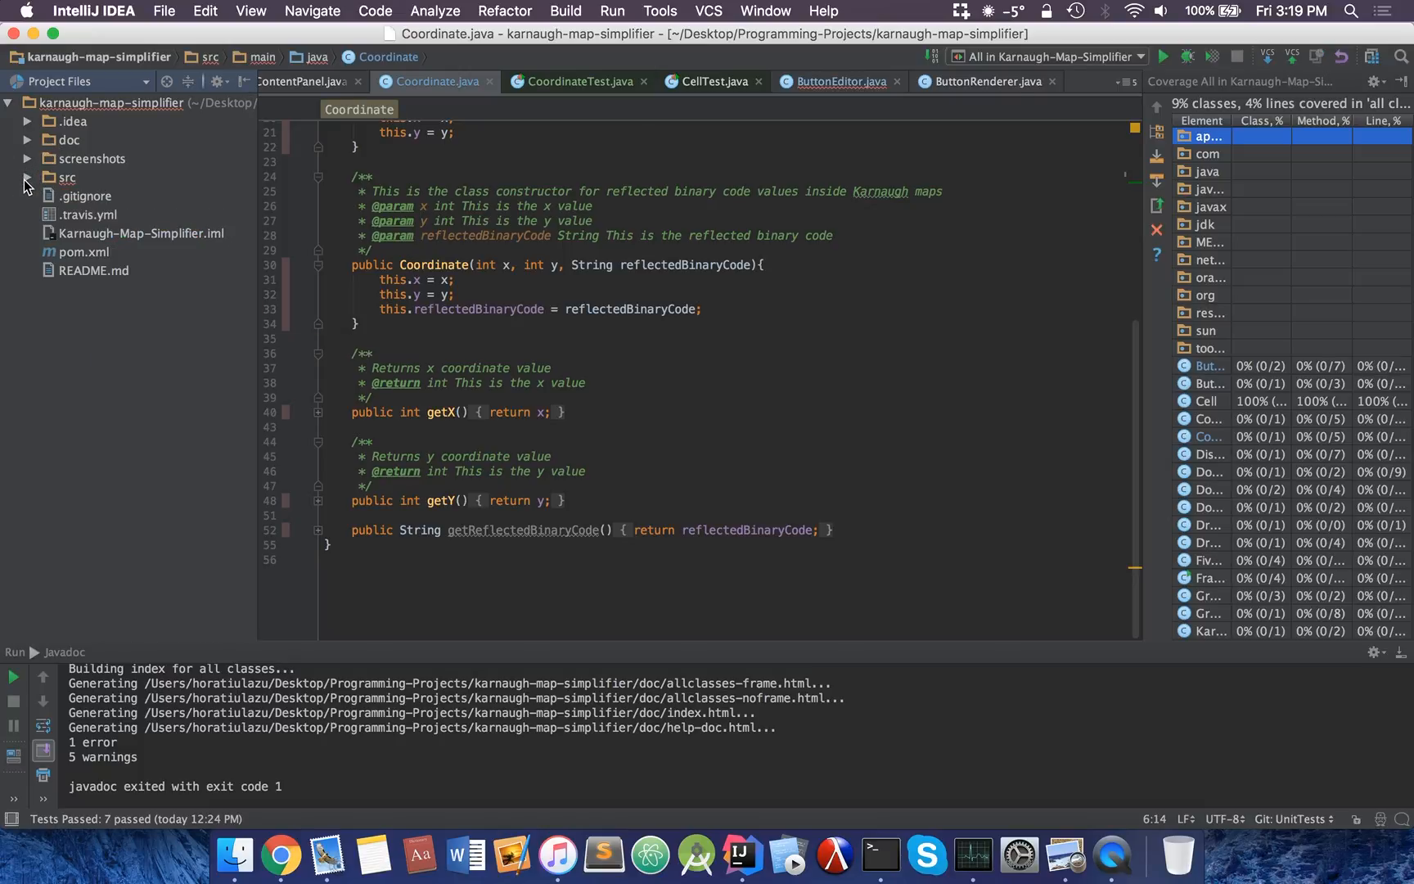
left_click(28, 177)
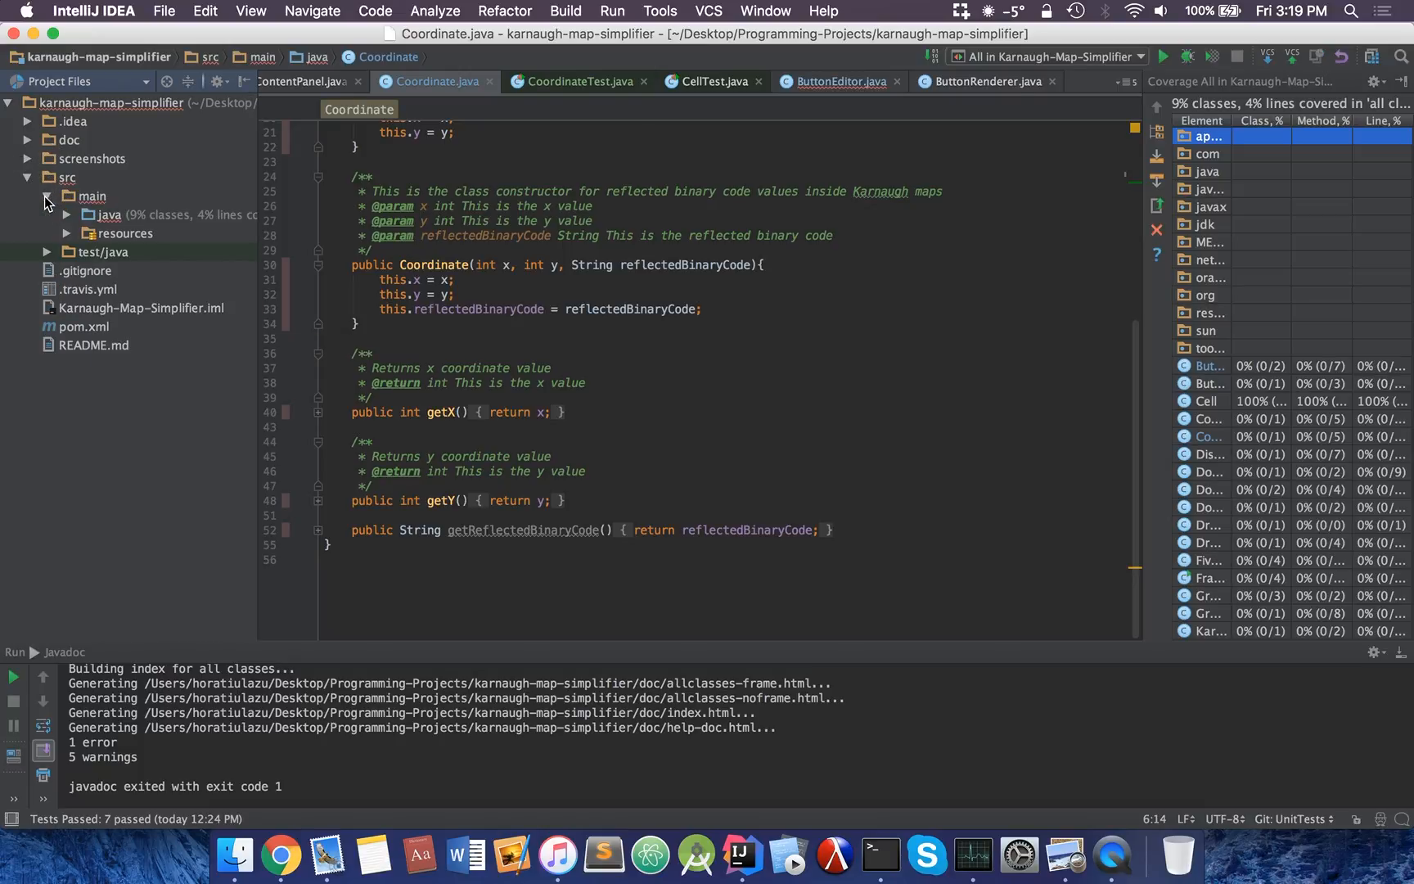
left_click(46, 233)
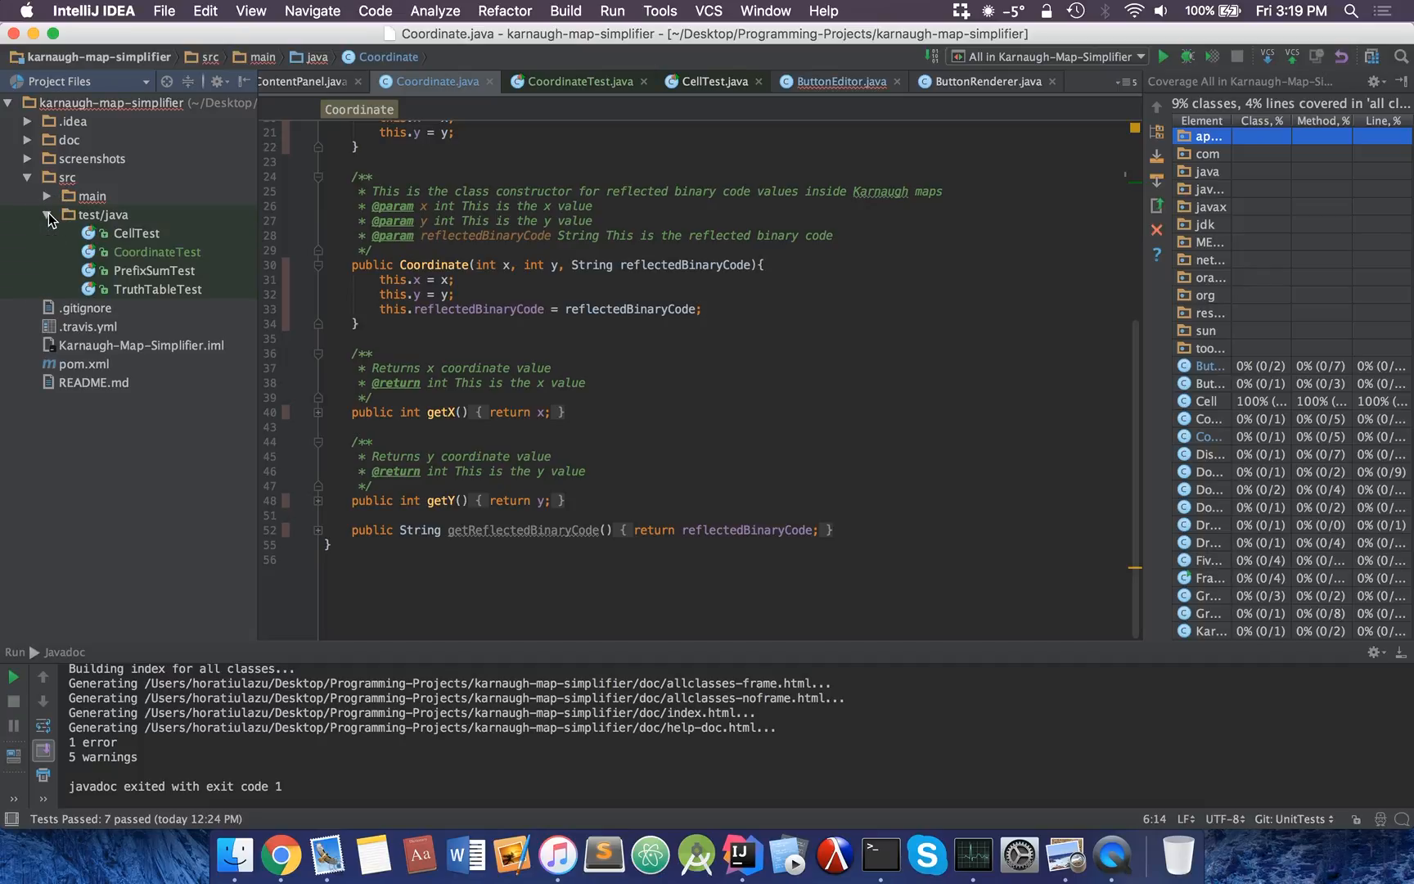
left_click(157, 251)
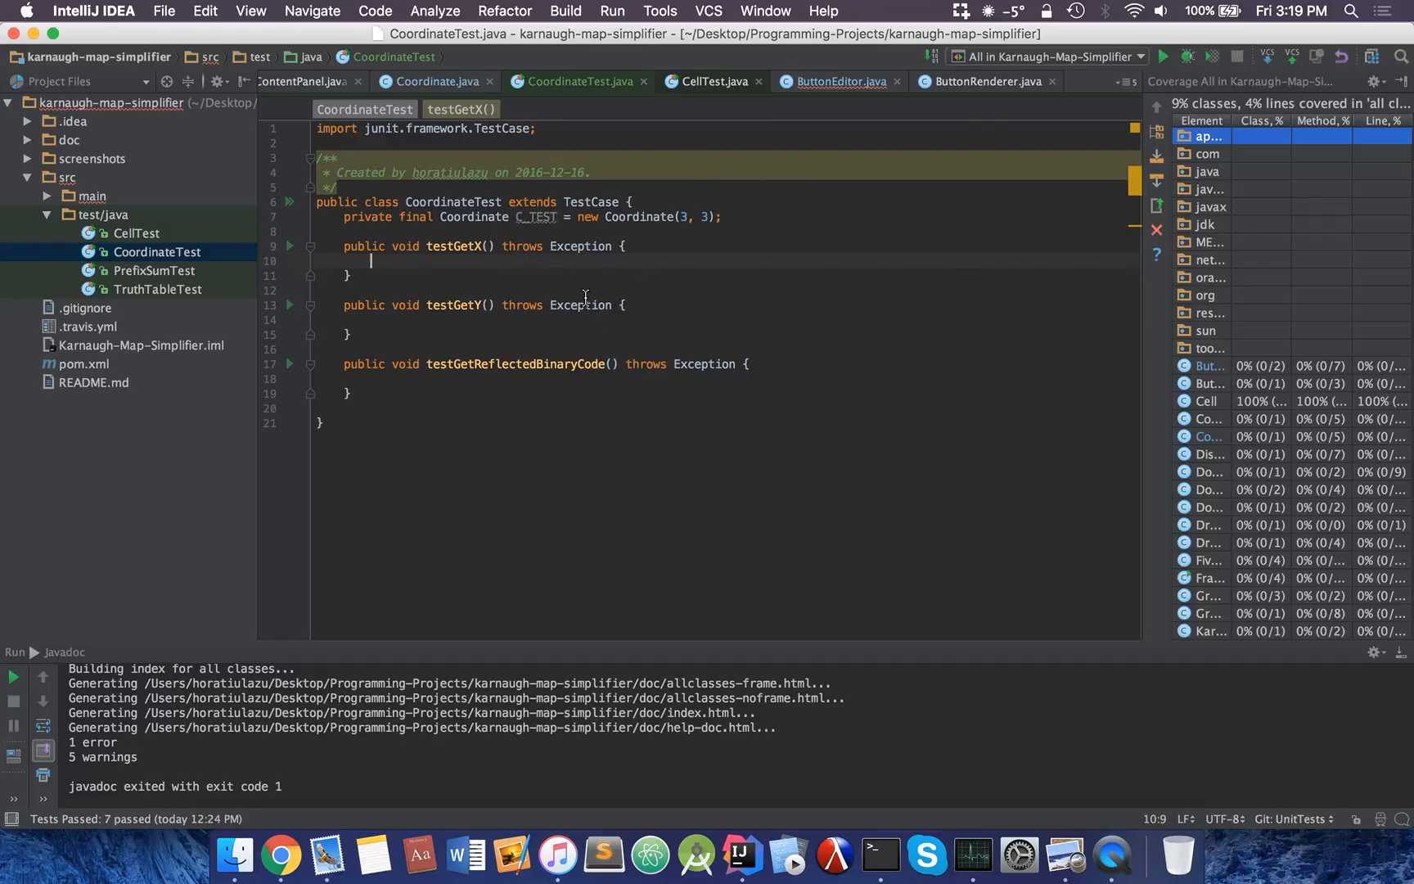
mouse_move(386, 239)
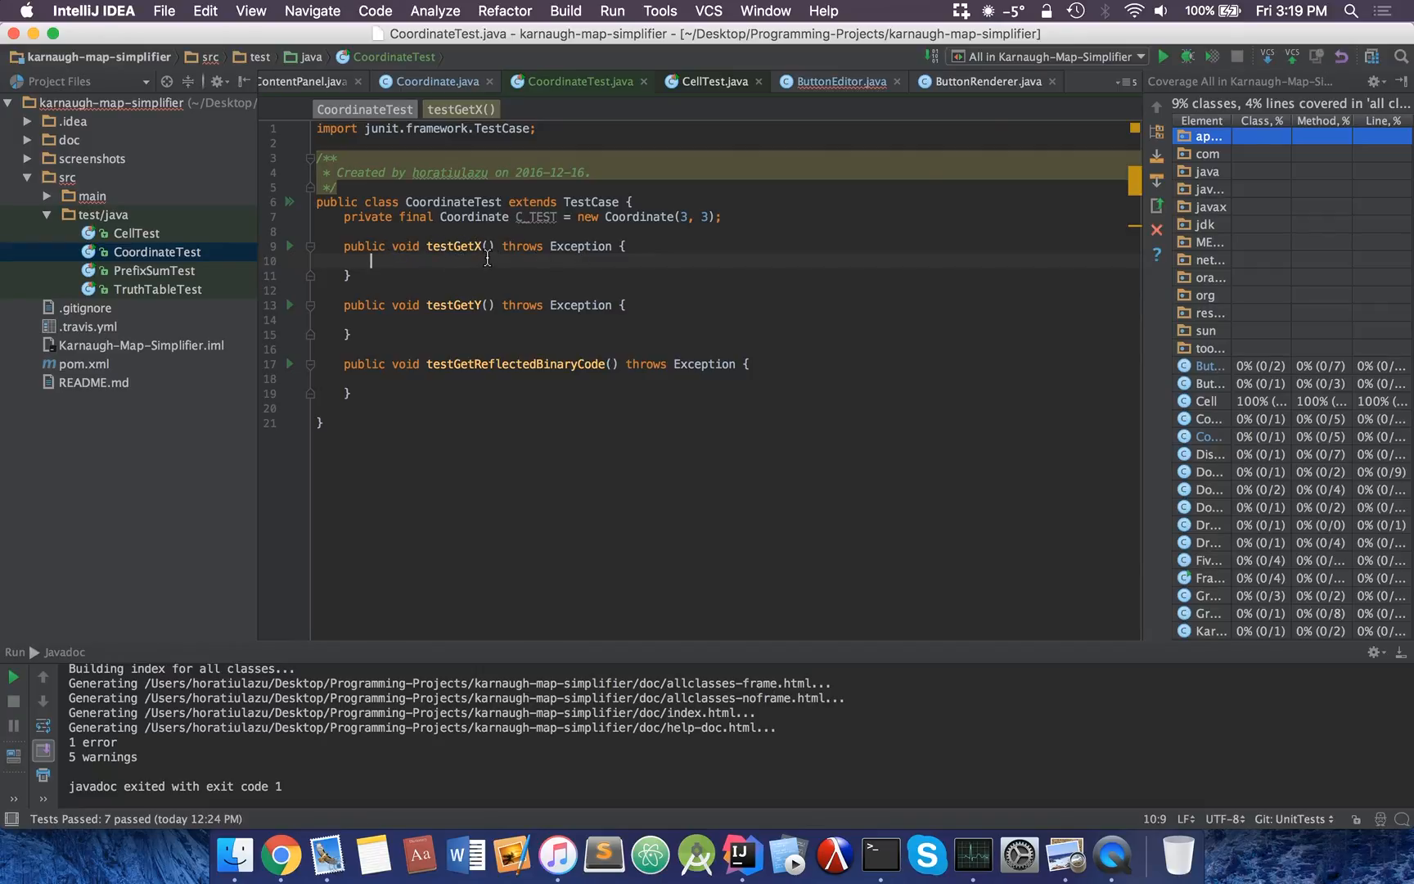
Write assertEquals(C_TEST.getX(), 3) inside testGetX
type("assertEquals(")
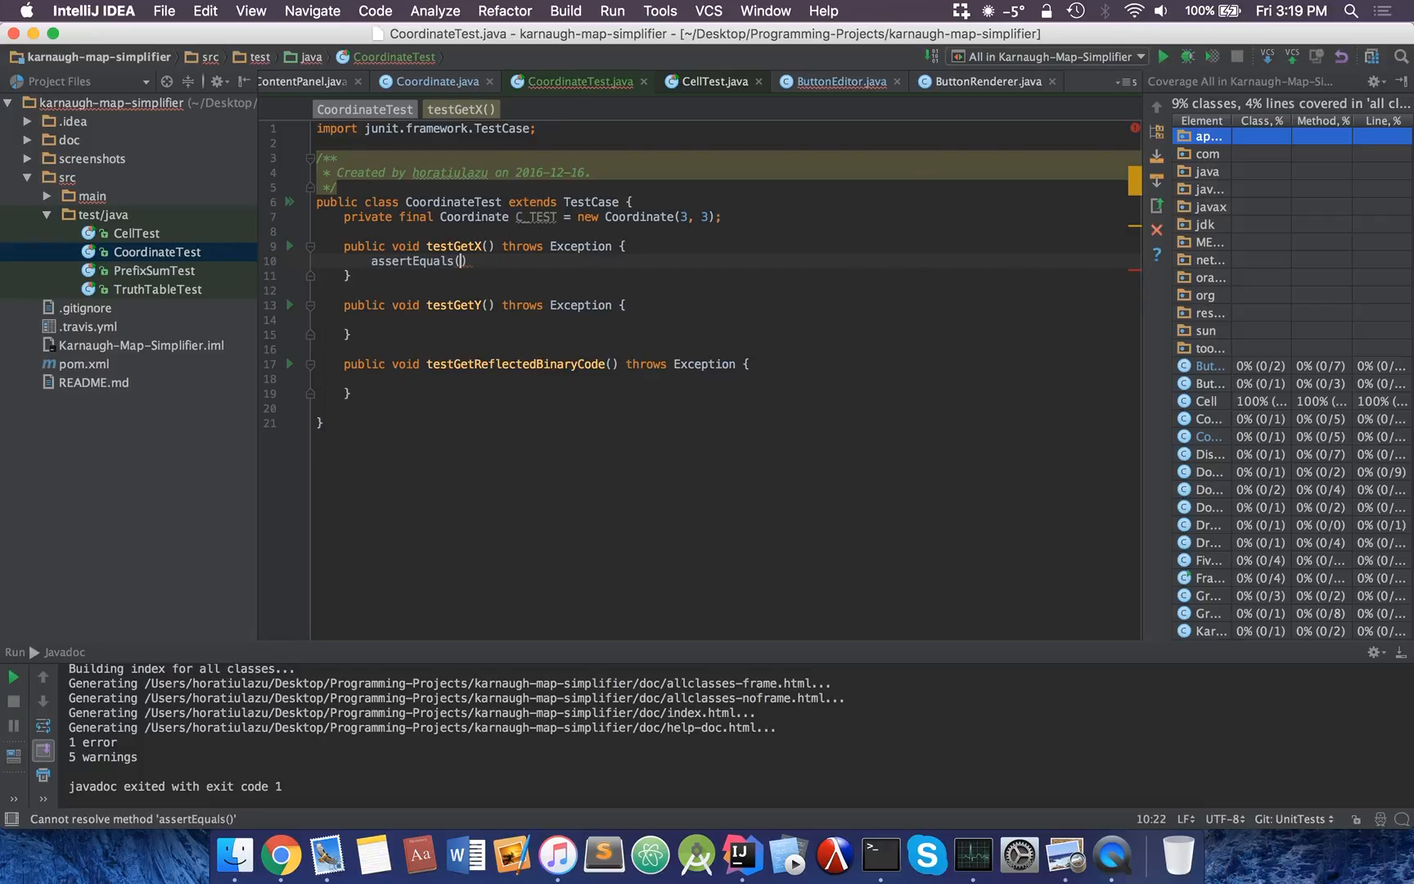
type("C_TEST")
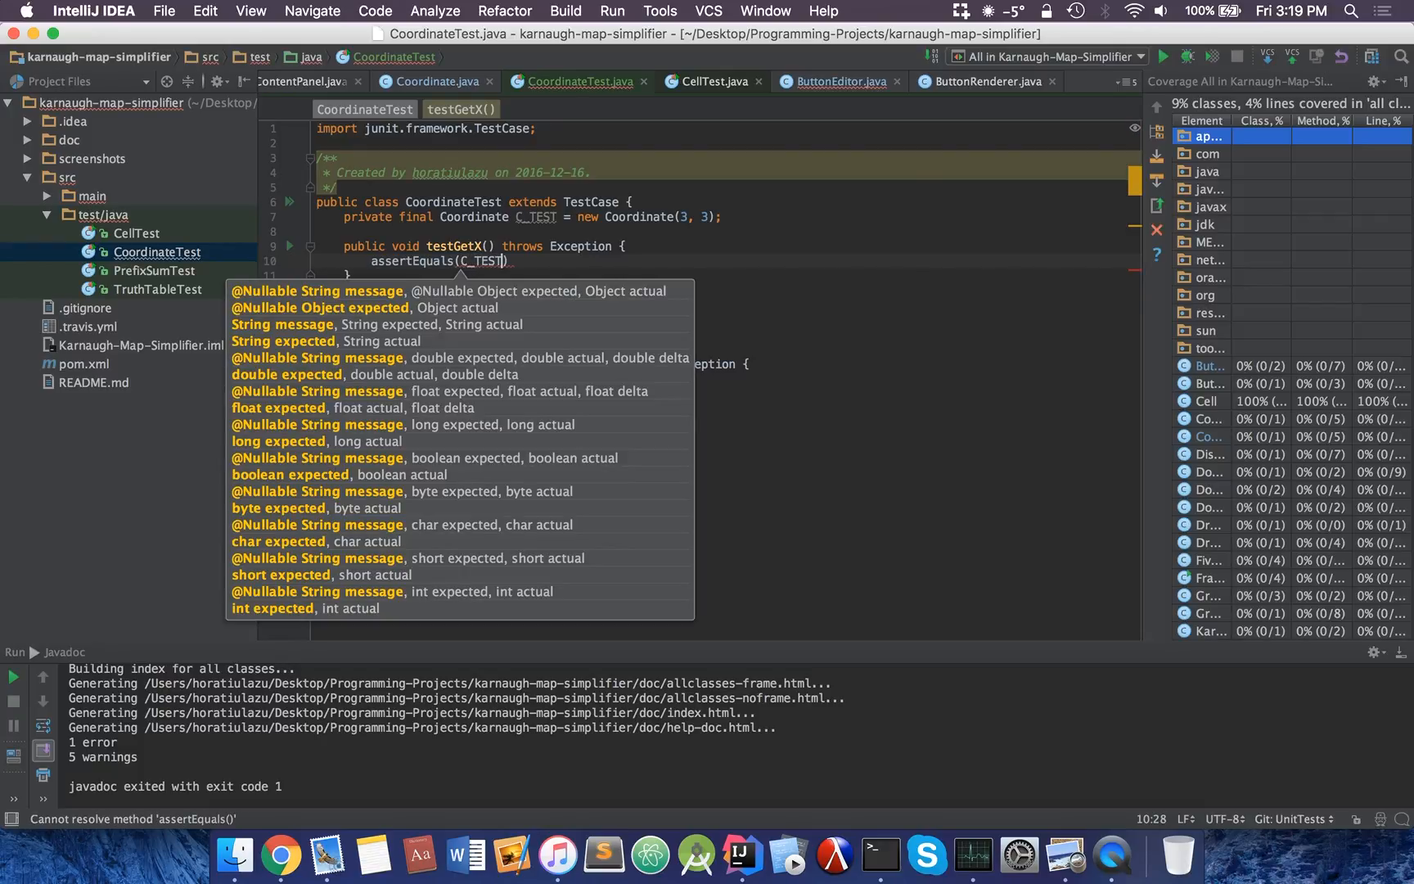
type(".getX()")
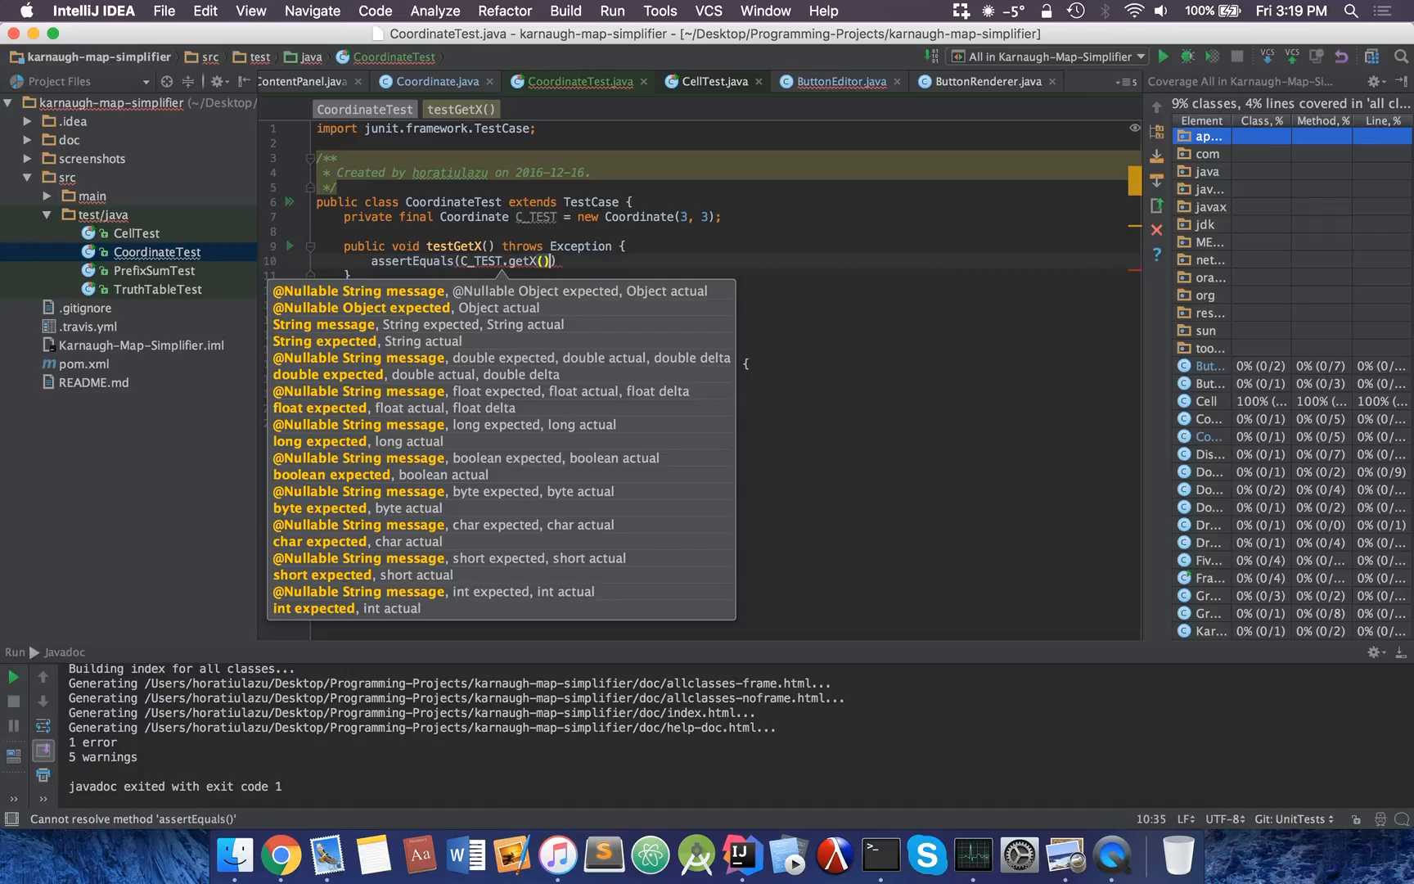
type(", 3")
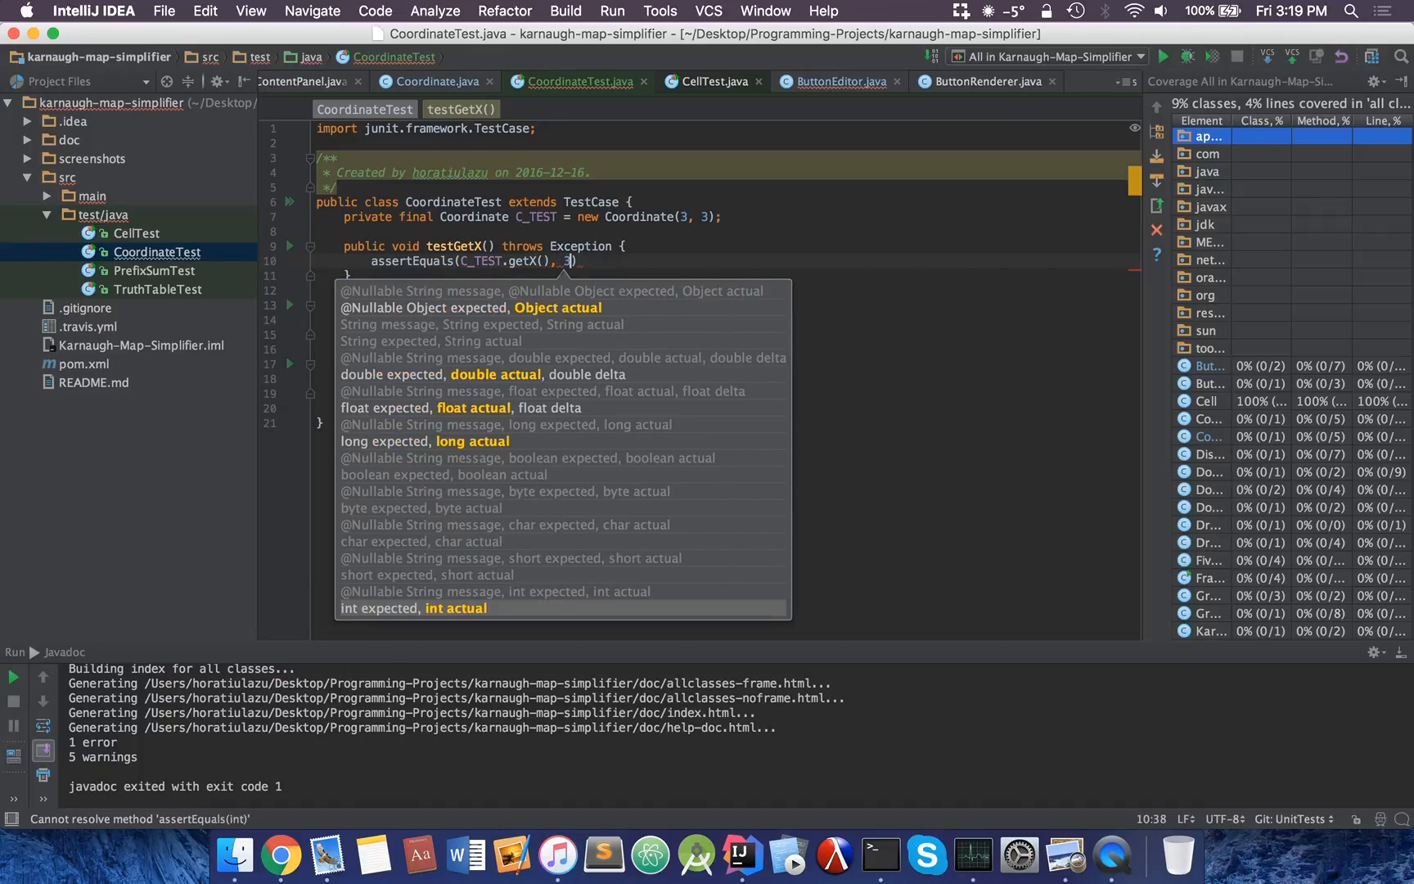
key("Escape")
type(";")
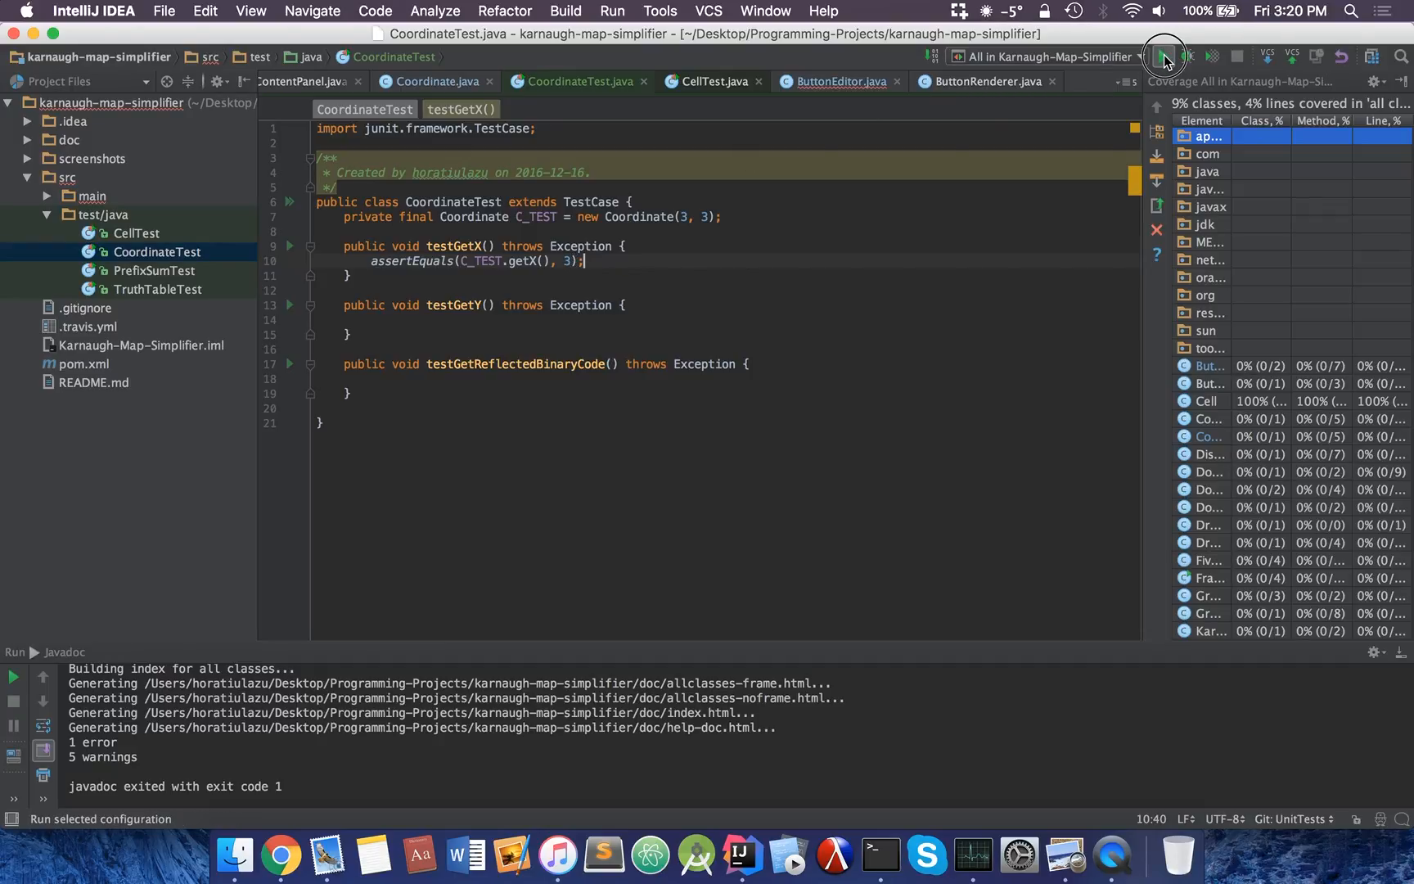
Run all Karnaugh-Map-Simplifier tests and review CoordinateTest's passing testGetX and testGetY results
left_click(1165, 56)
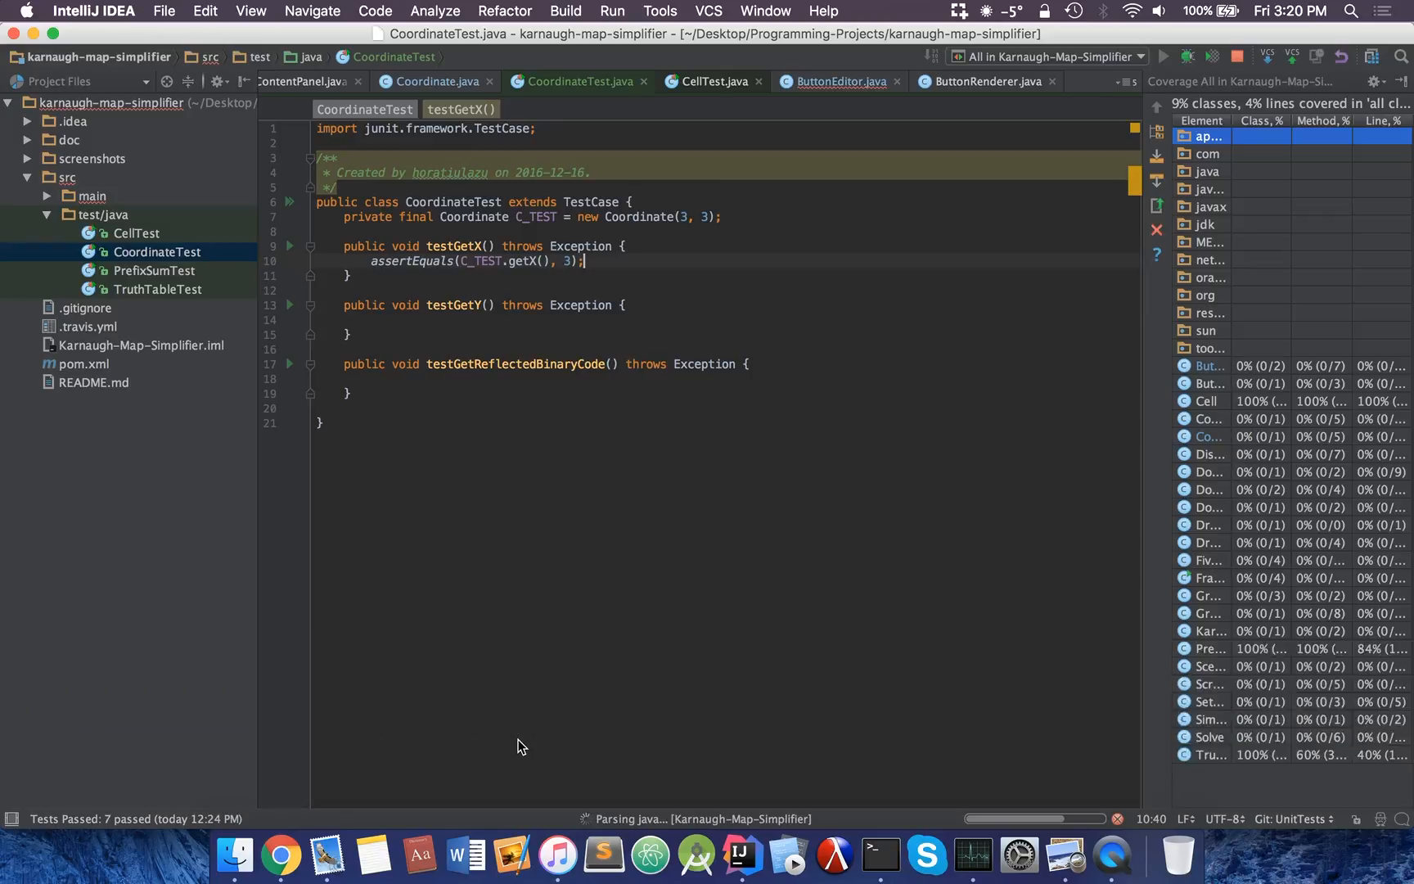
left_click(1166, 56)
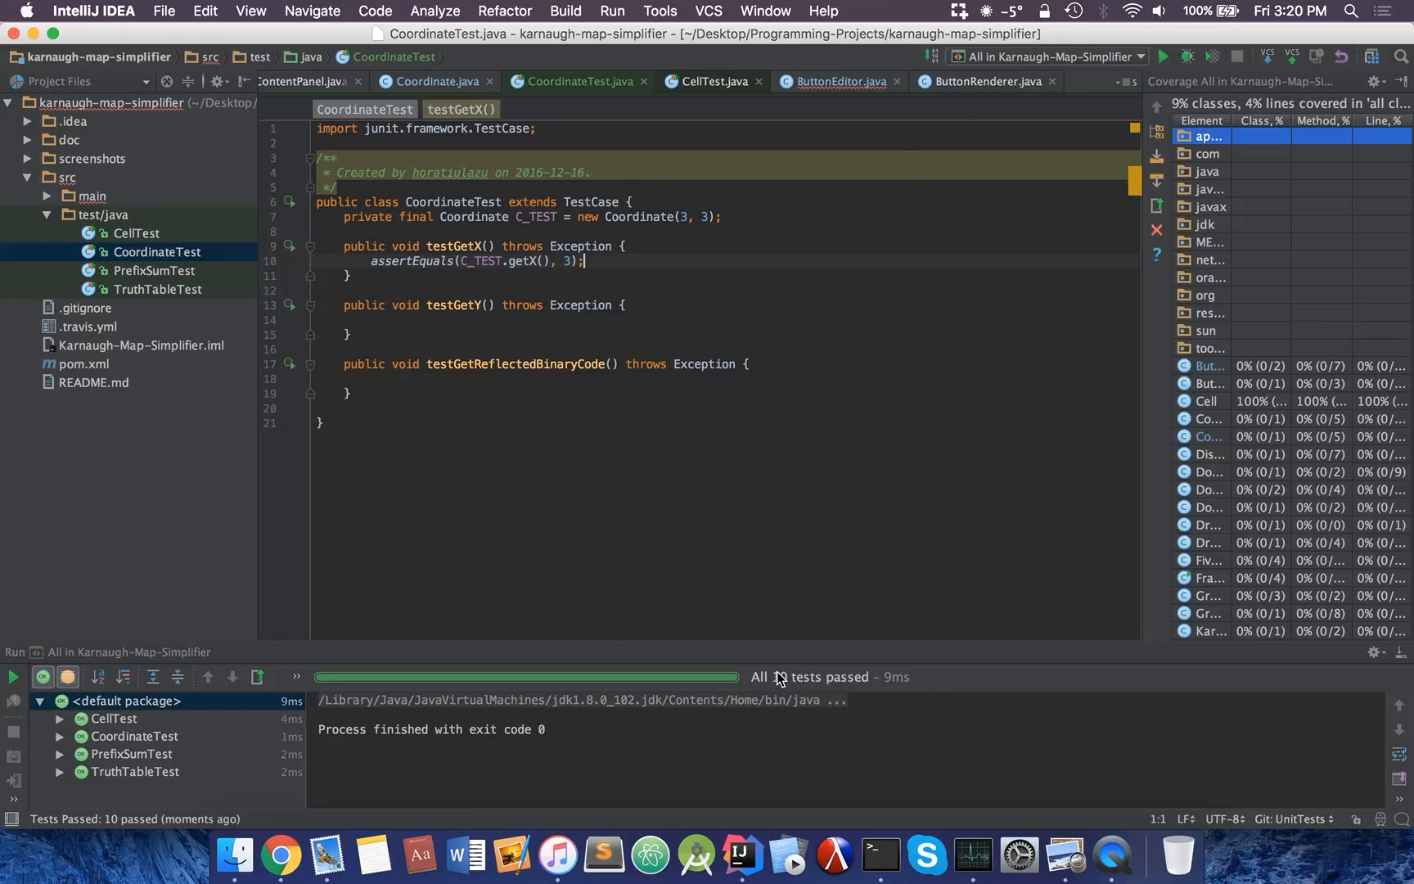
mouse_move(180, 726)
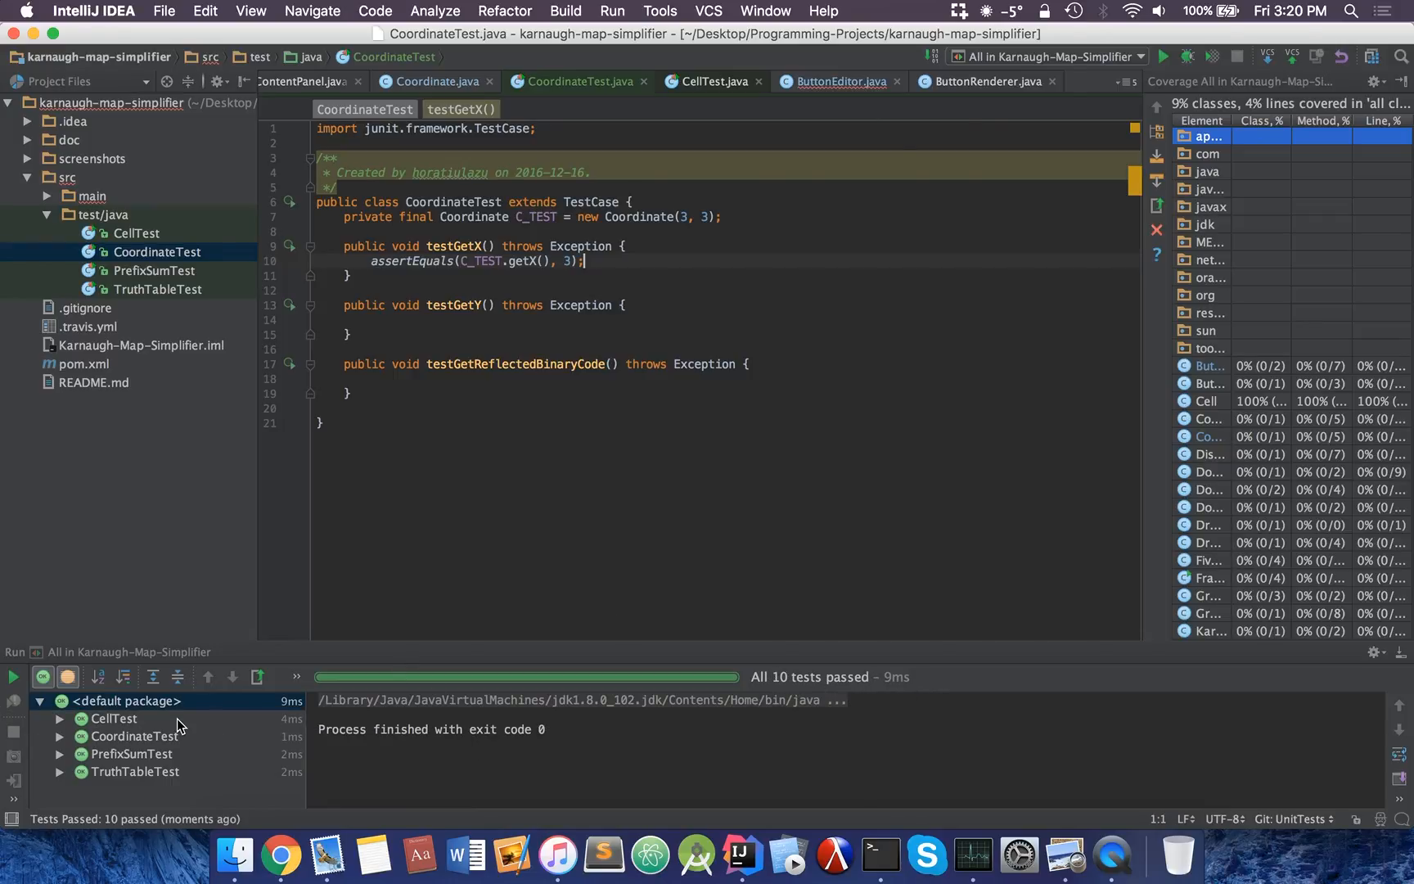
mouse_move(59, 740)
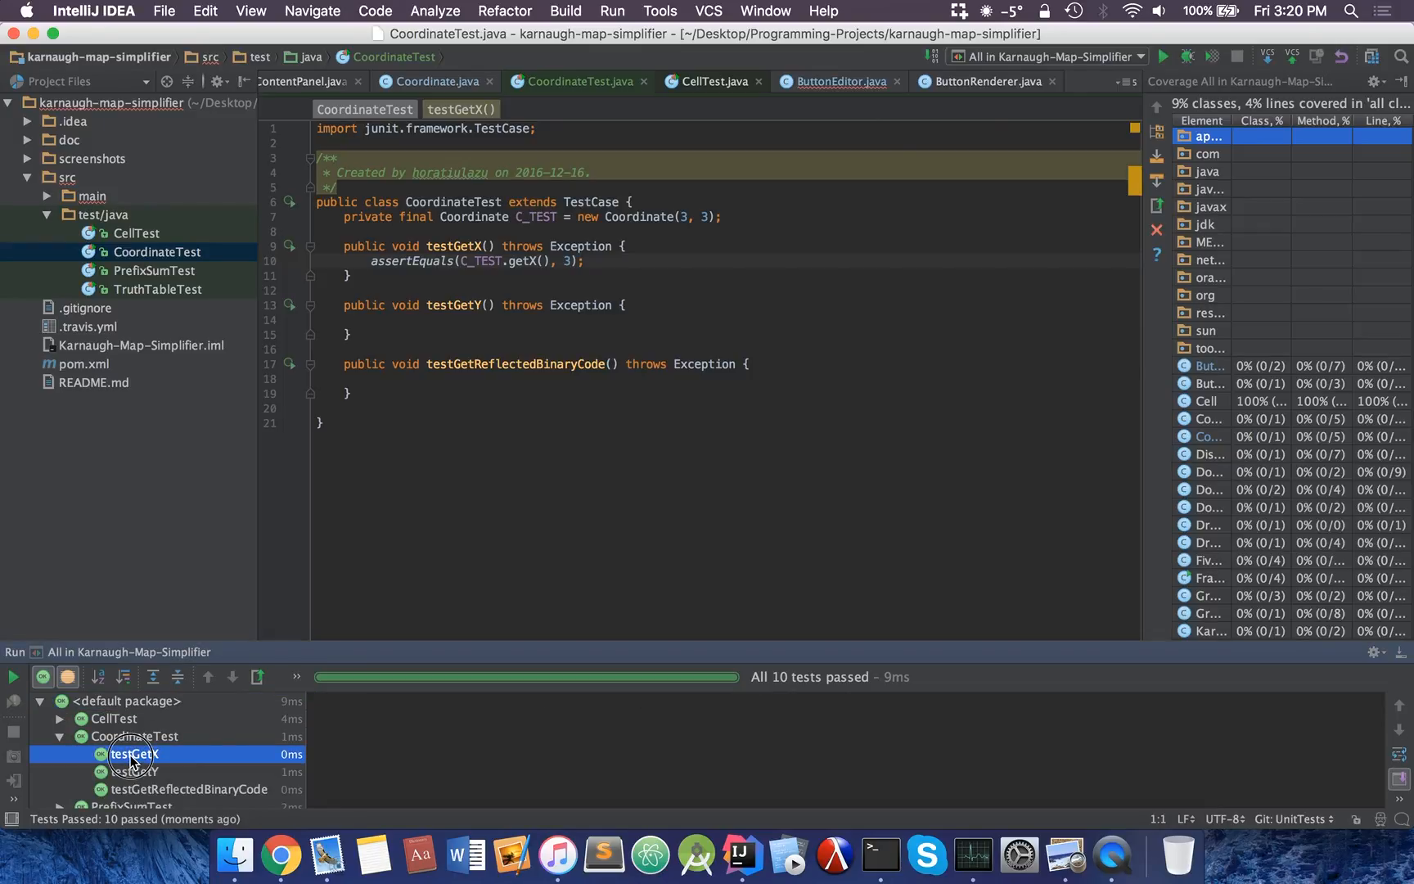
left_click(133, 771)
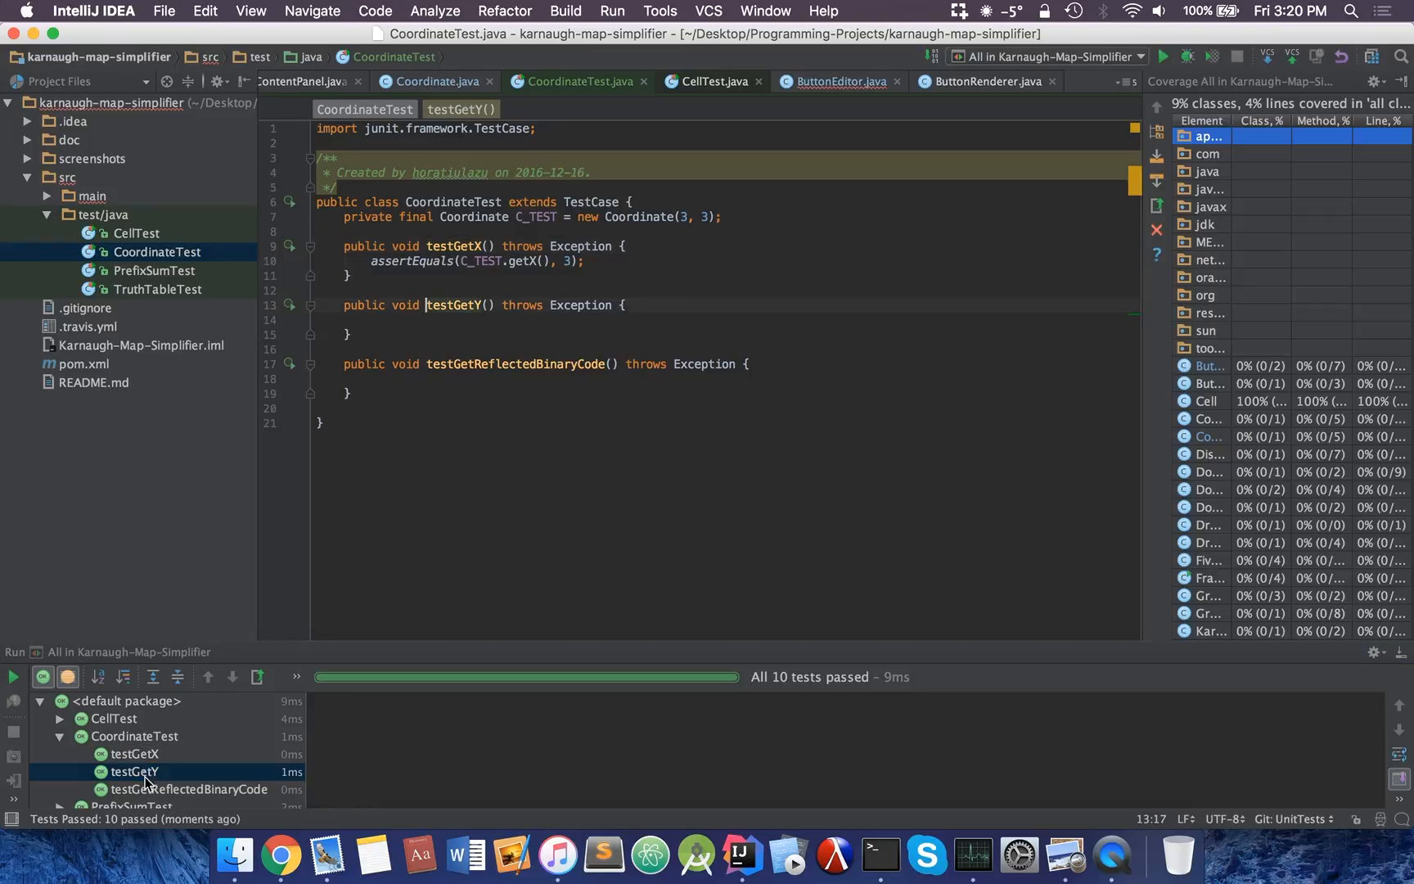
left_click(133, 754)
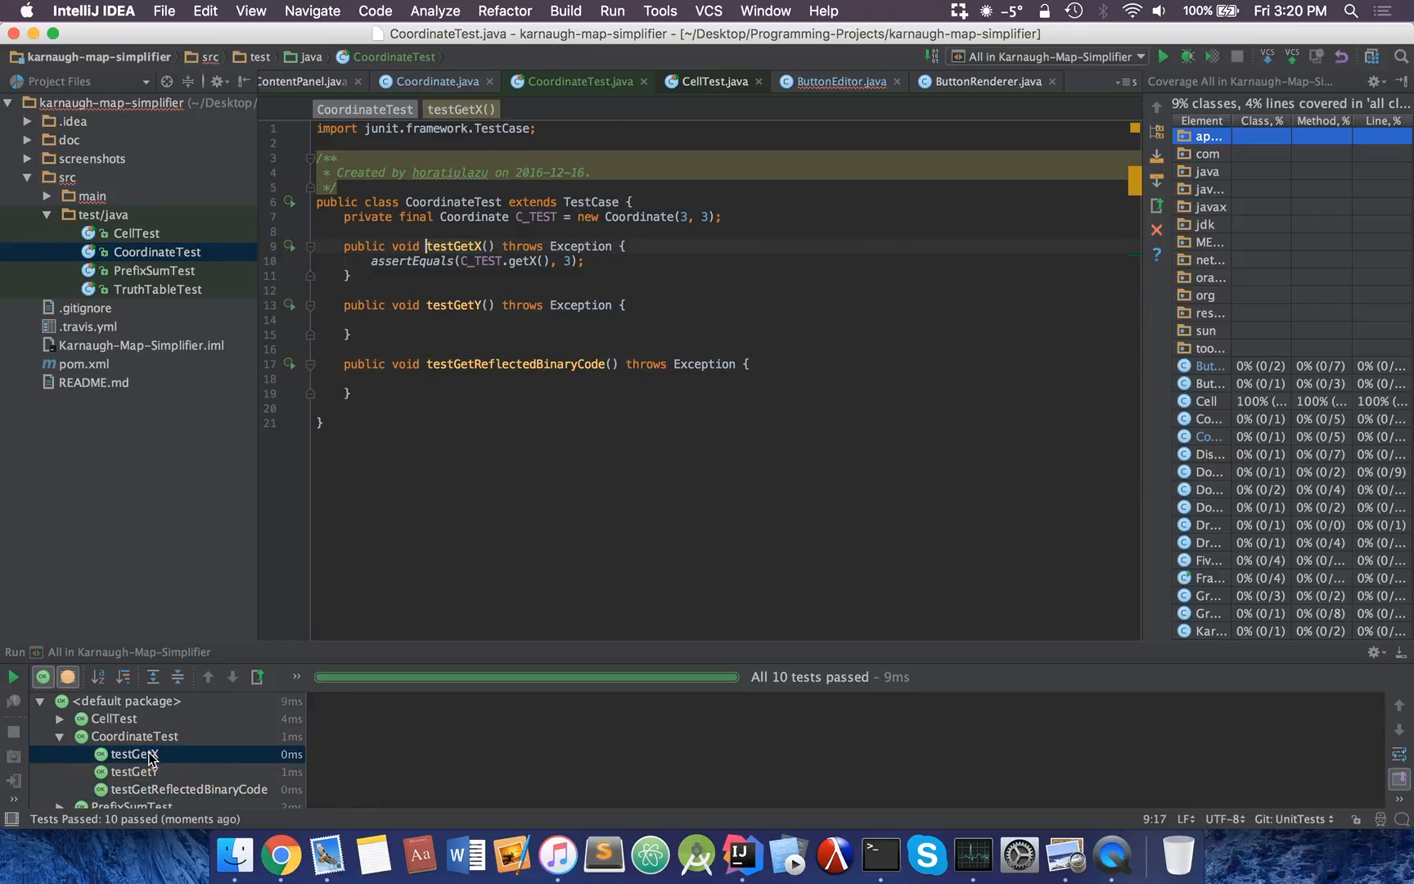
mouse_move(444, 728)
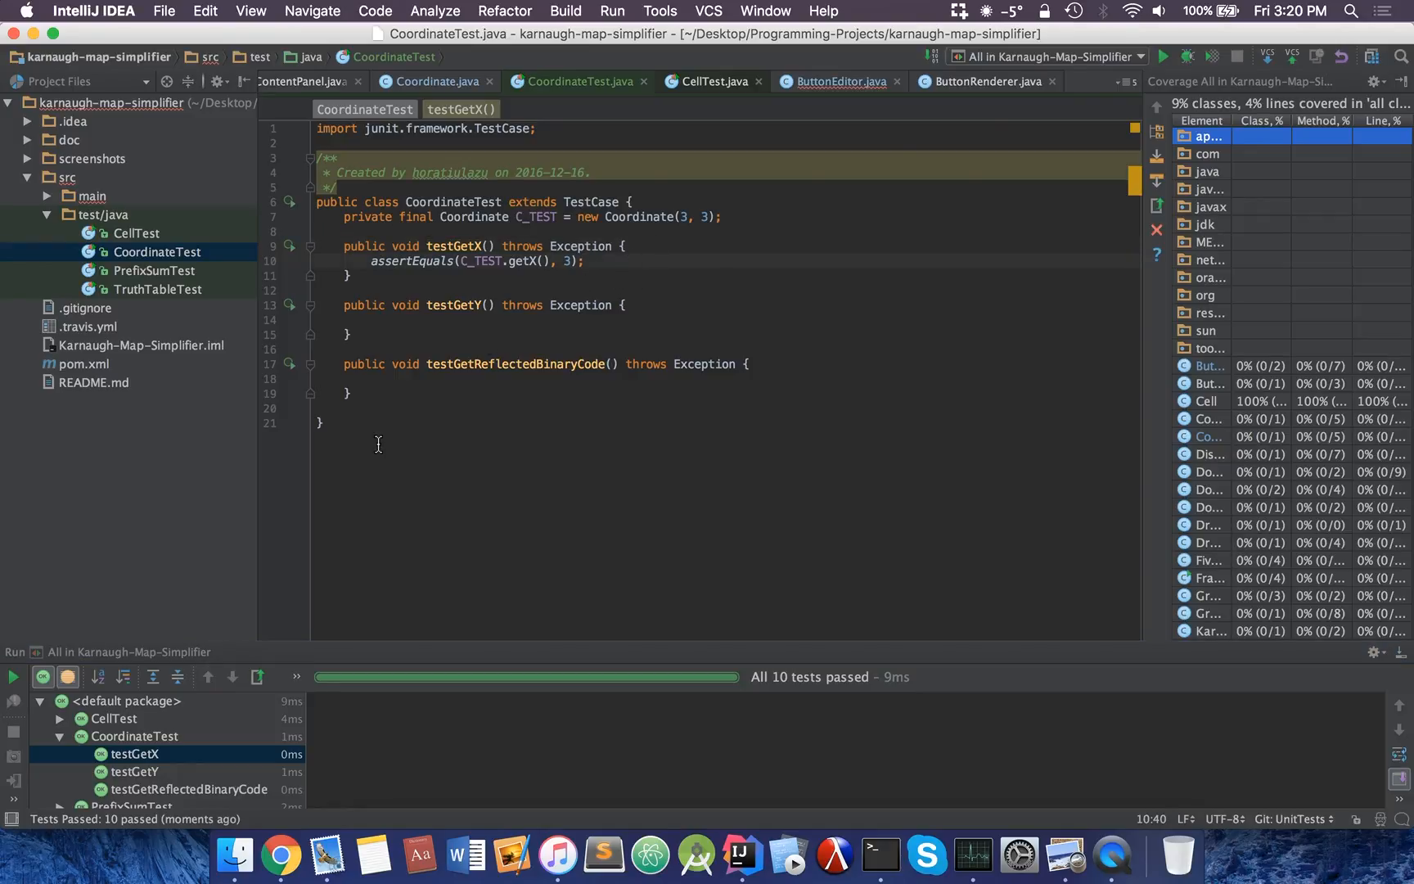
left_click(133, 771)
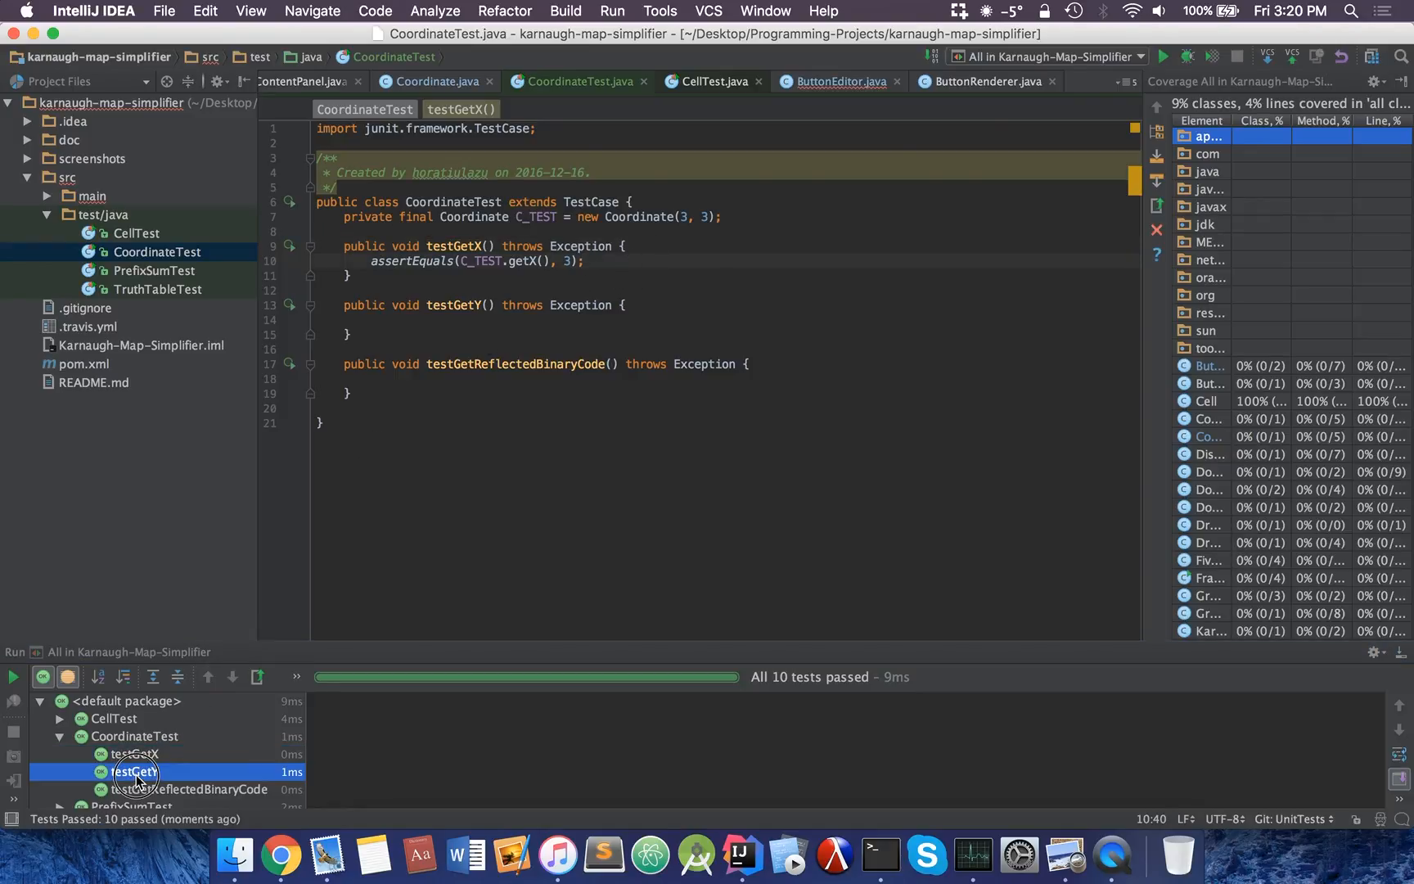
Rerun the tests with testGetX expecting 2 to see a failure, then restore 3
left_click(133, 745)
type("2")
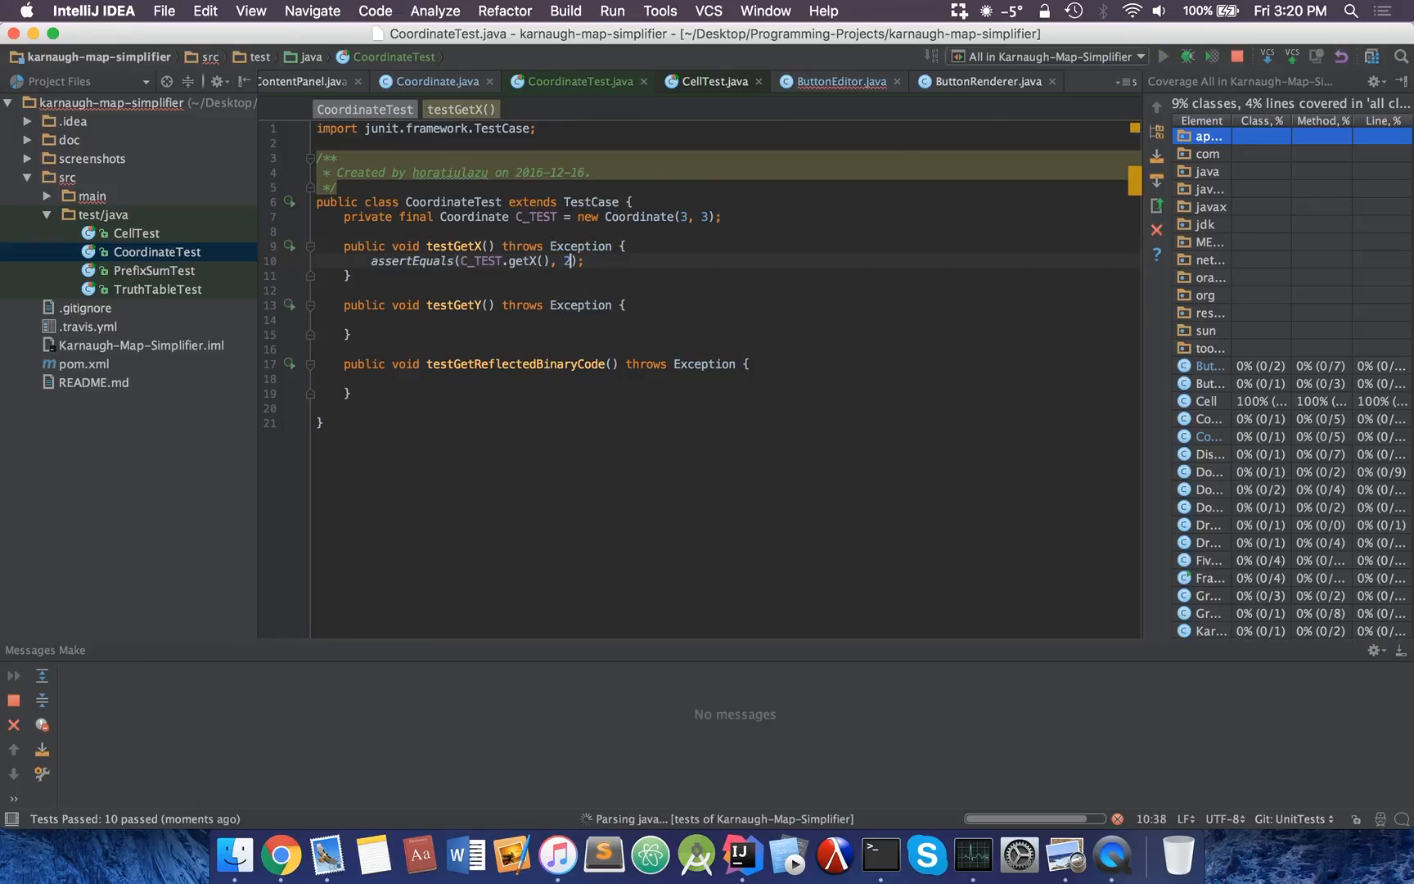
left_click(1164, 56)
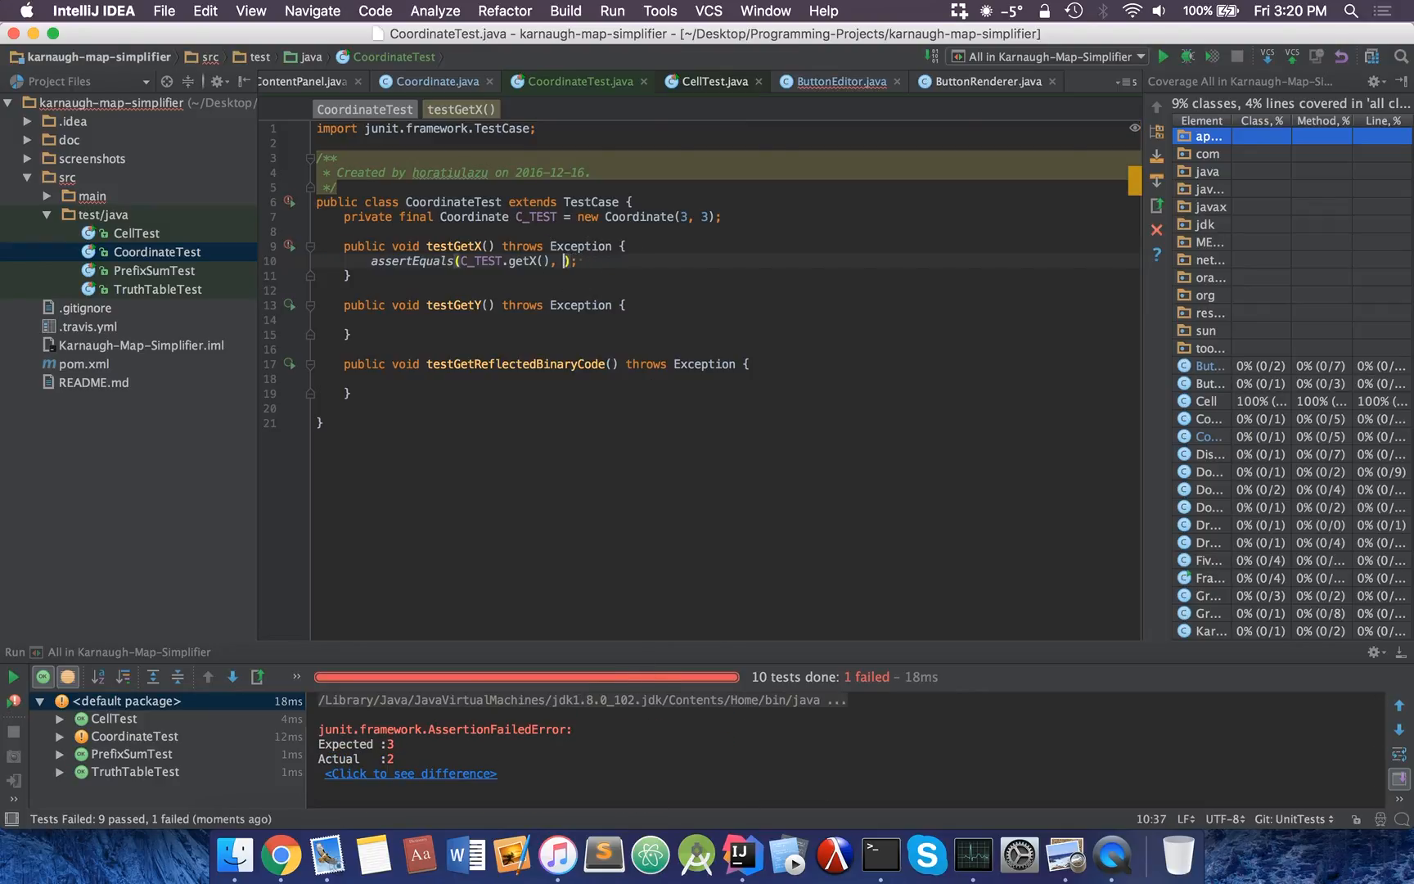
type("3")
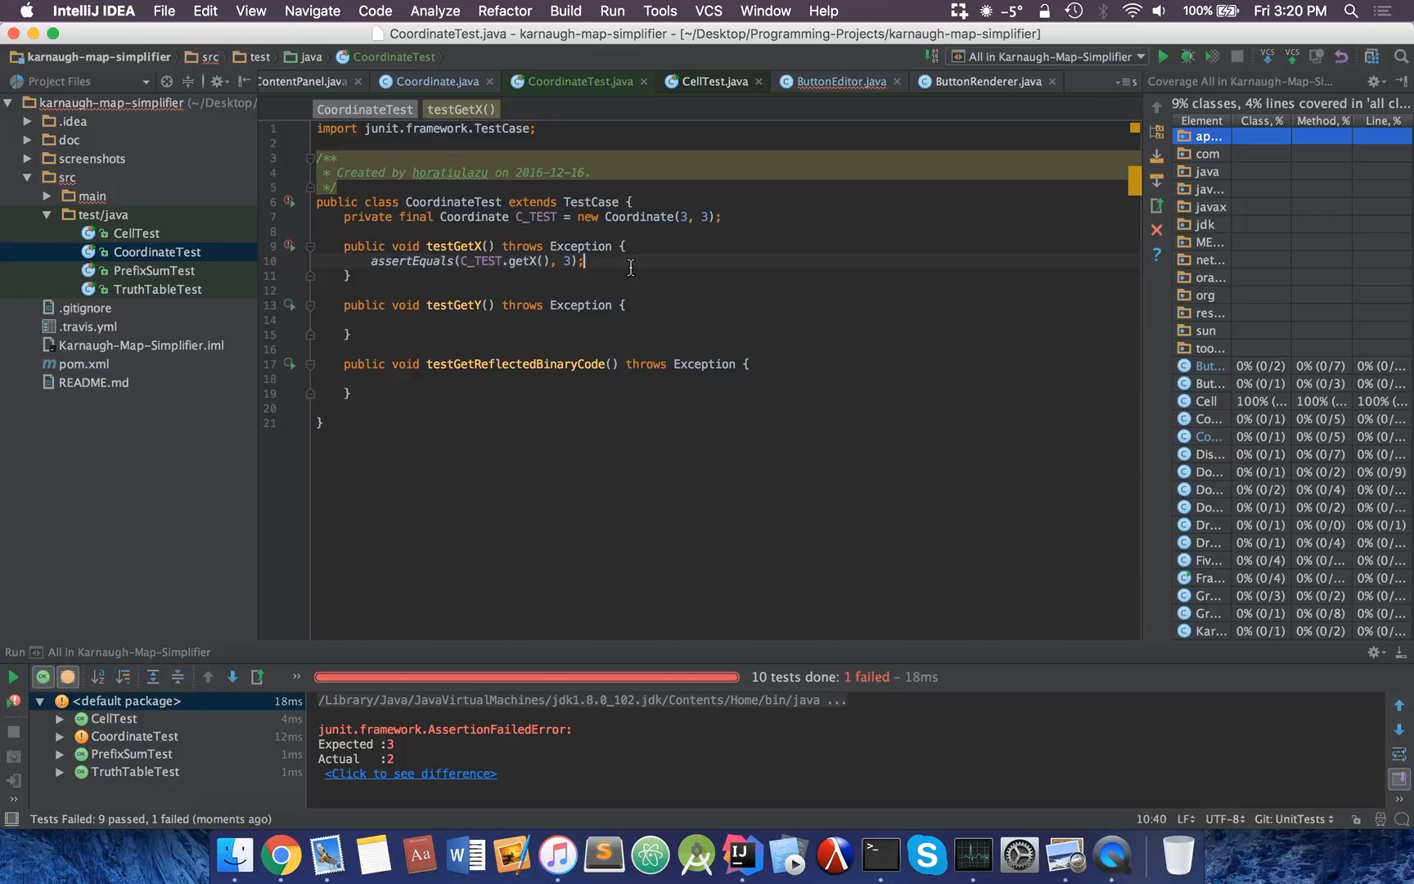
type("assert")
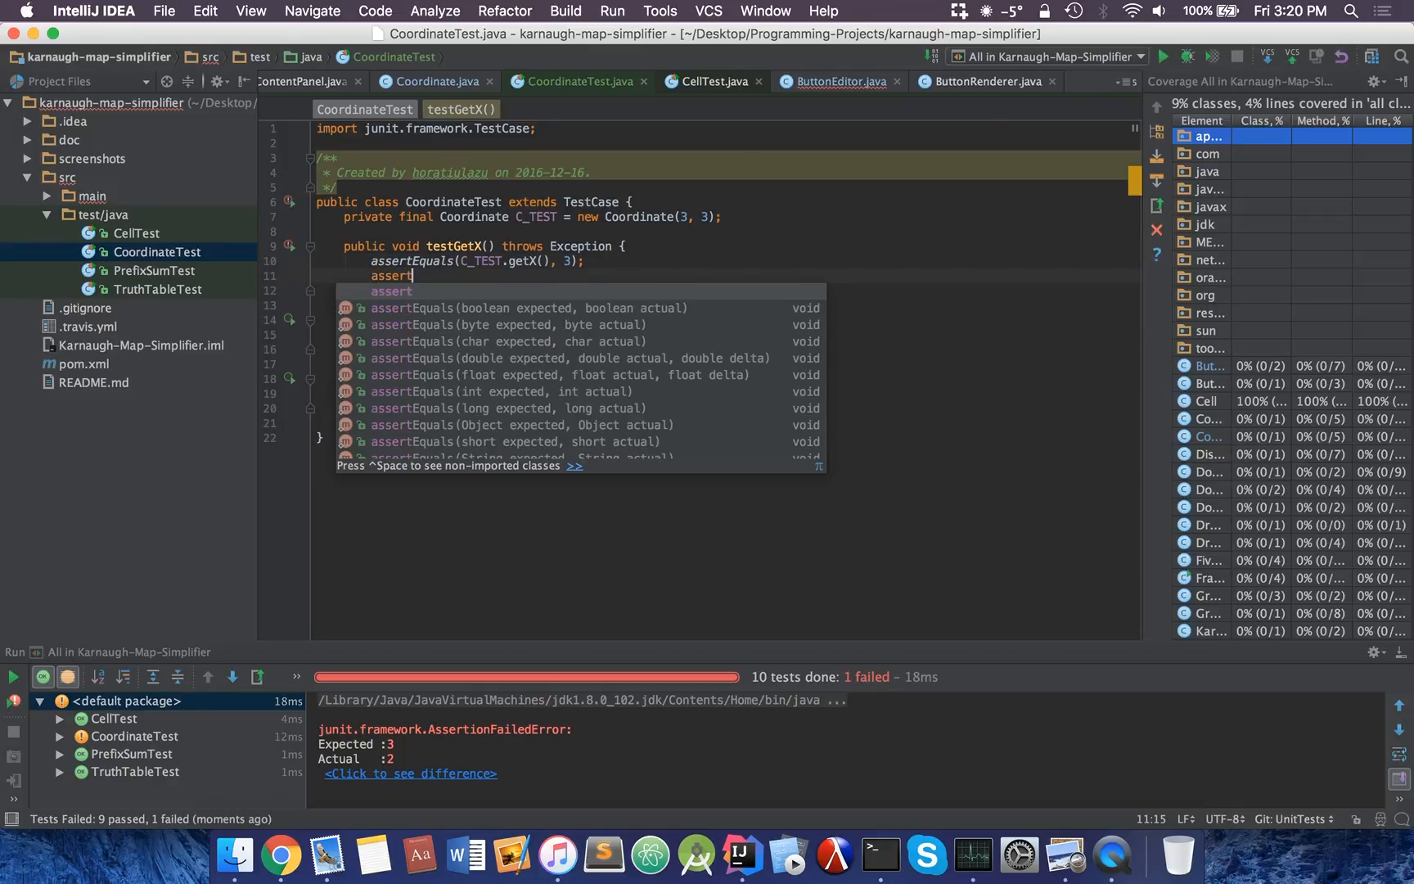
scroll("down", 3)
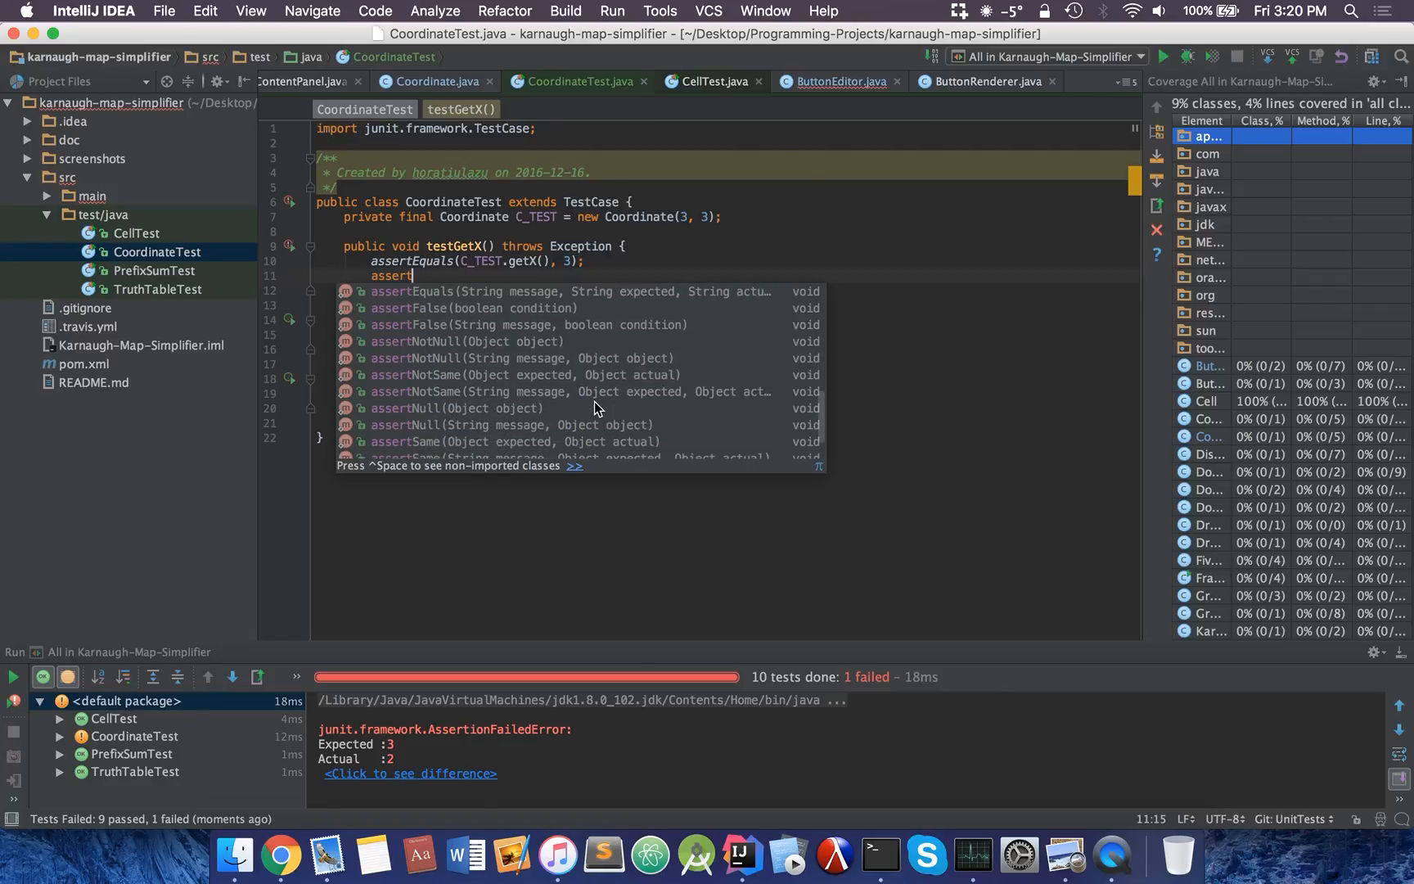
scroll("down", 3)
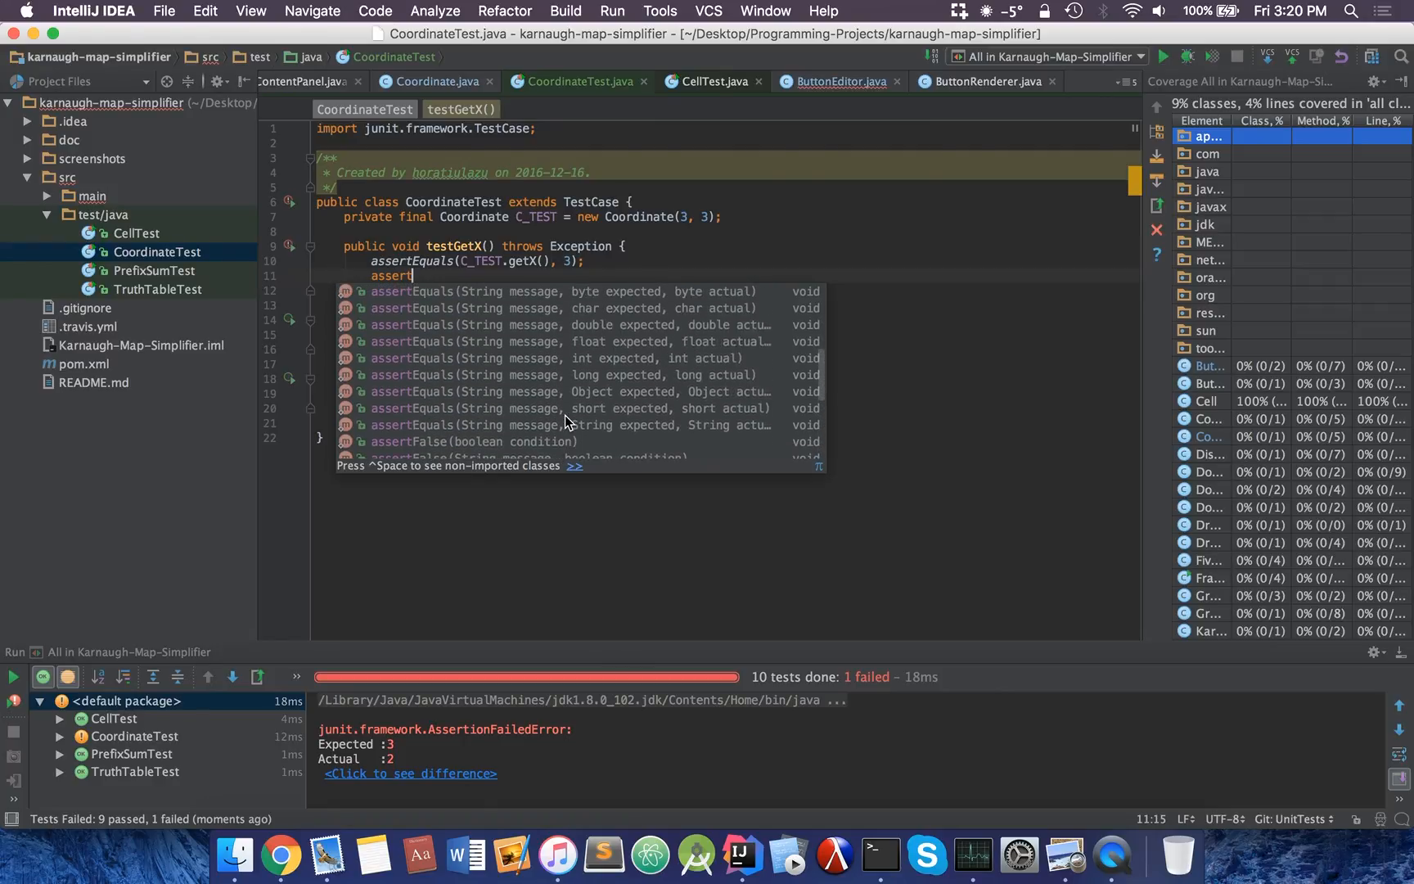
key("Escape")
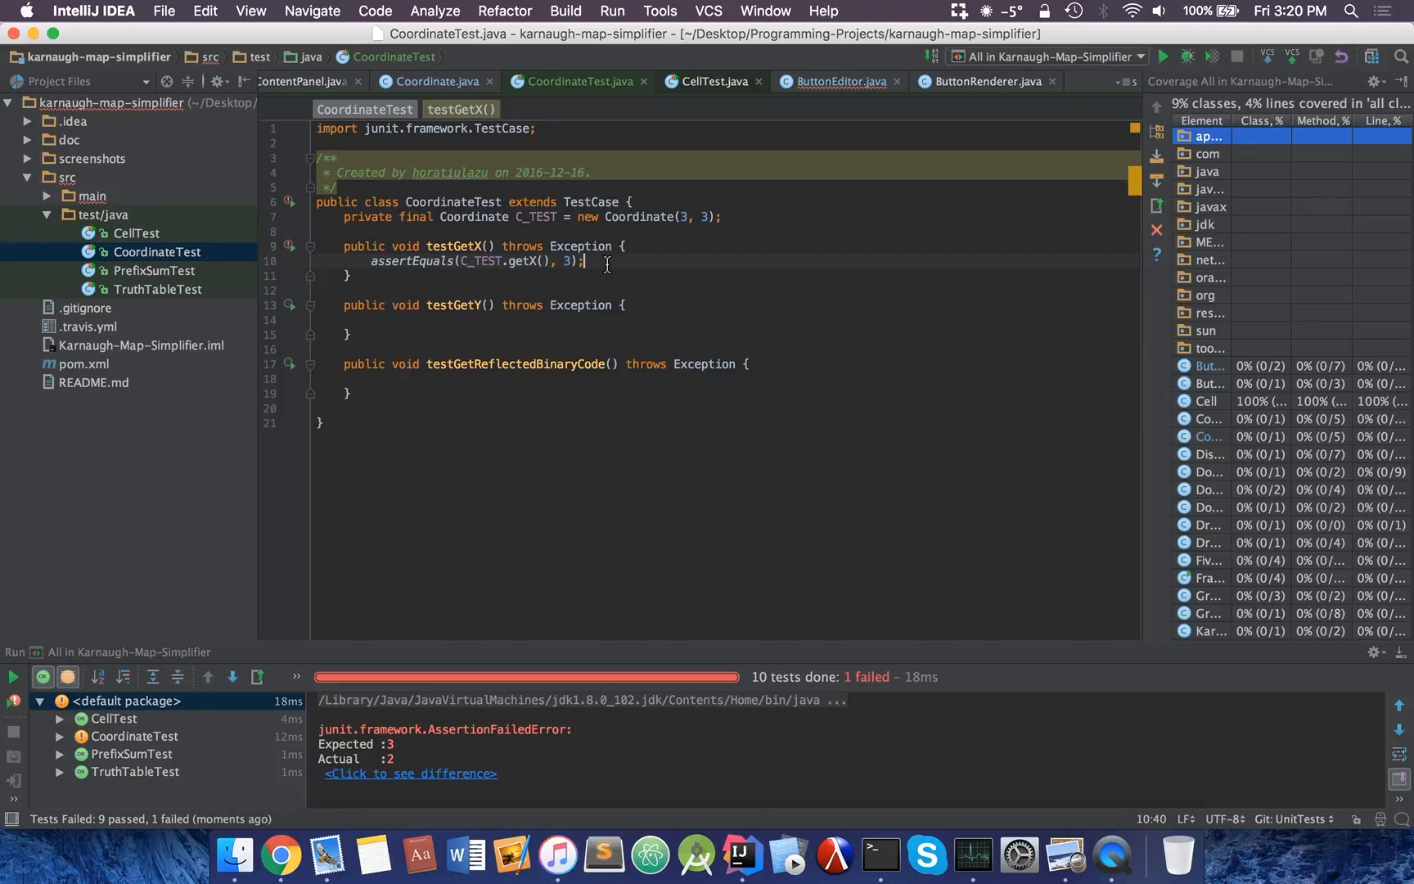
left_click(370, 318)
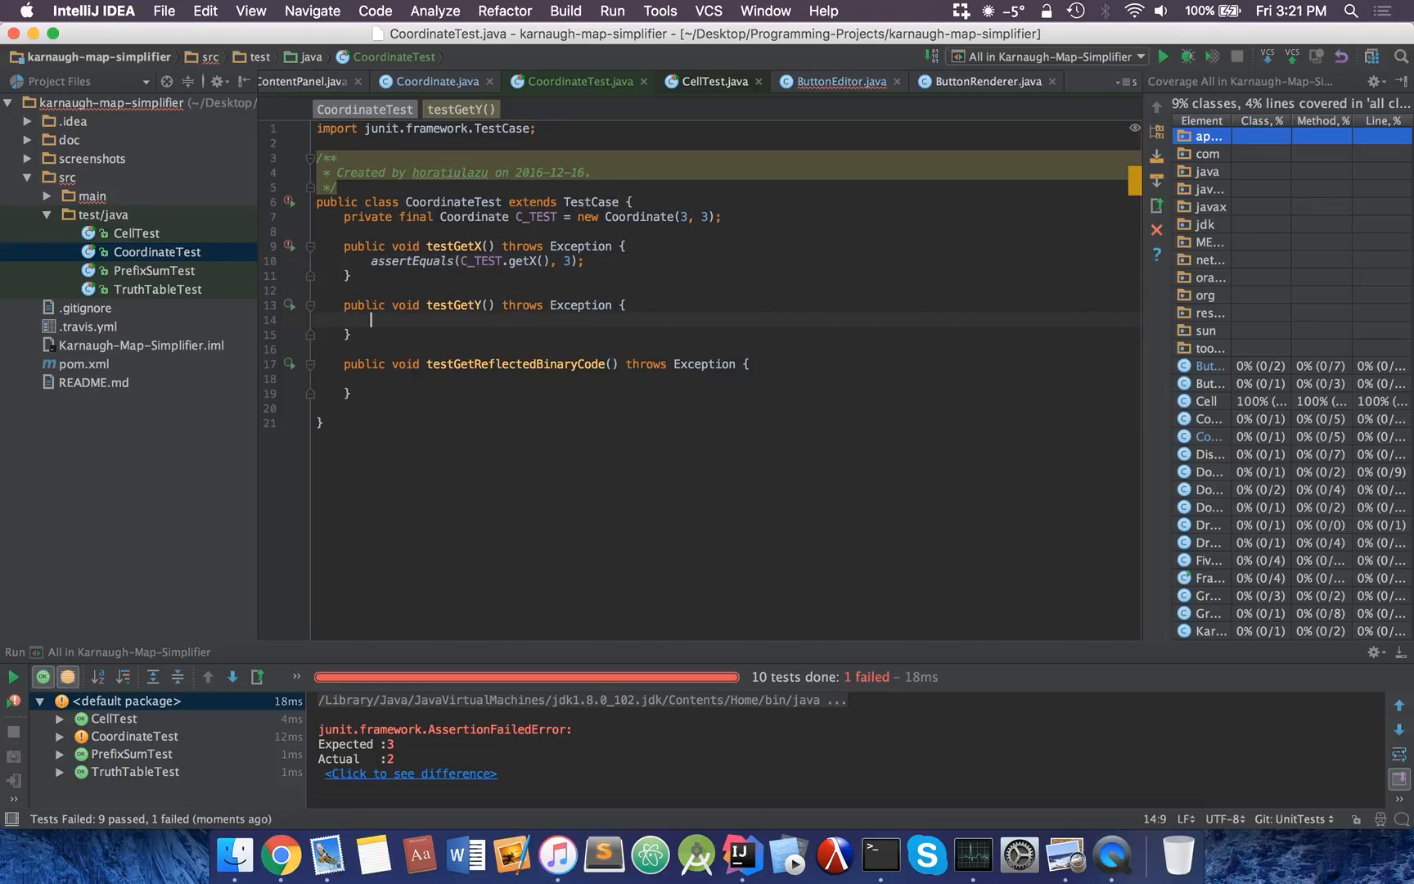
mouse_move(669, 344)
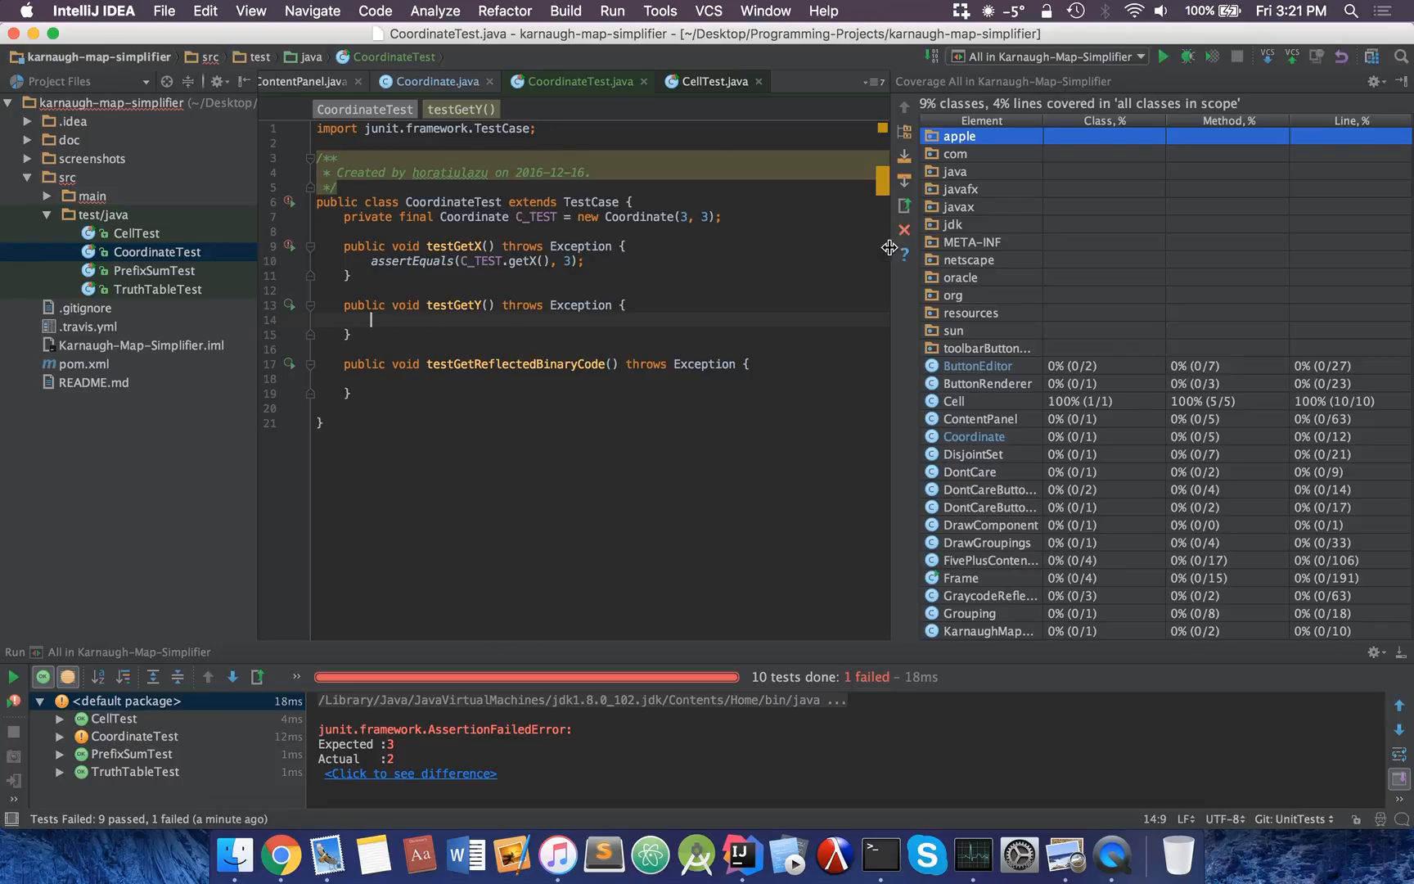
scroll("down", 3)
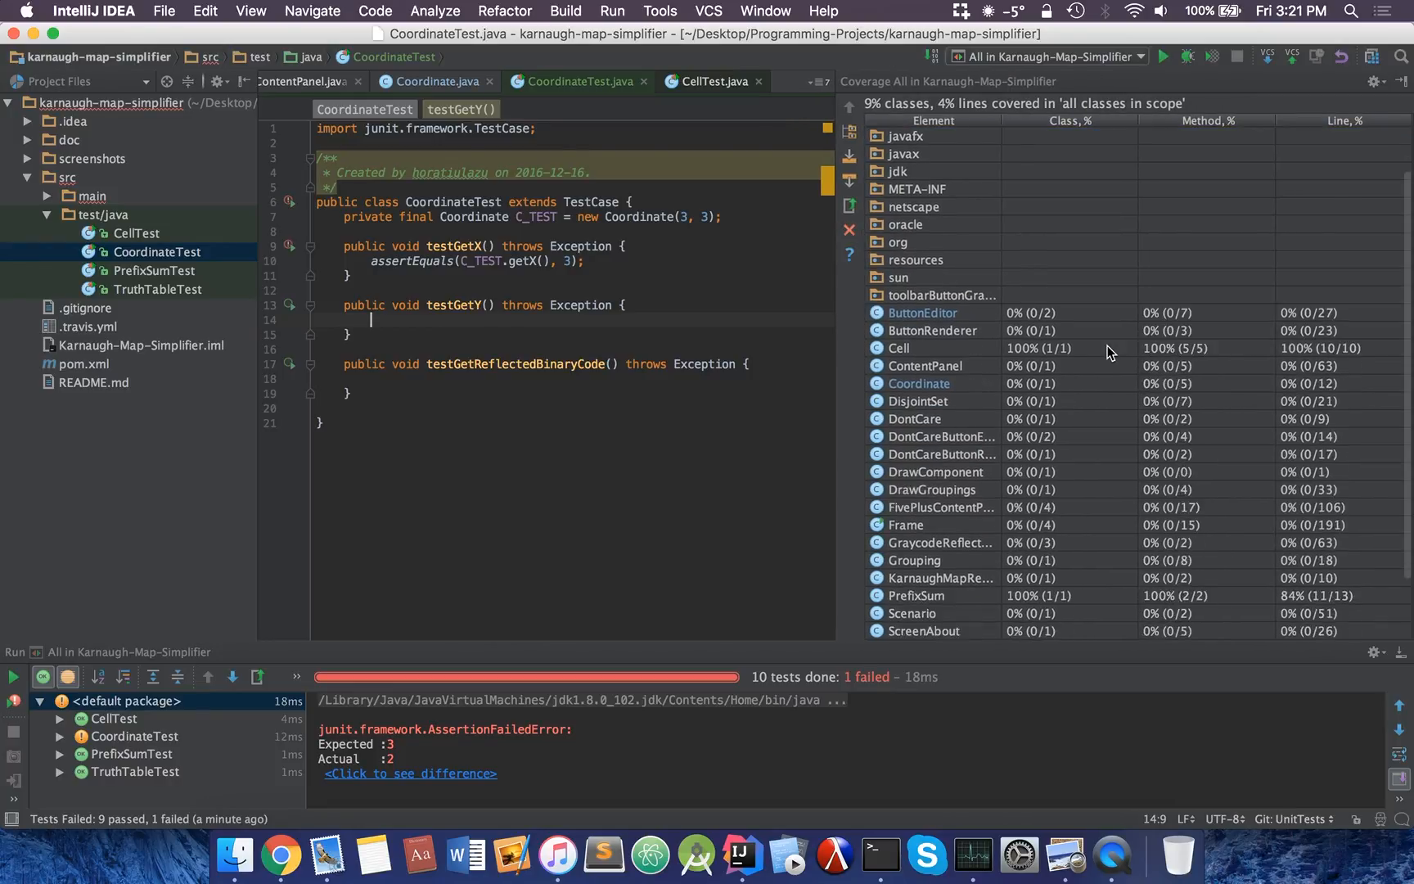
scroll("down", 3)
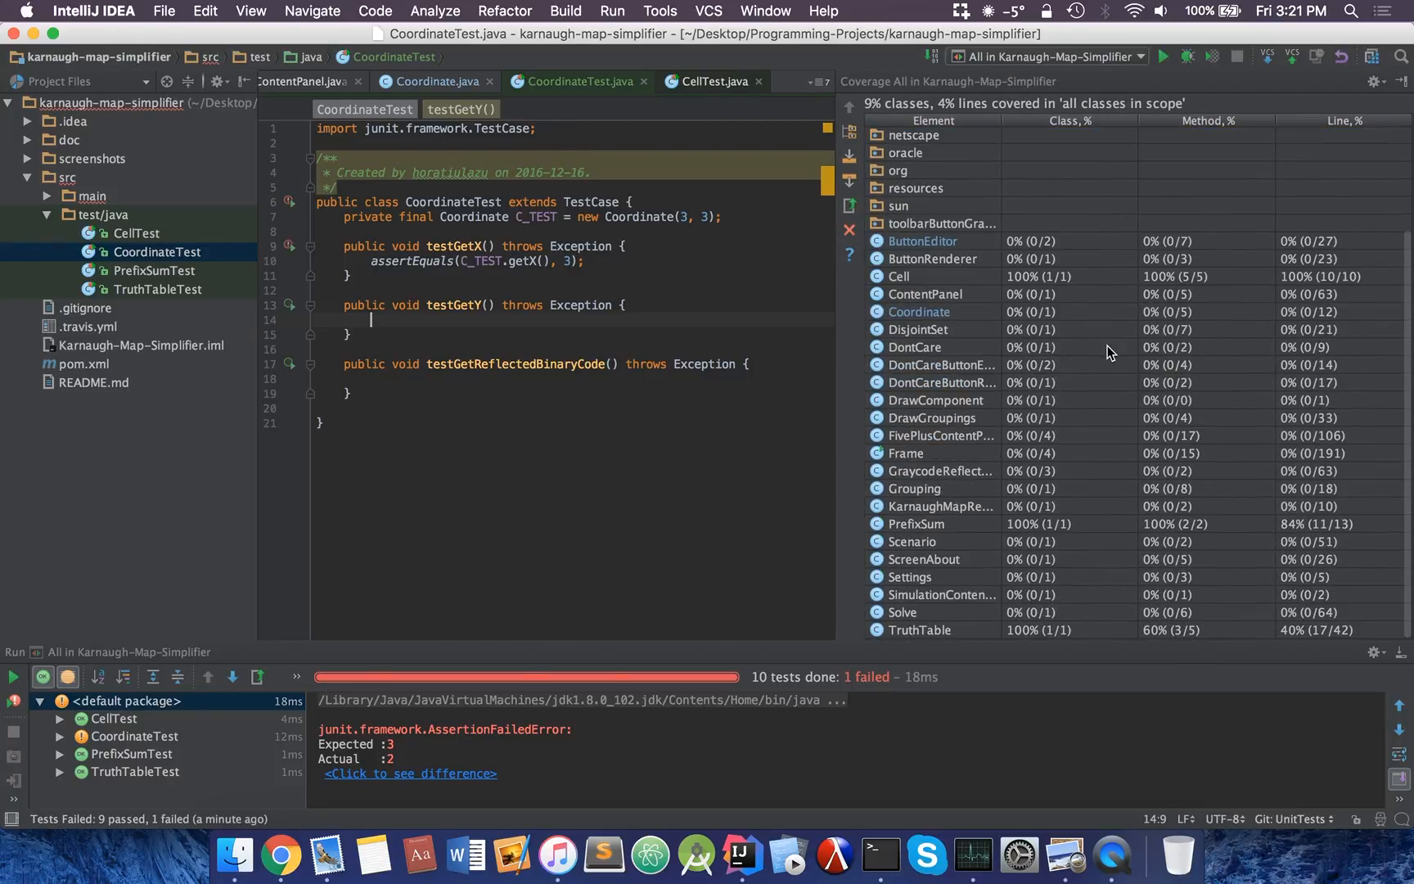
mouse_move(1321, 441)
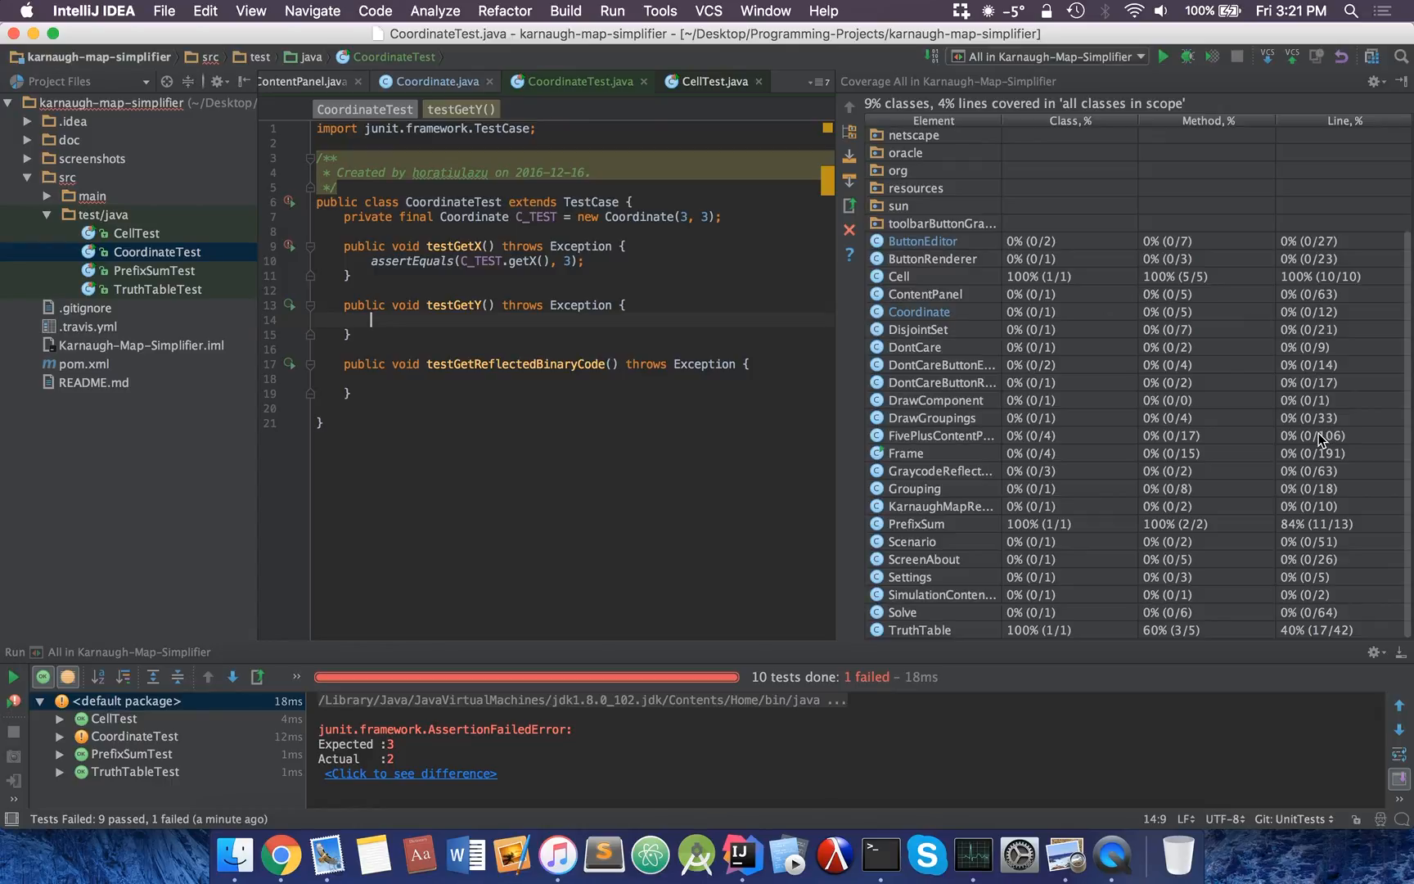
mouse_move(1062, 295)
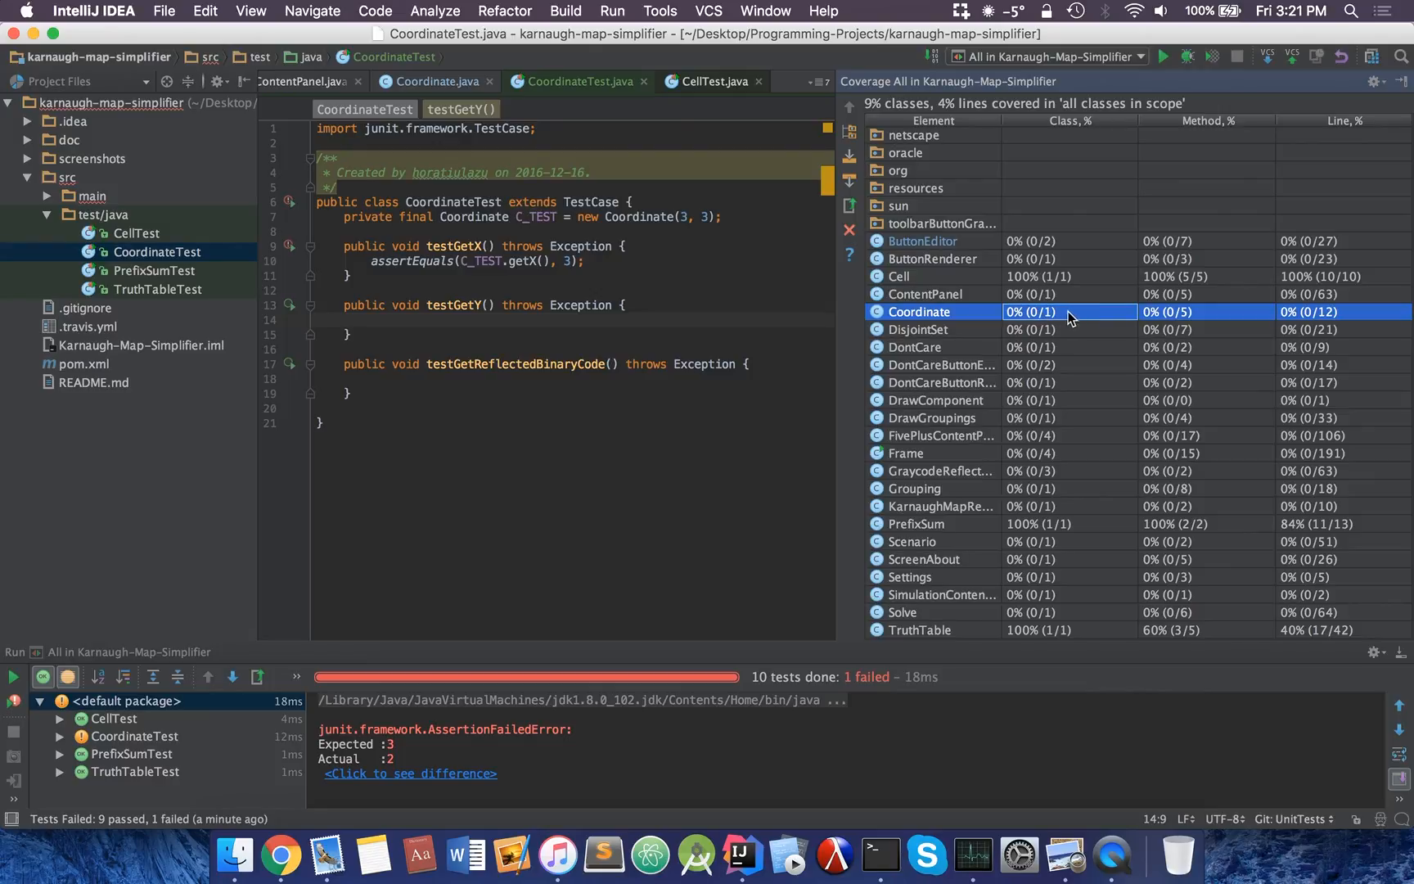
mouse_move(1046, 316)
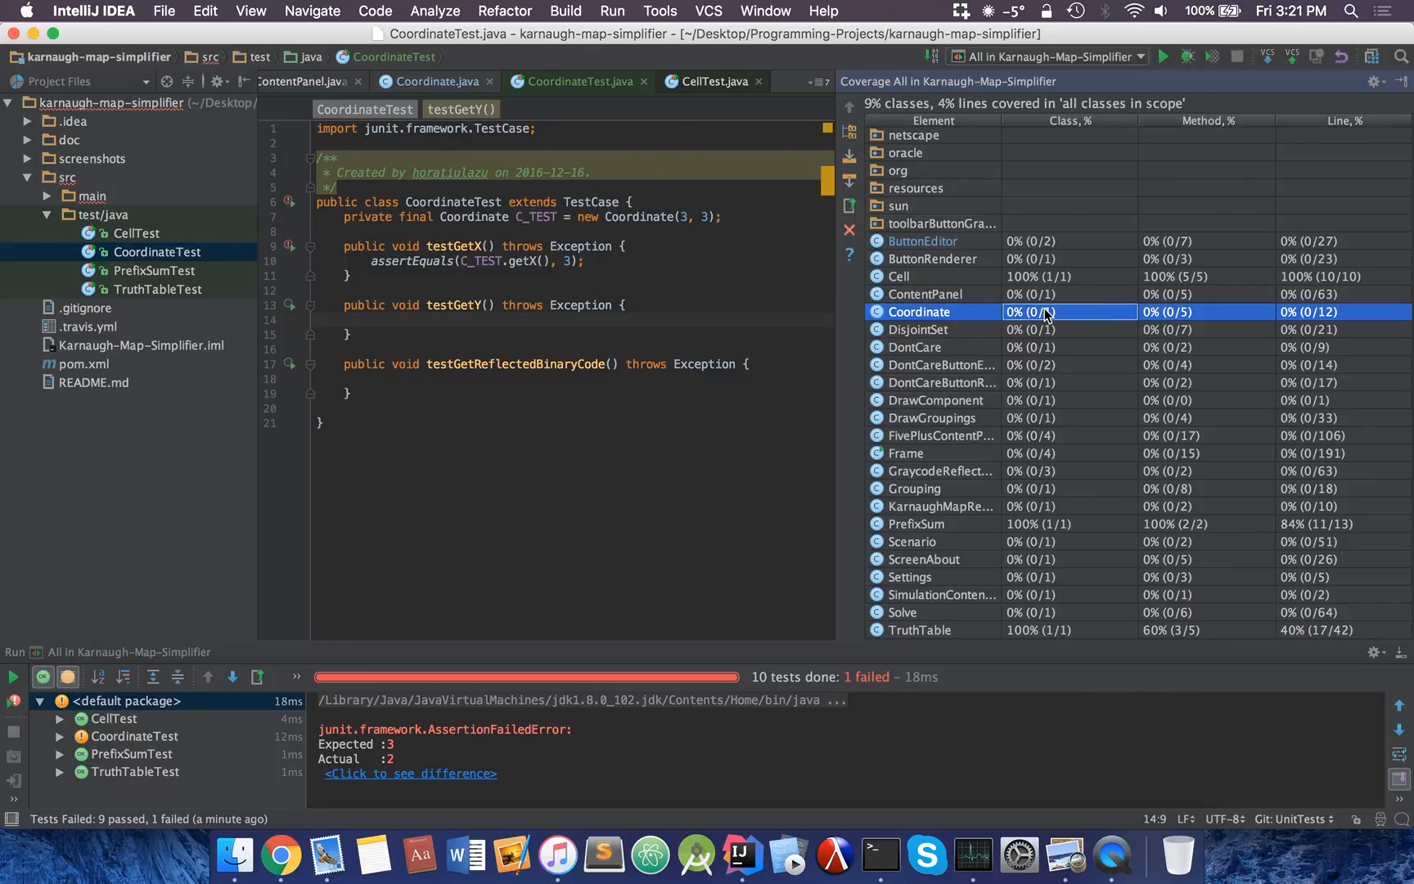
mouse_move(1023, 321)
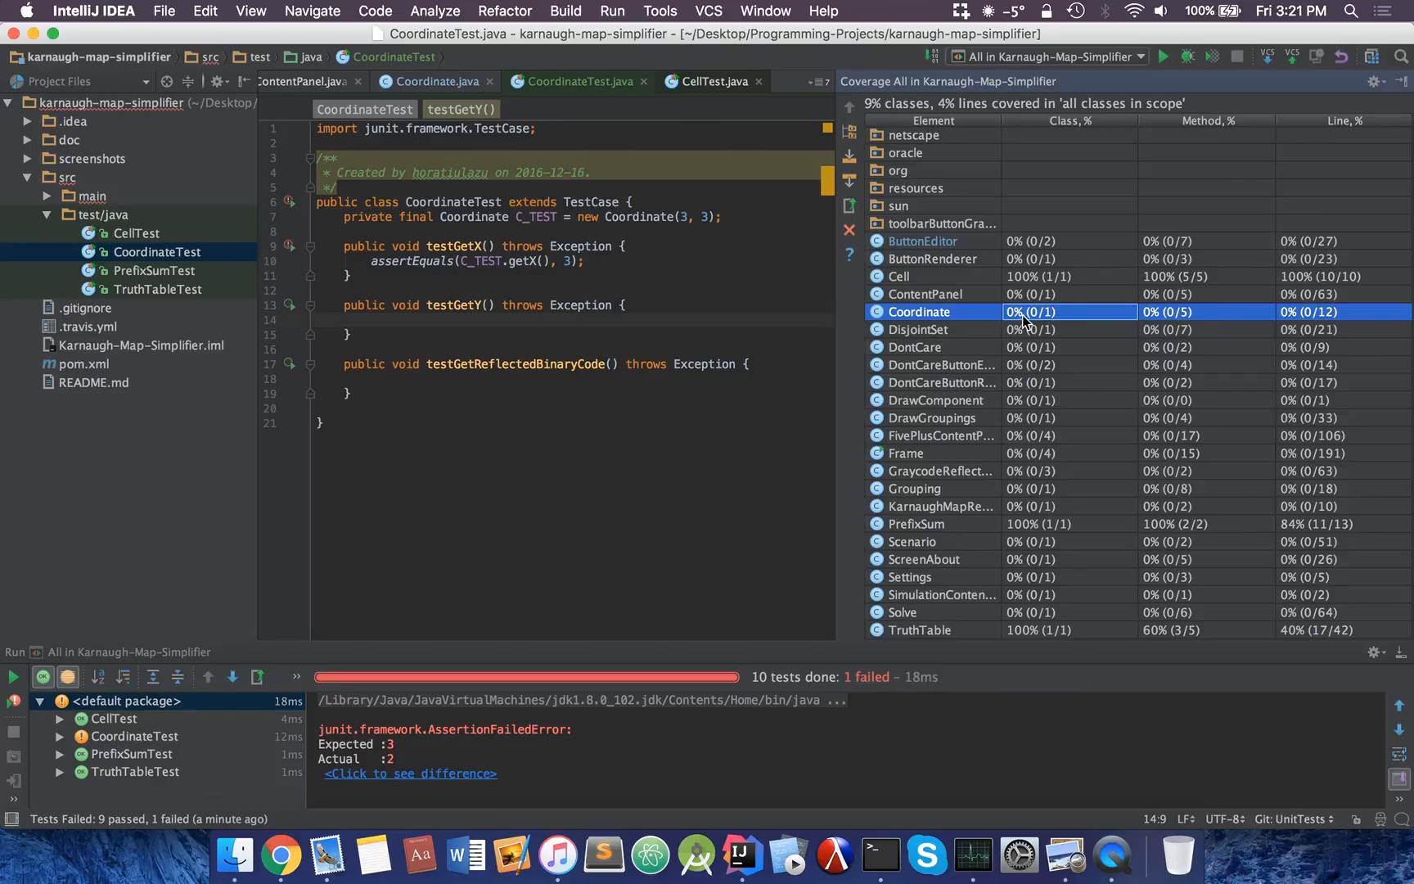
left_click(611, 11)
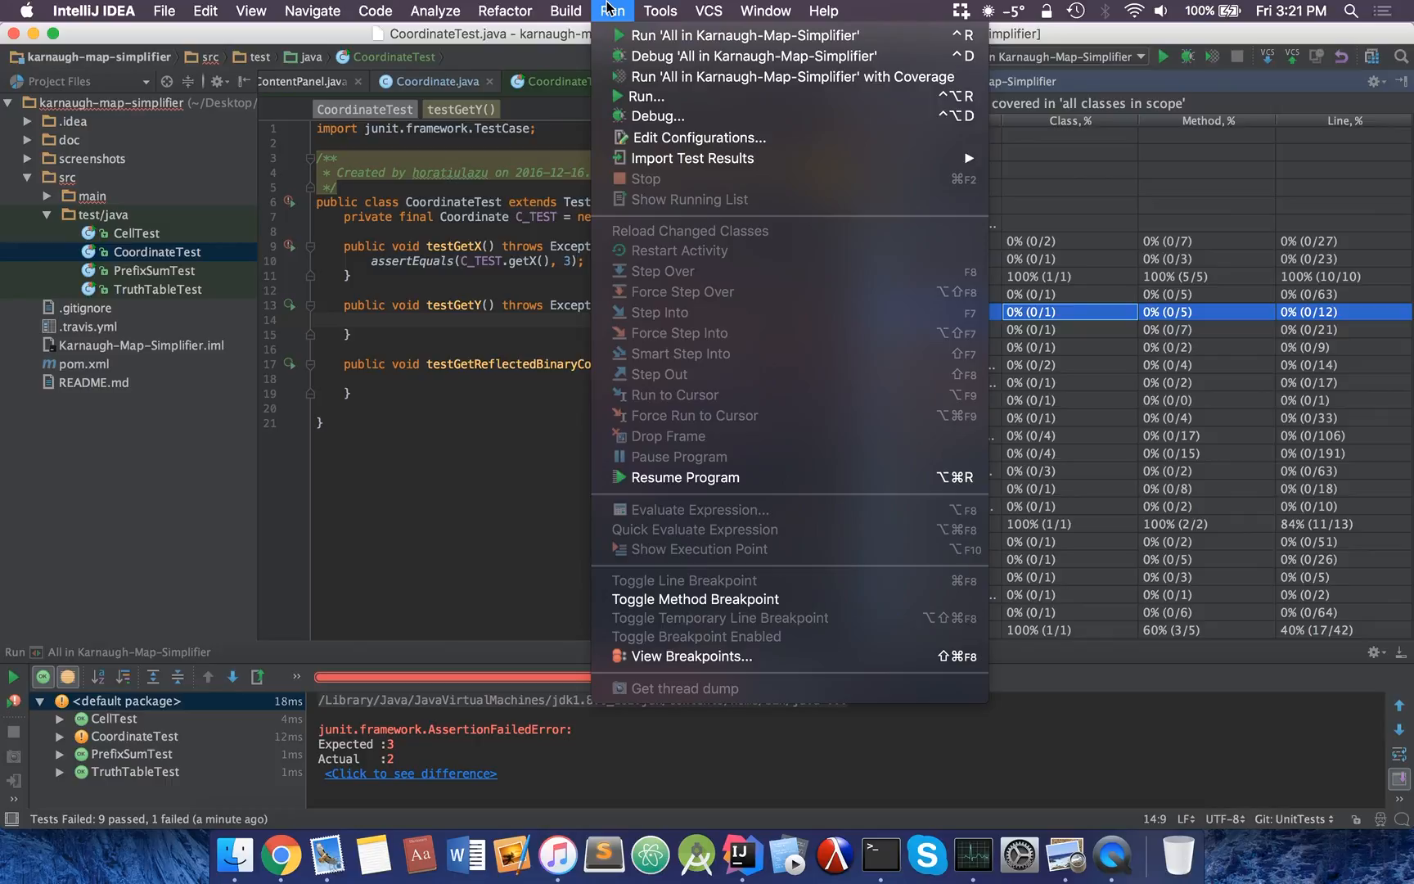
mouse_move(785, 77)
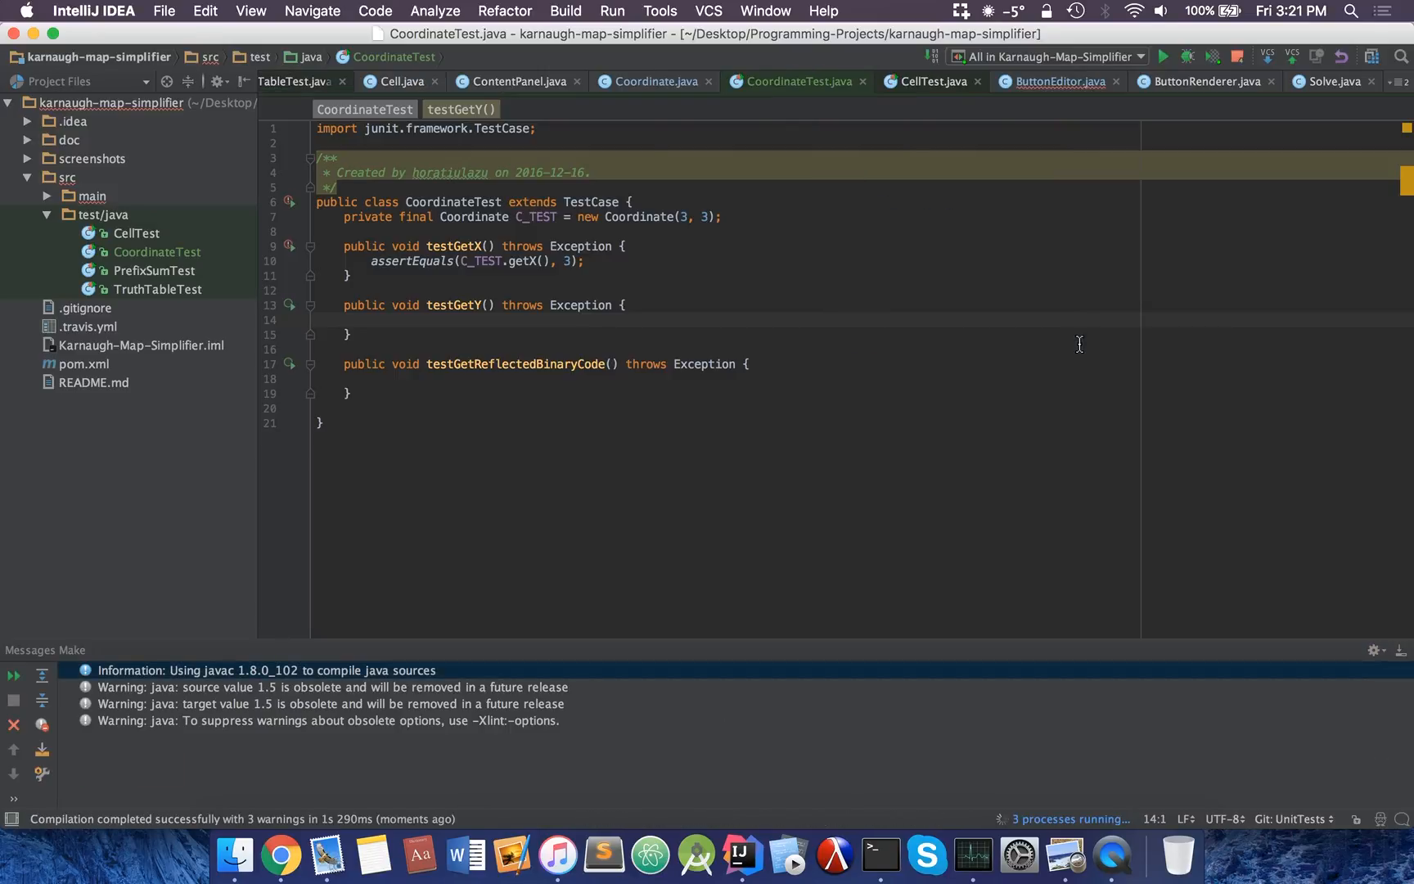
Start a run of 'All in Karnaugh-Map-Simplifier' with Coverage
left_click(1164, 56)
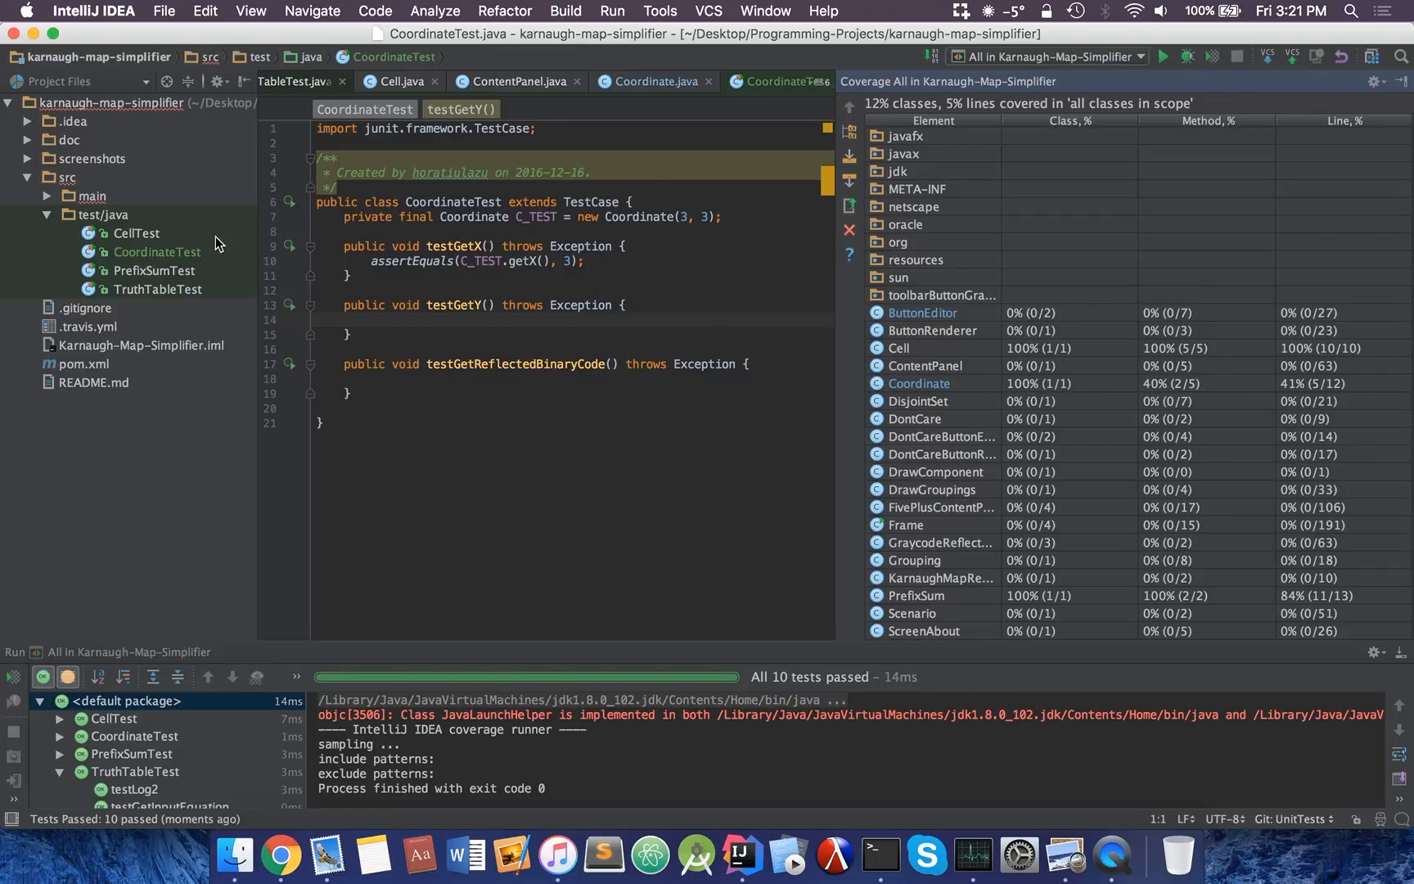
Expand src/main and inspect Coordinate's coverage figures (41% of lines) in the Coverage panel
left_click(49, 196)
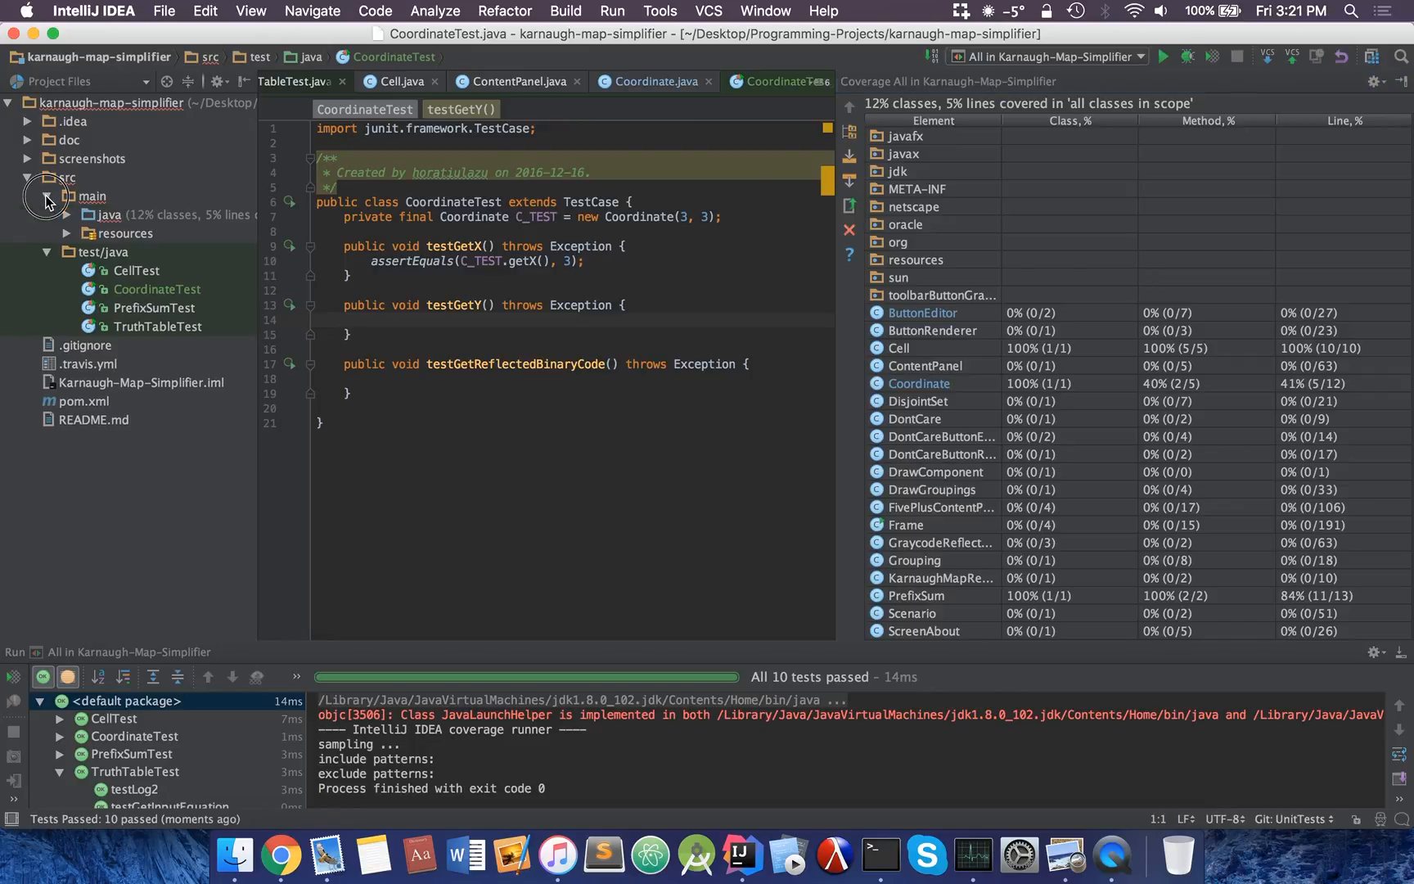
left_click(931, 365)
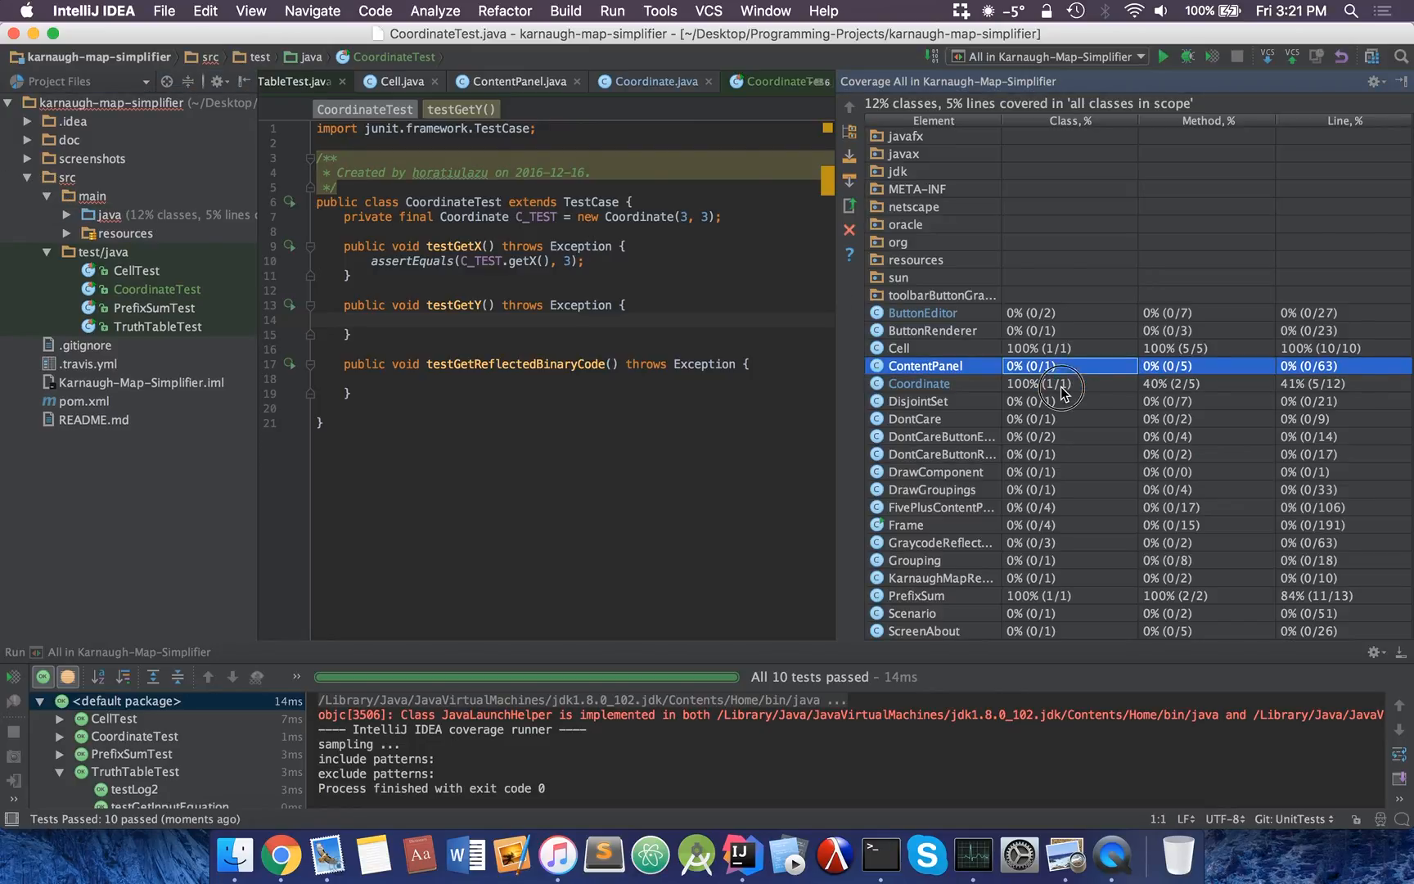
left_click(919, 383)
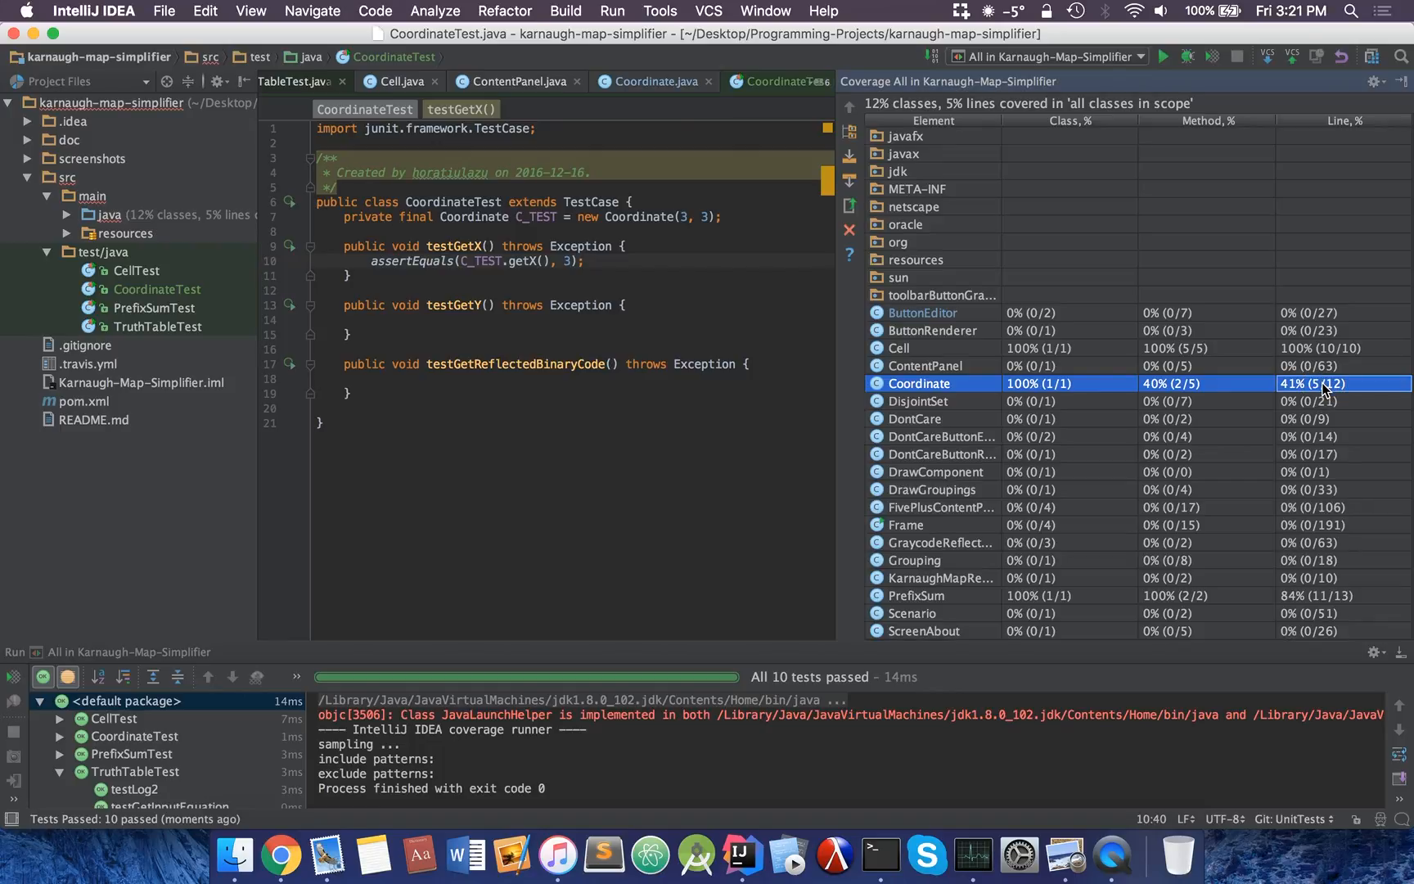
scroll("down", 3)
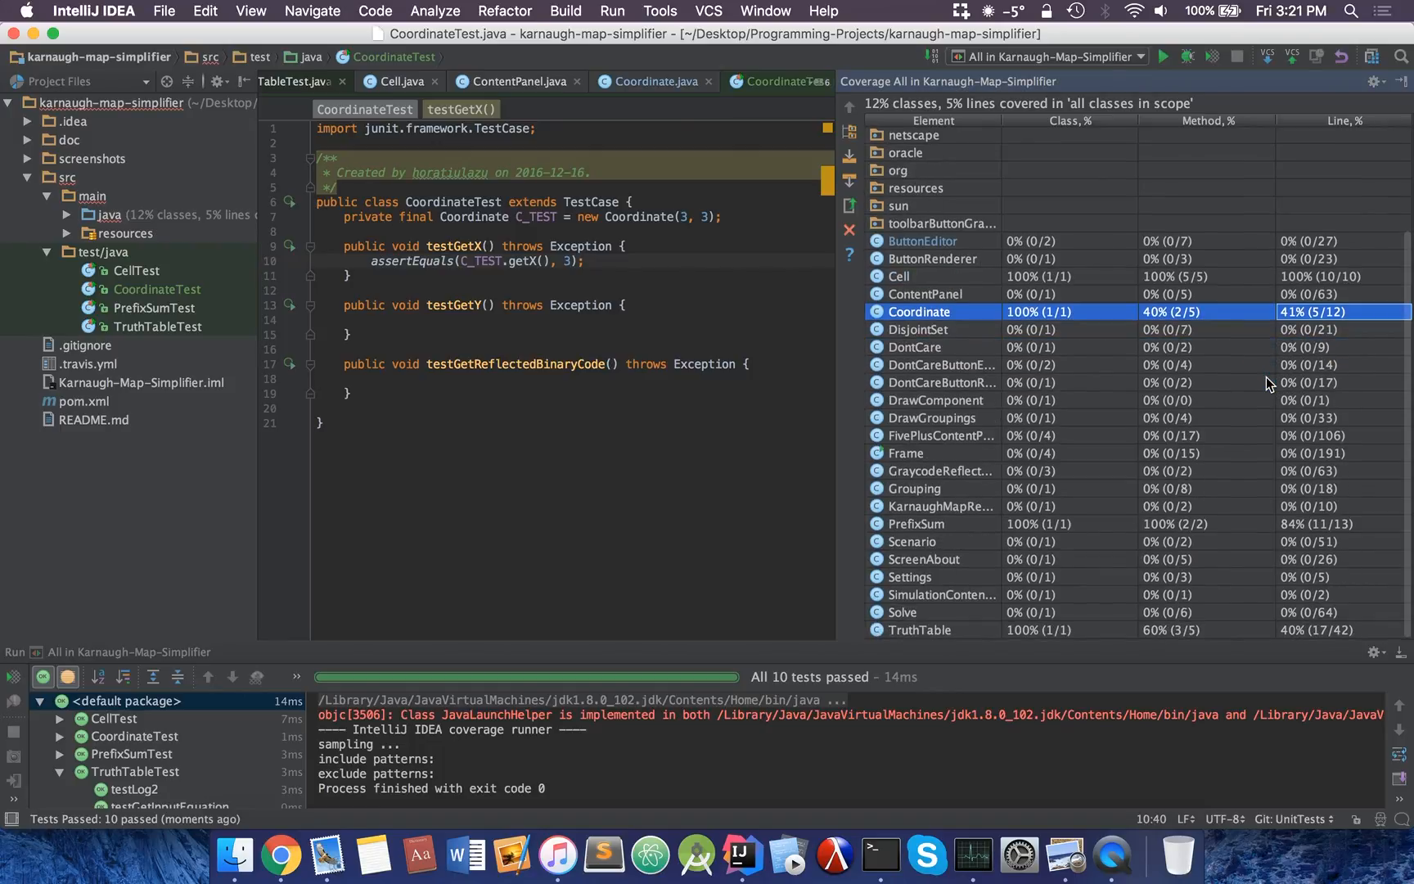
mouse_move(852, 382)
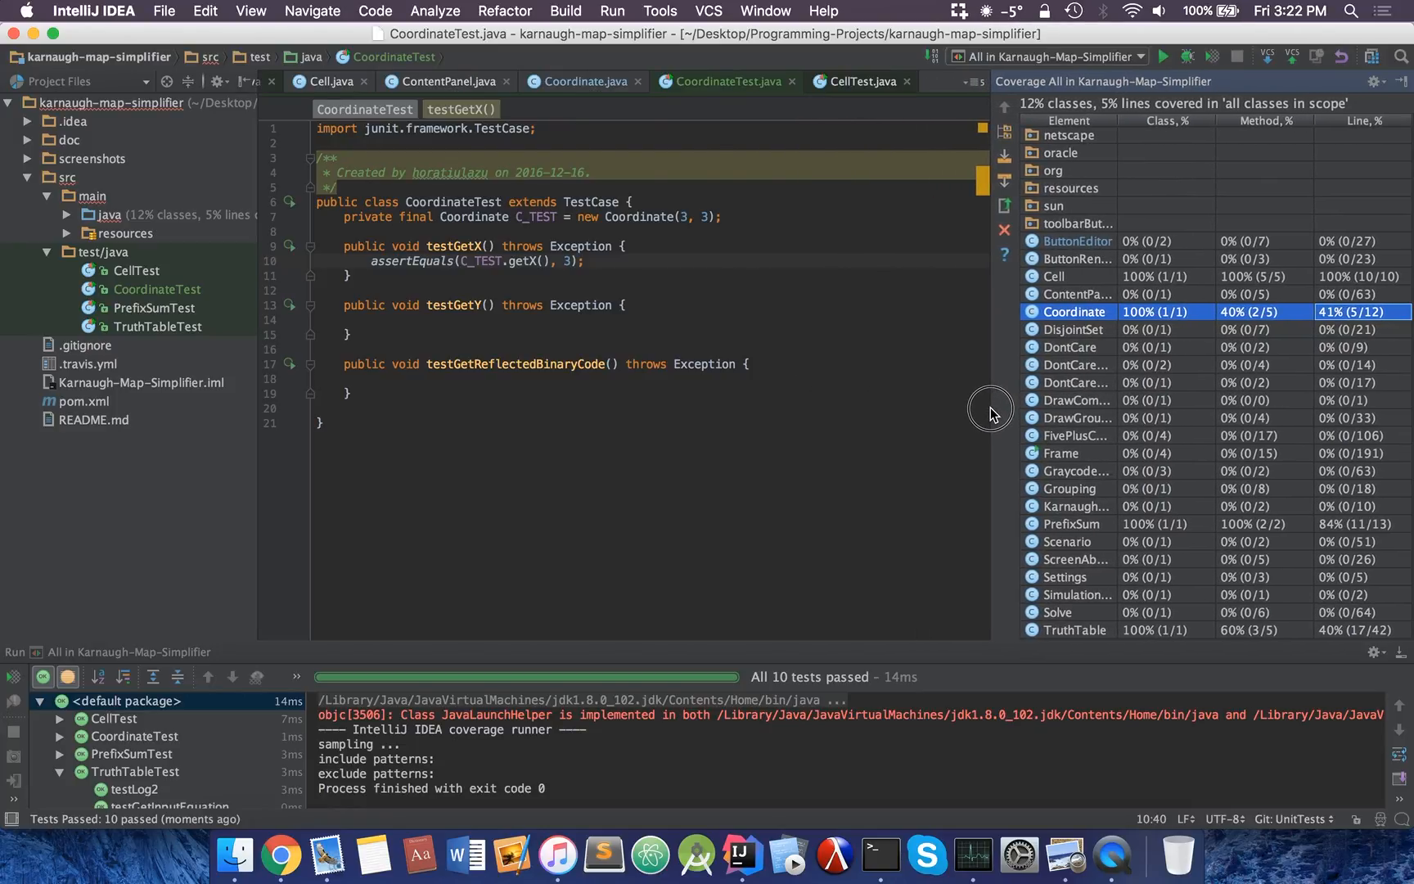
mouse_move(803, 308)
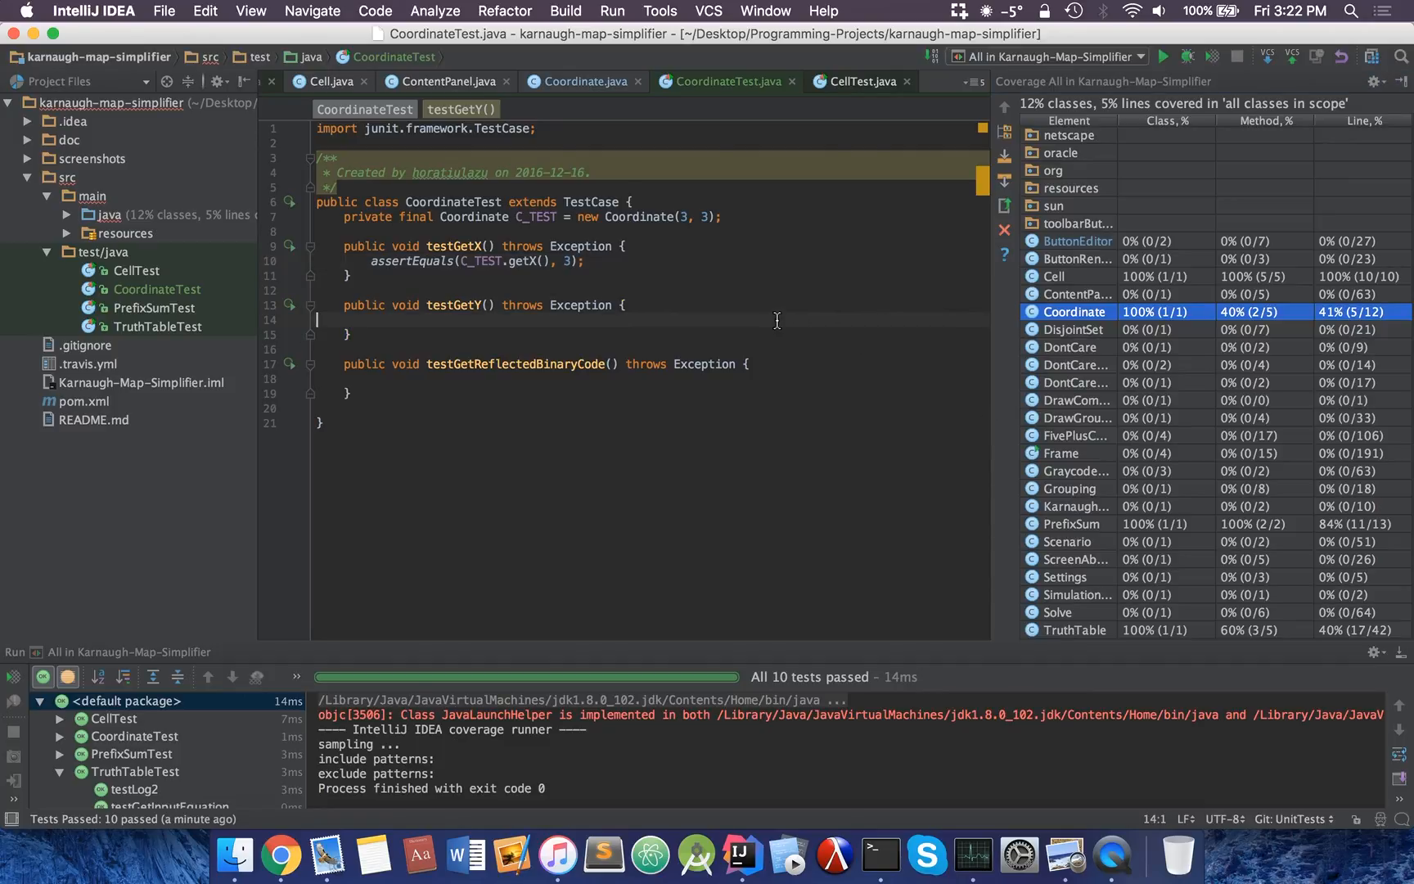
left_click(370, 319)
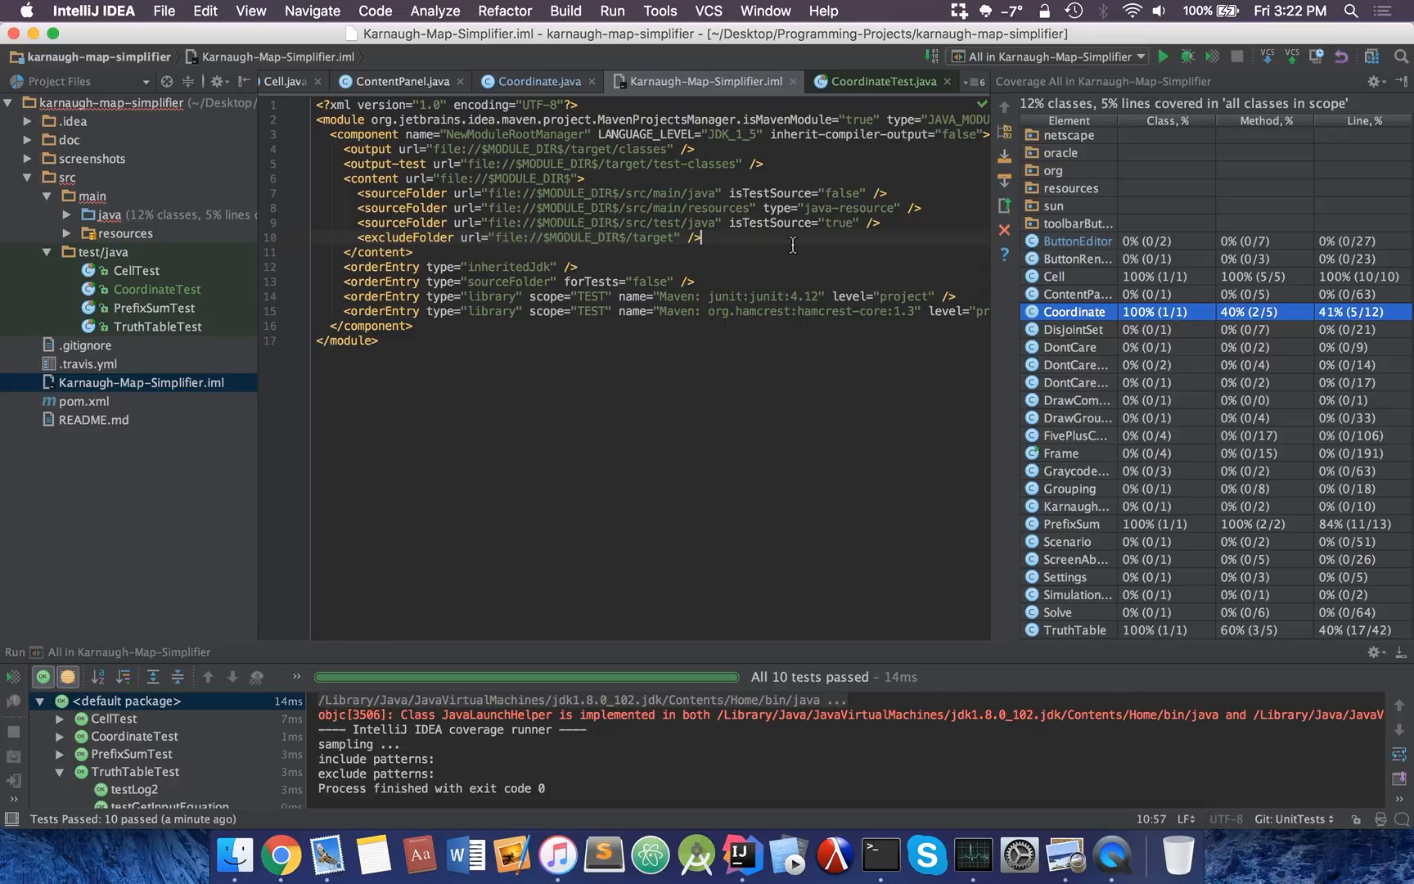
Examine the module file's JUnit 4.12 and hamcrest-core 1.3 test dependencies
scroll("right", 3)
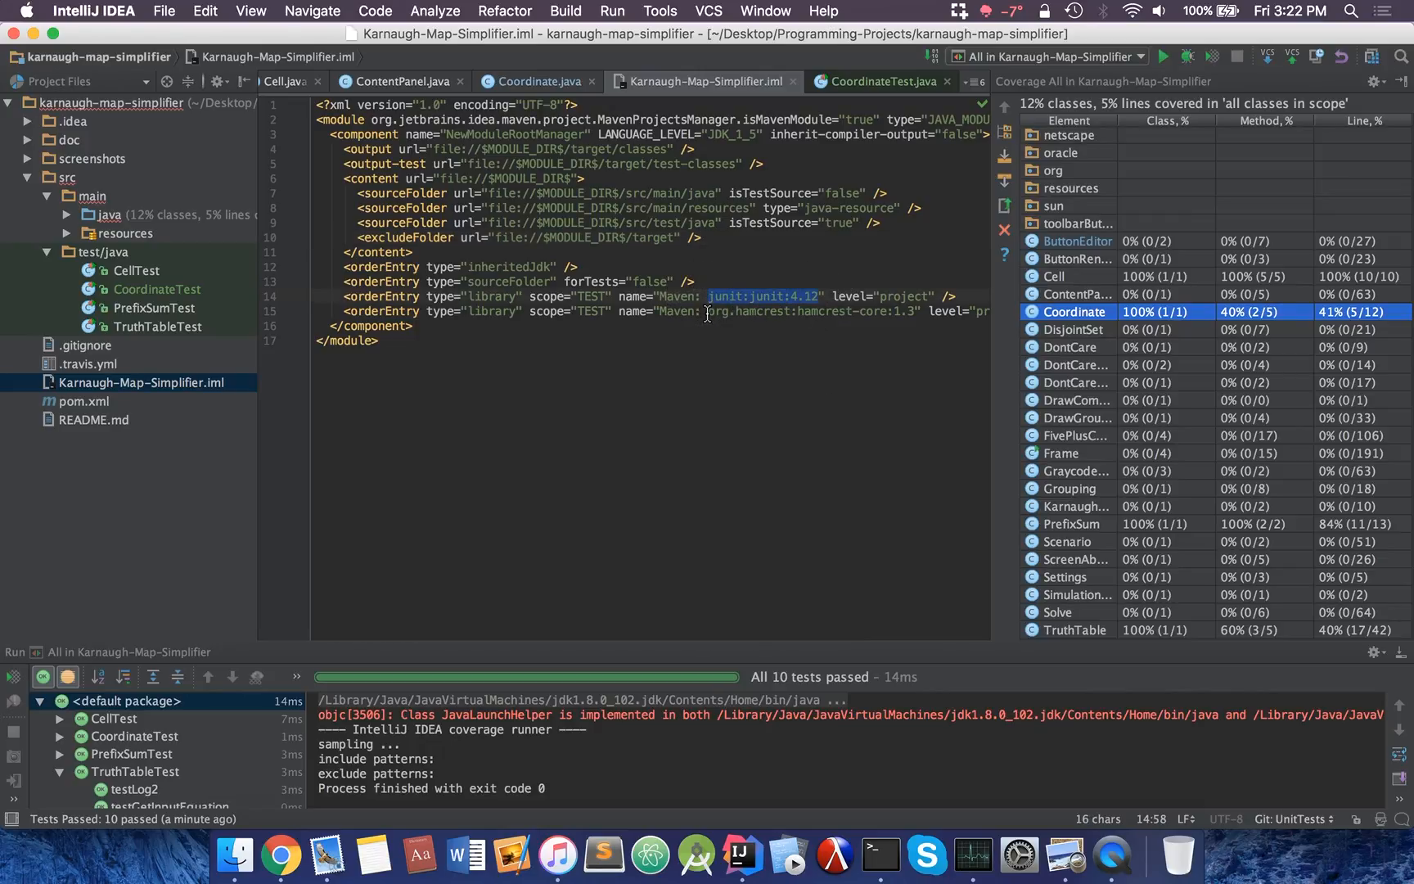
left_click(913, 311)
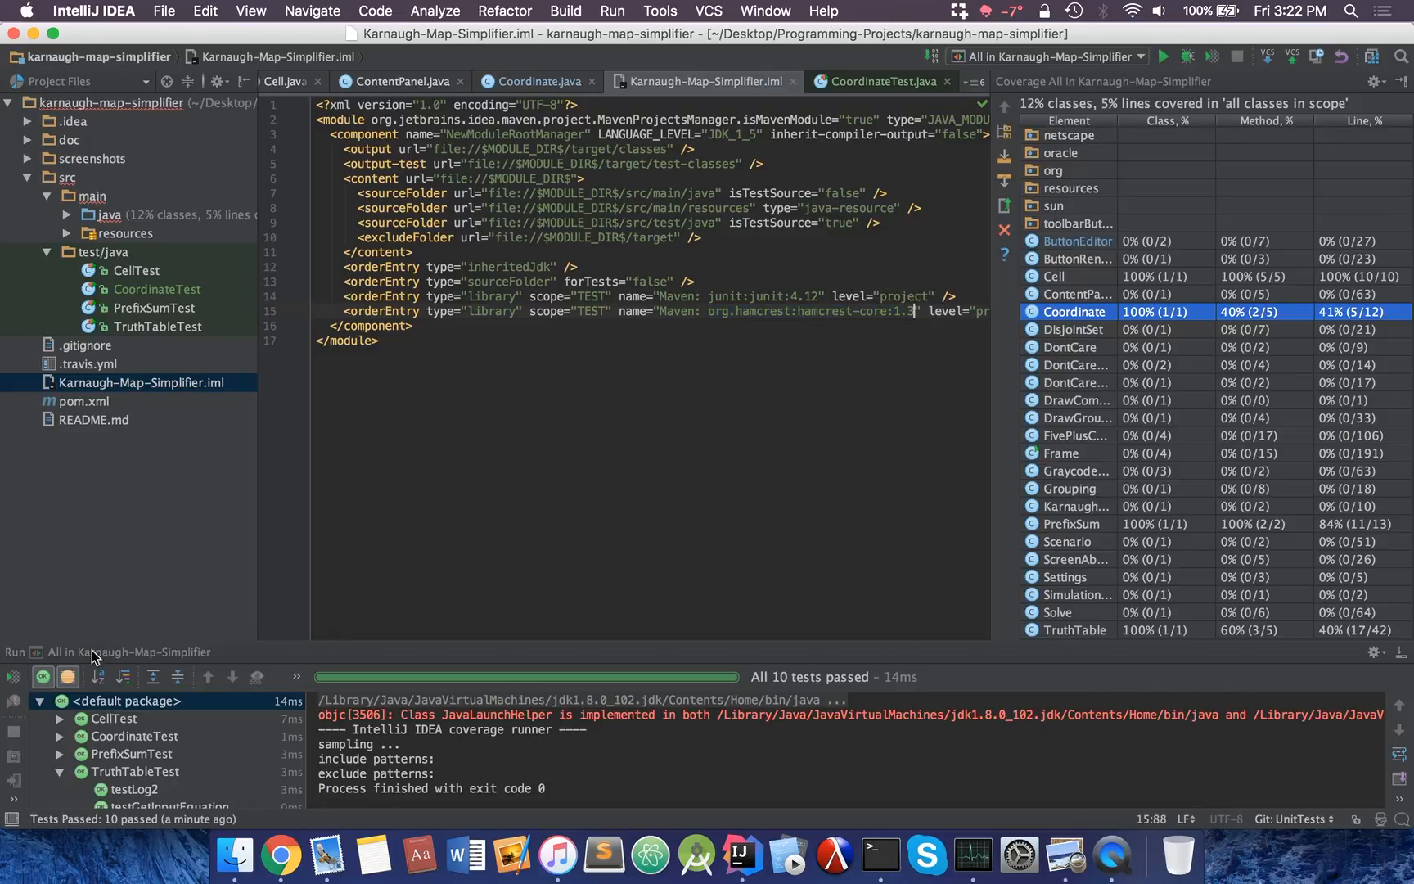
Review mvn test reaching BUILD SUCCESS in the Terminal, then return to Coordinate.java
left_click(13, 803)
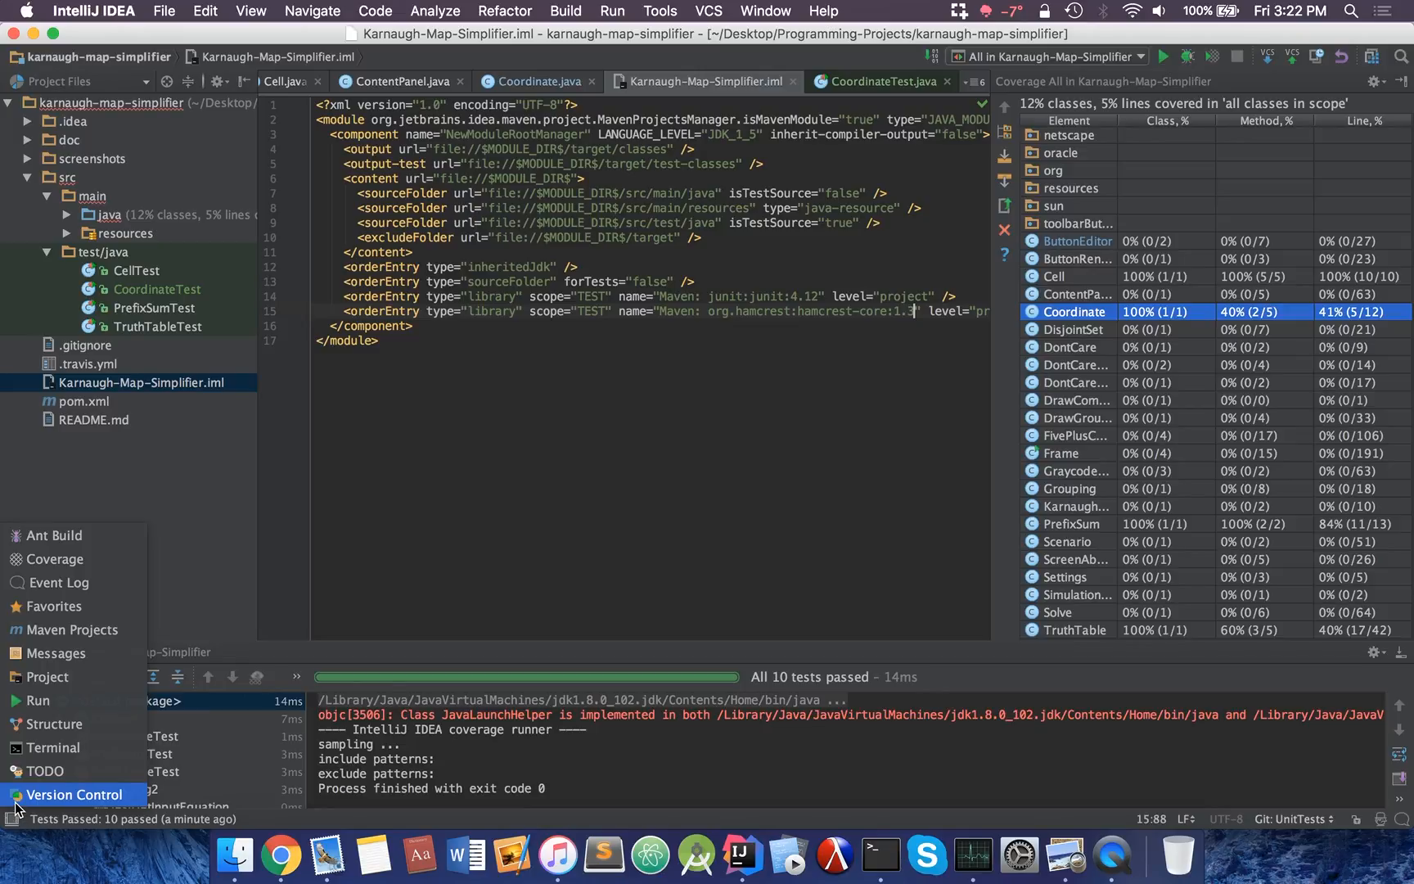
left_click(52, 746)
type("mvn test")
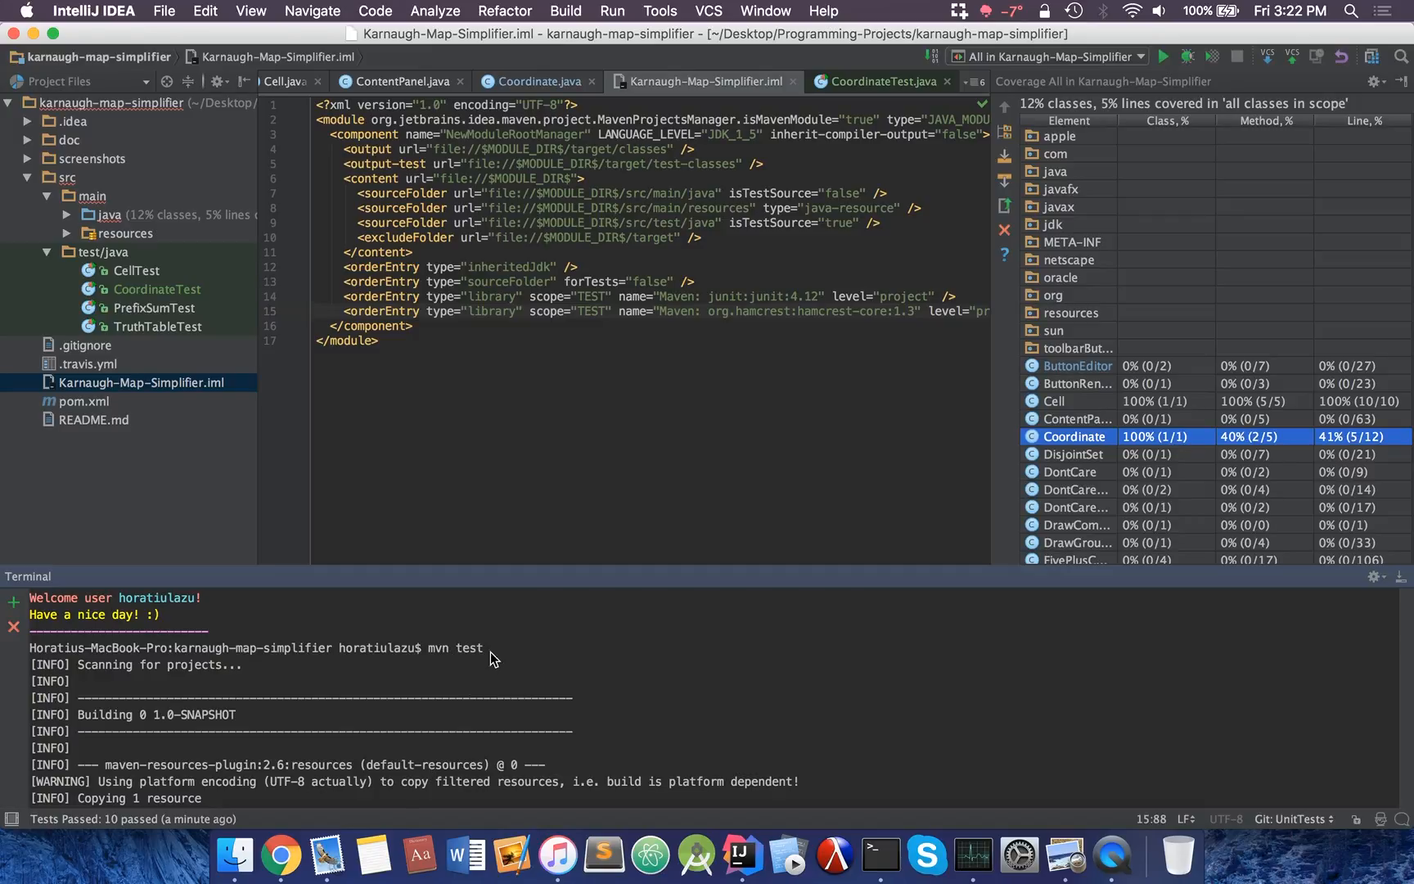
scroll("down", 3)
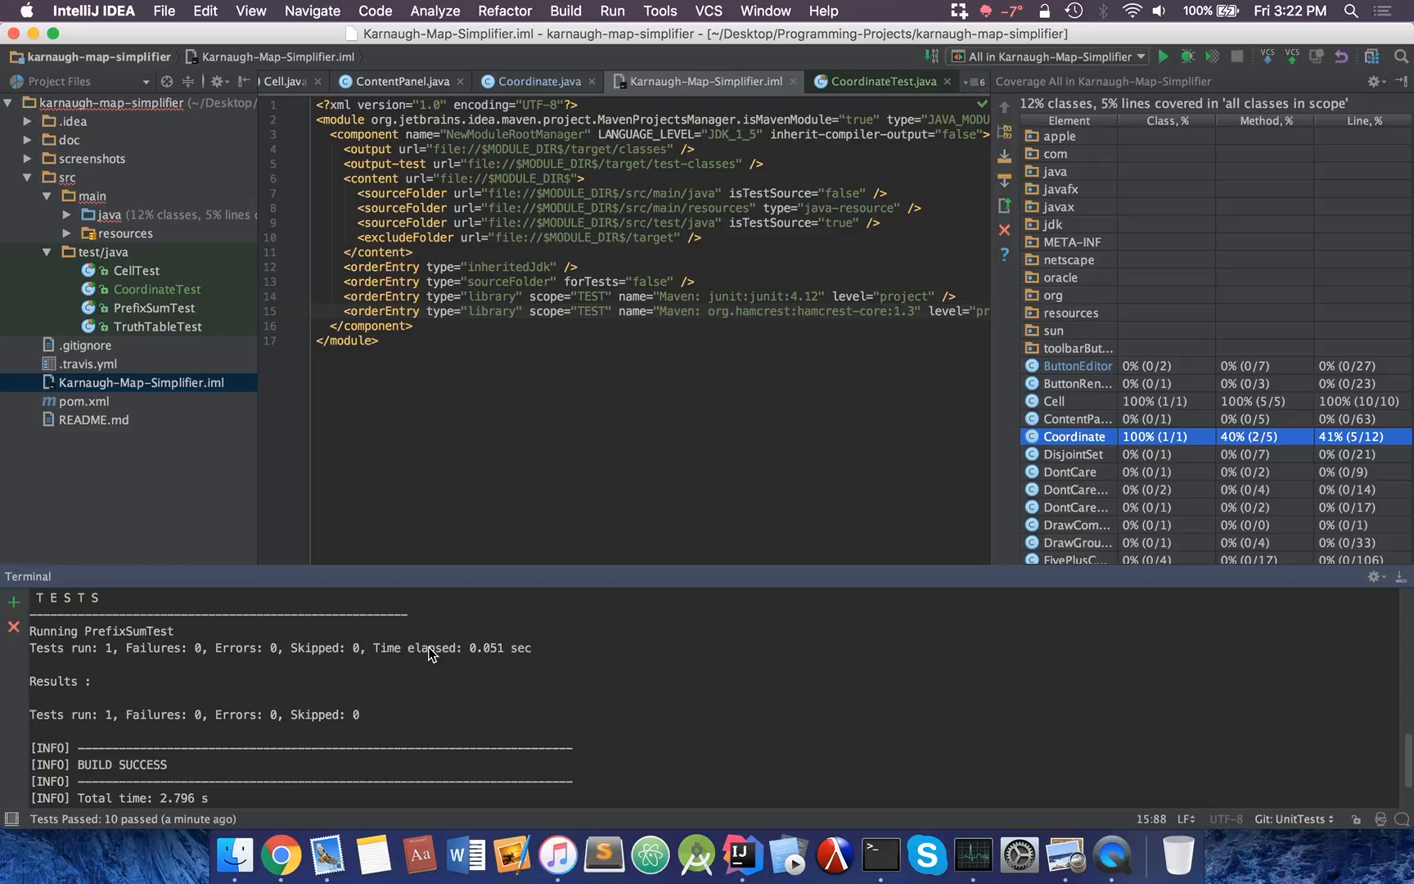
scroll("down", 3)
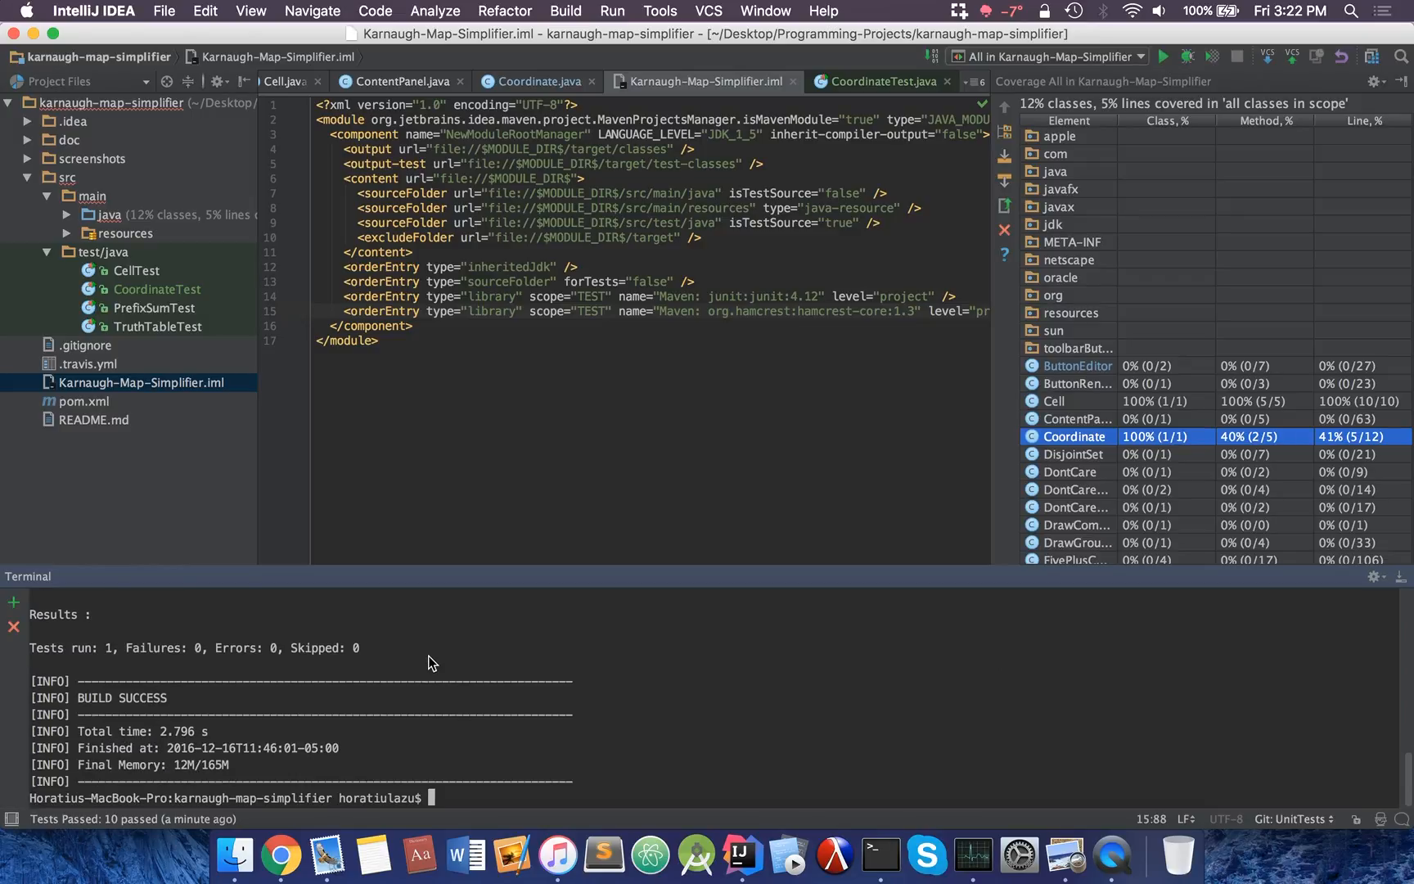
mouse_move(609, 606)
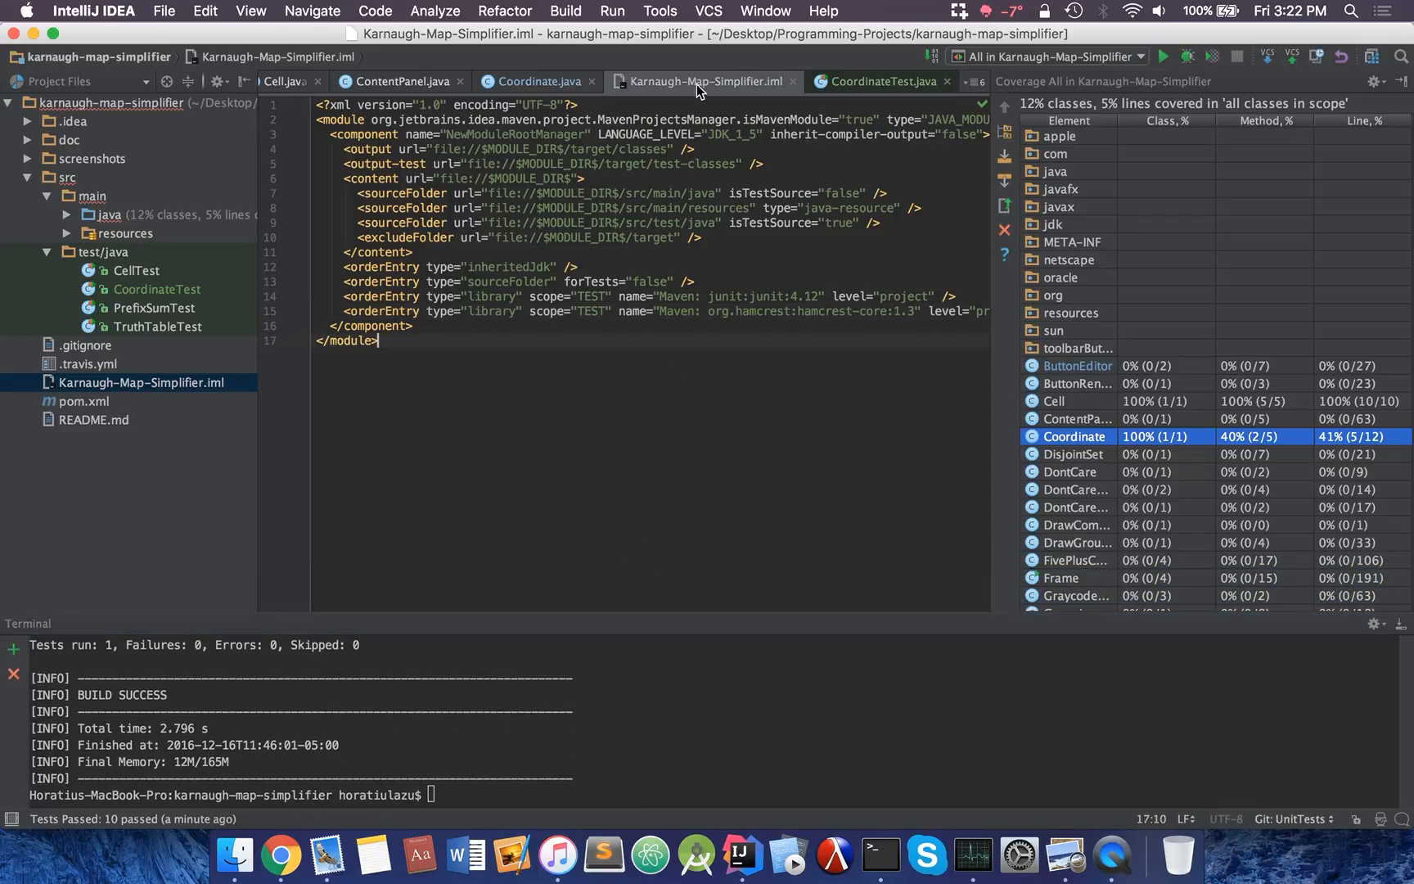
left_click(538, 81)
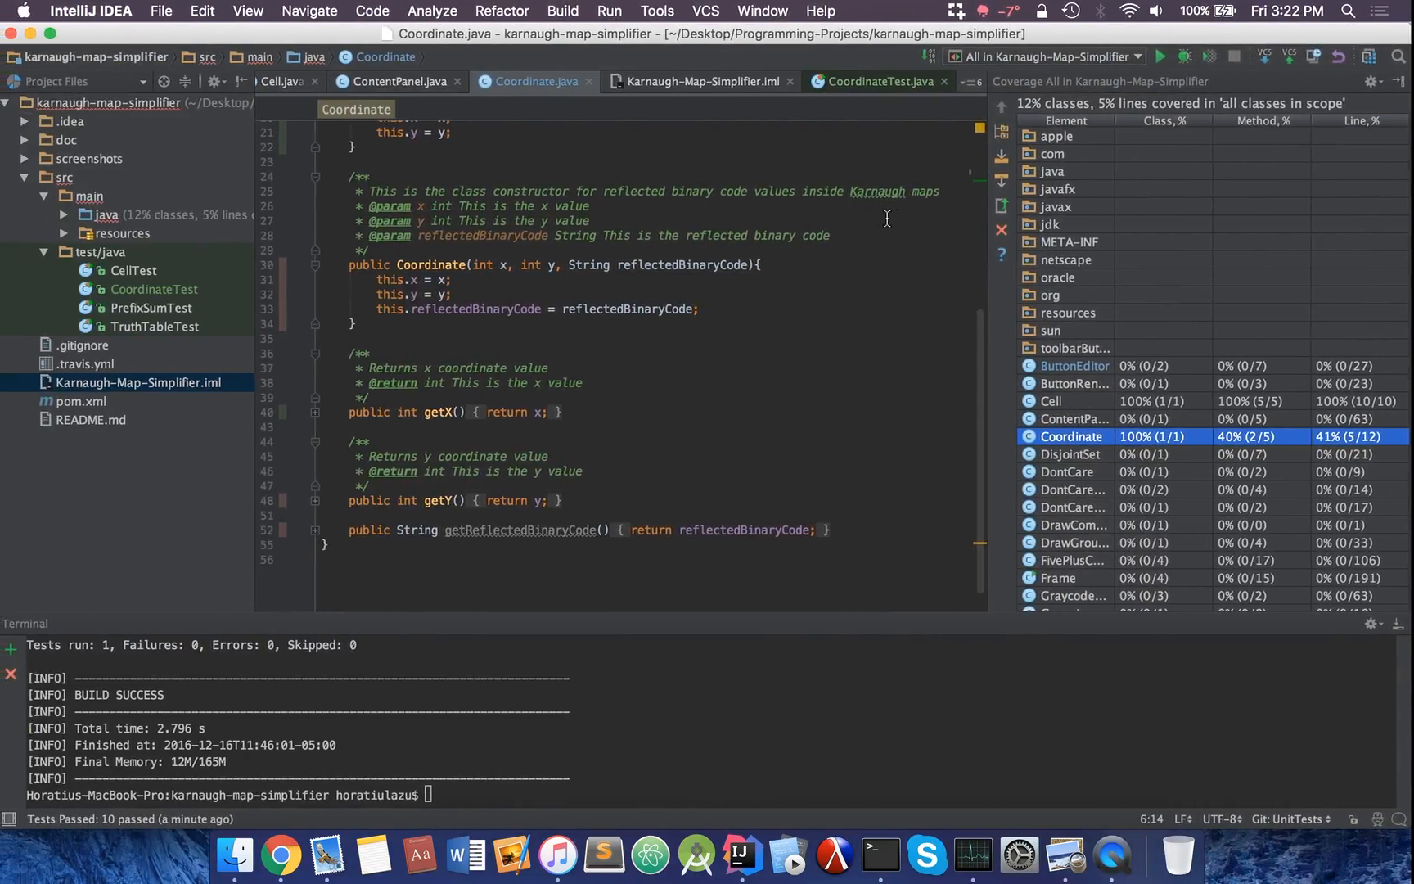
left_click(948, 852)
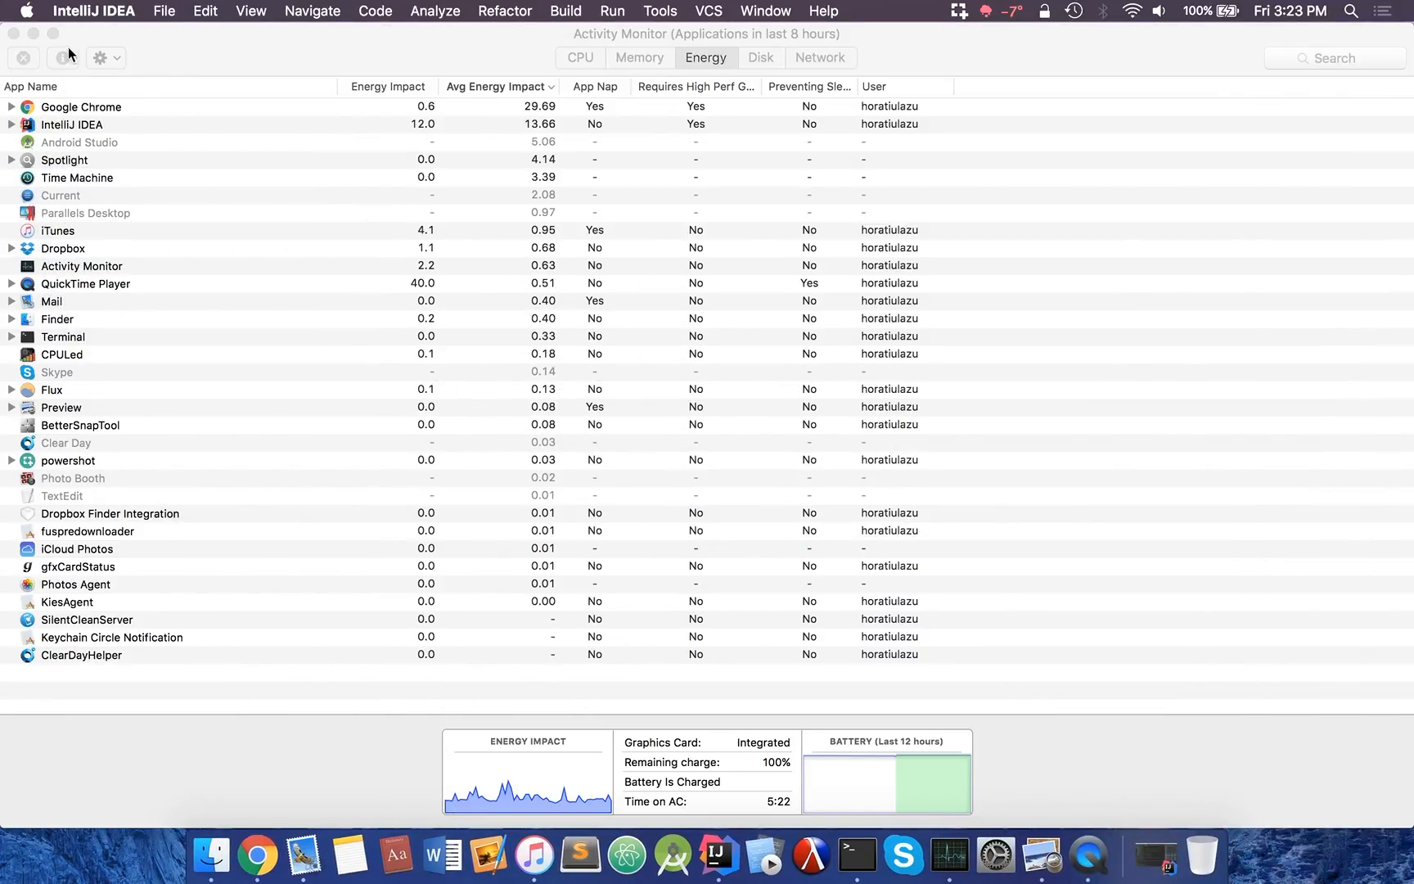